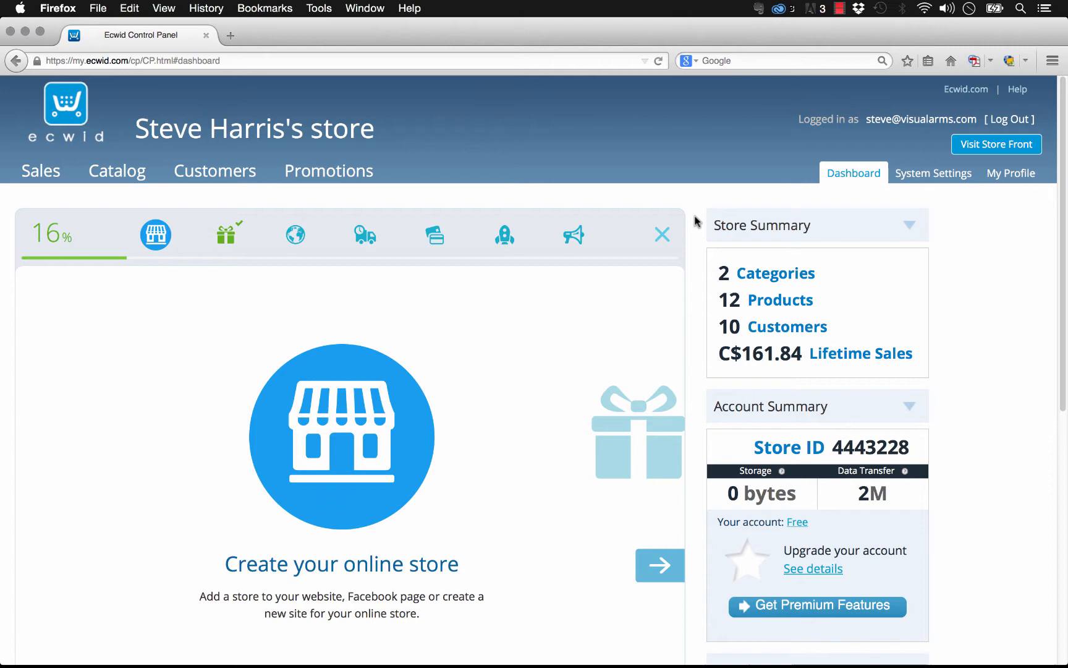
mouse_move(1008, 358)
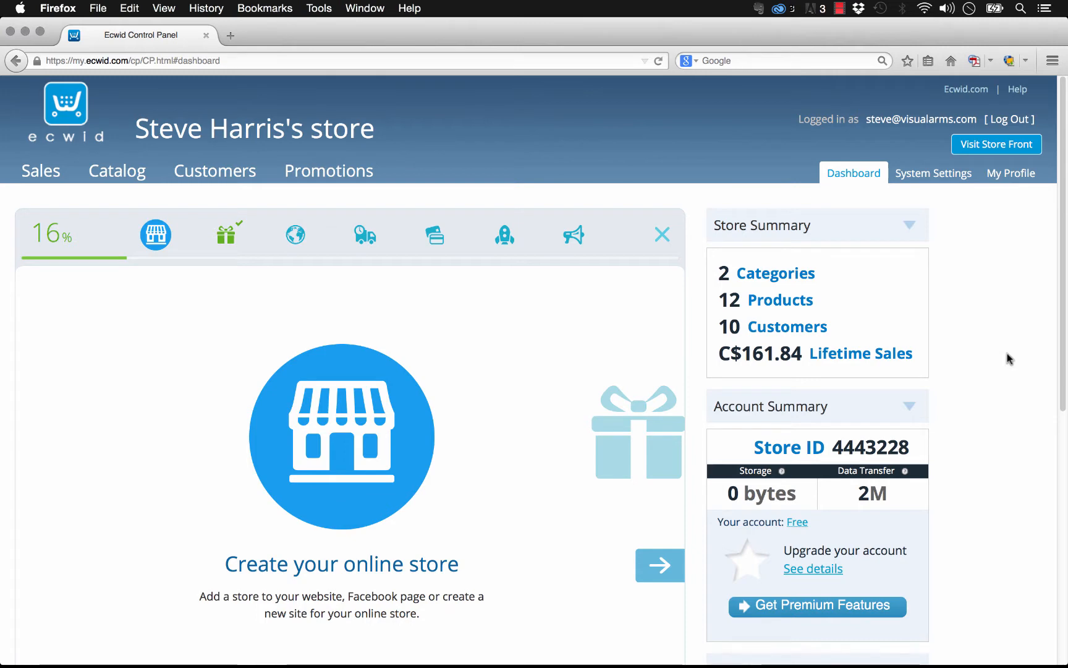
mouse_move(602, 137)
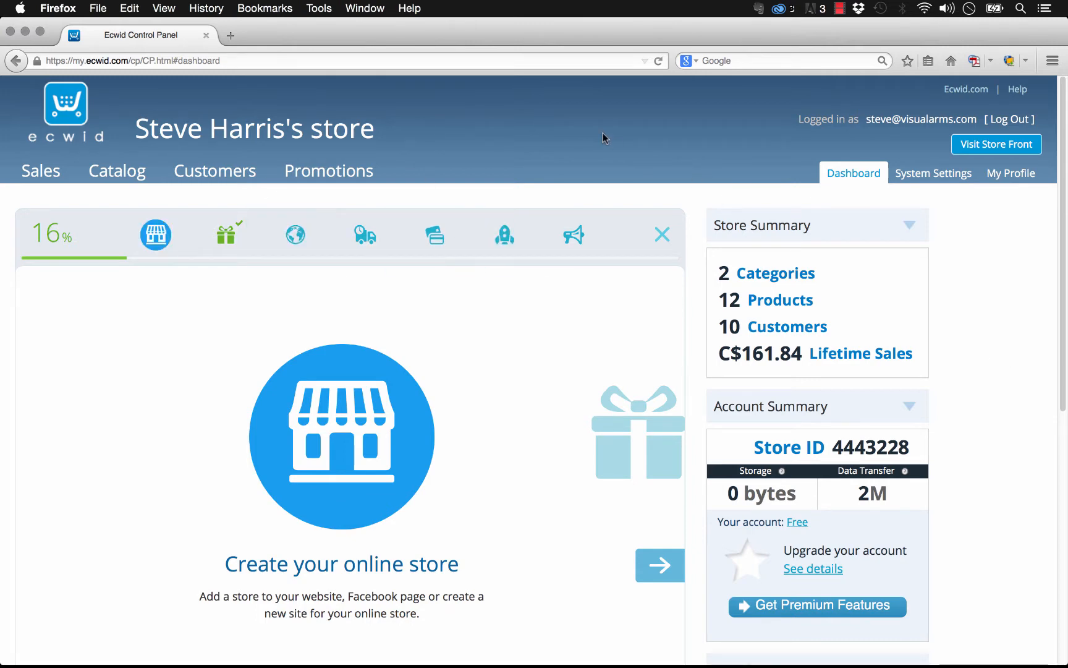
Open Ecwid's Design settings and review the Base CSS theme and Custom CSS Themes
click(933, 173)
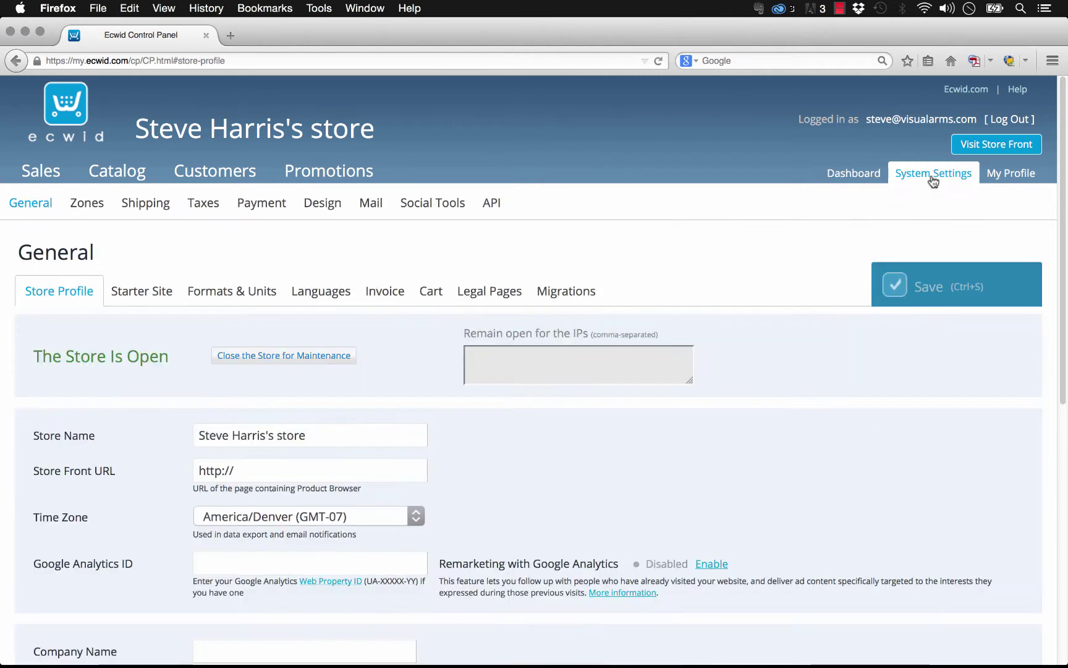
click(322, 203)
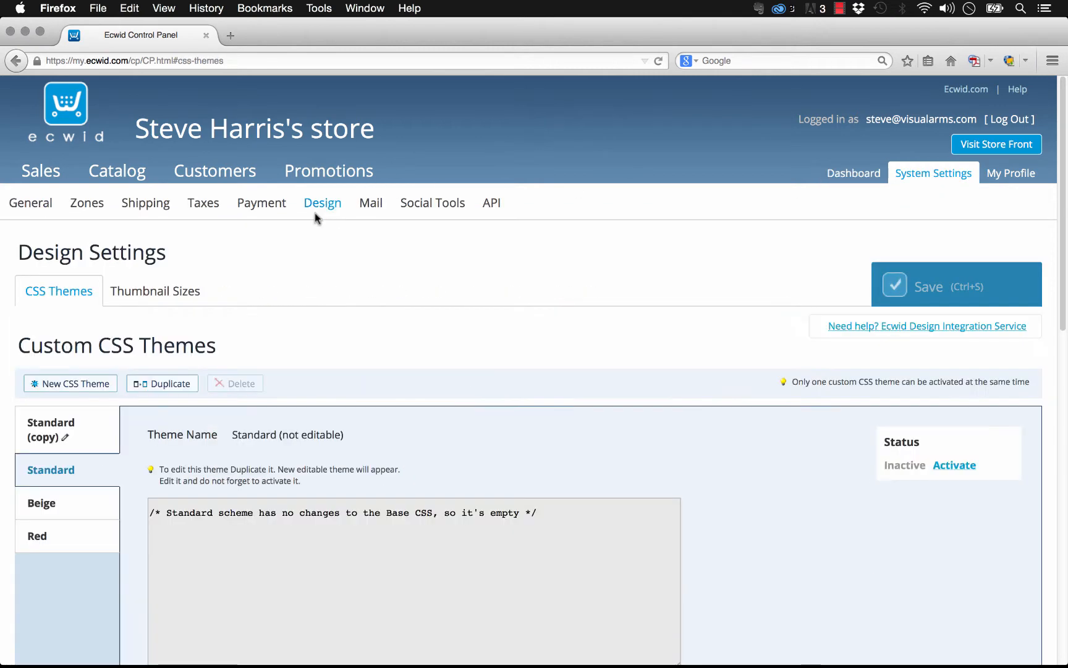
scroll(down, 3)
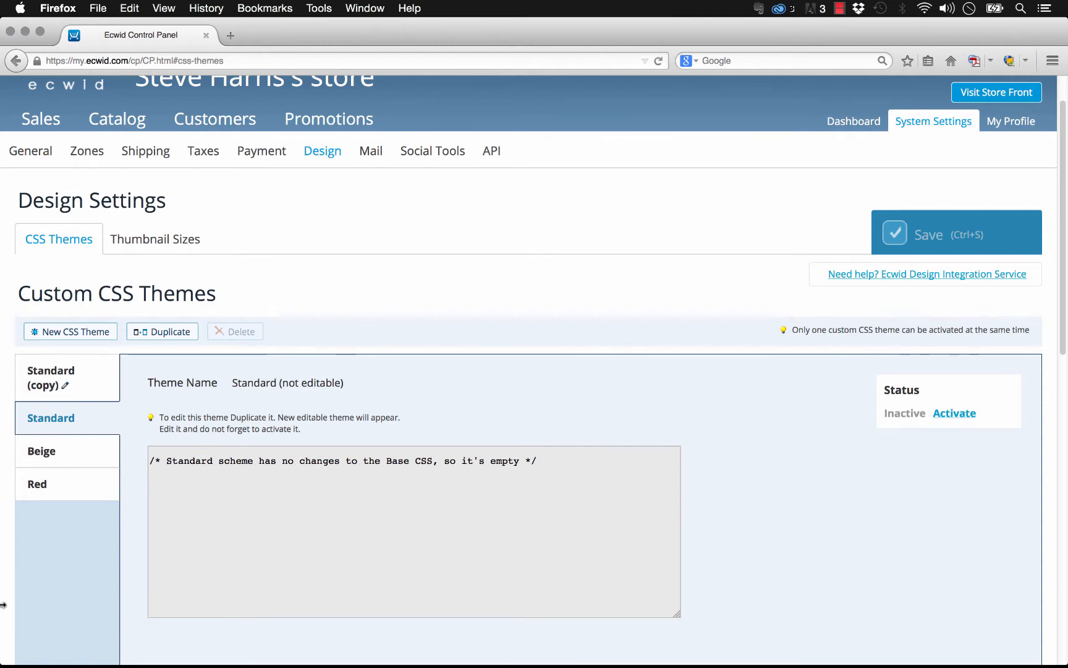
scroll(down, 3)
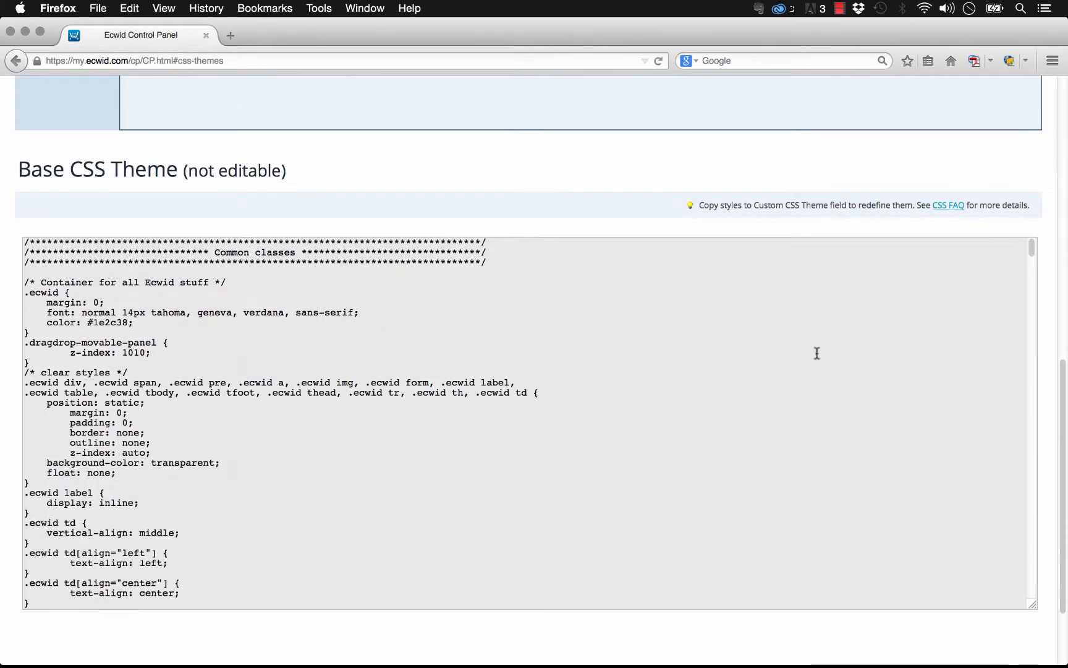
scroll(down, 3)
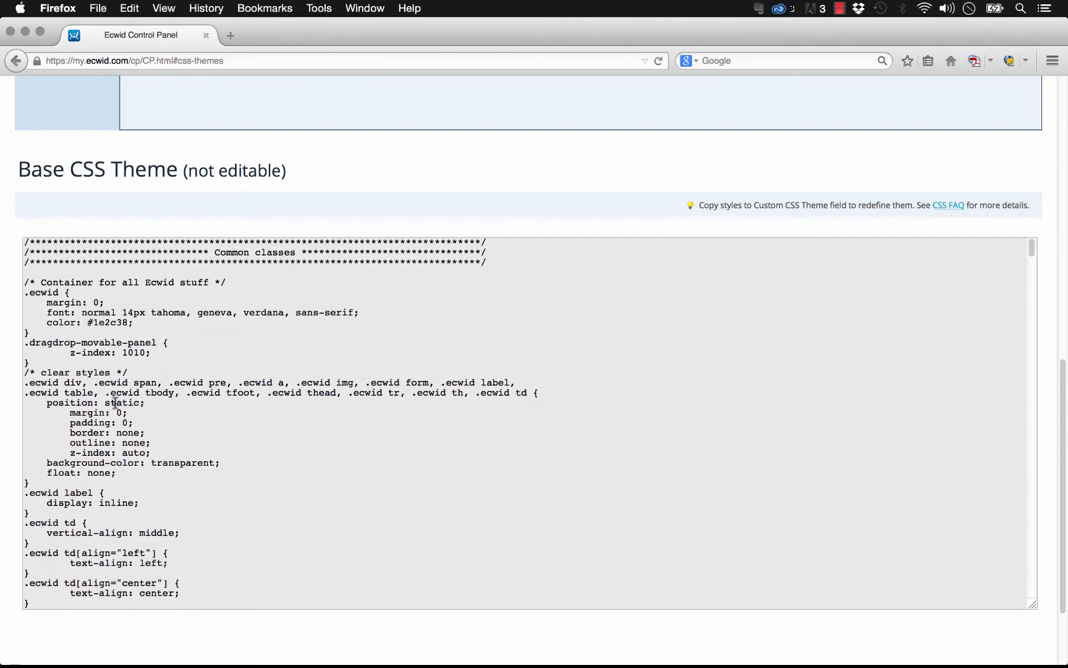
scroll(down, 3)
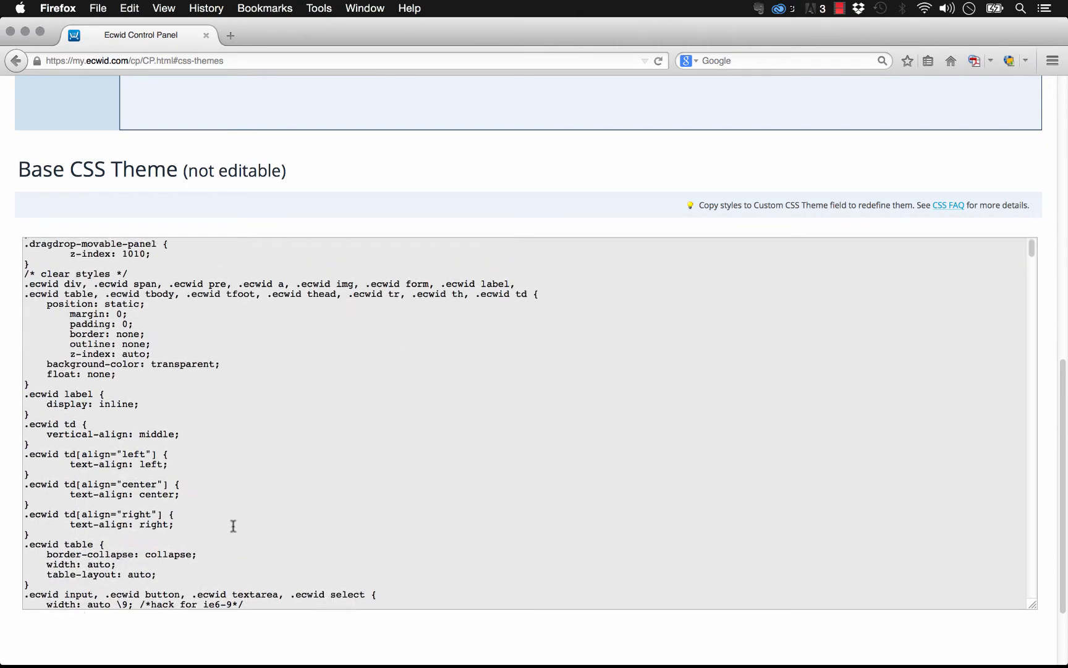
scroll(up, 3)
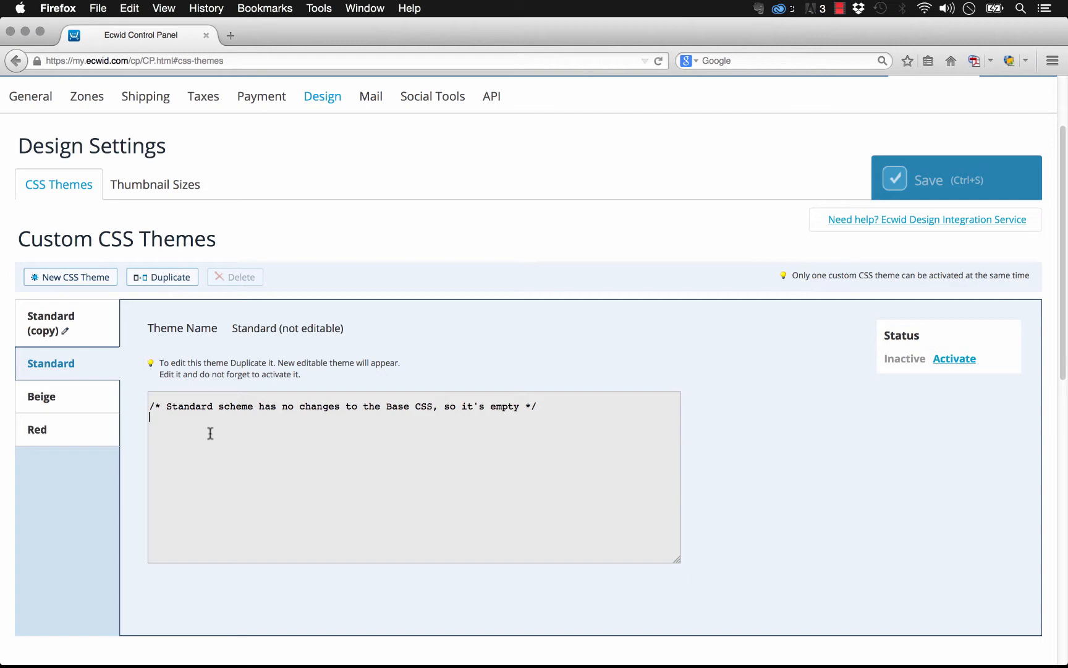
mouse_move(296, 309)
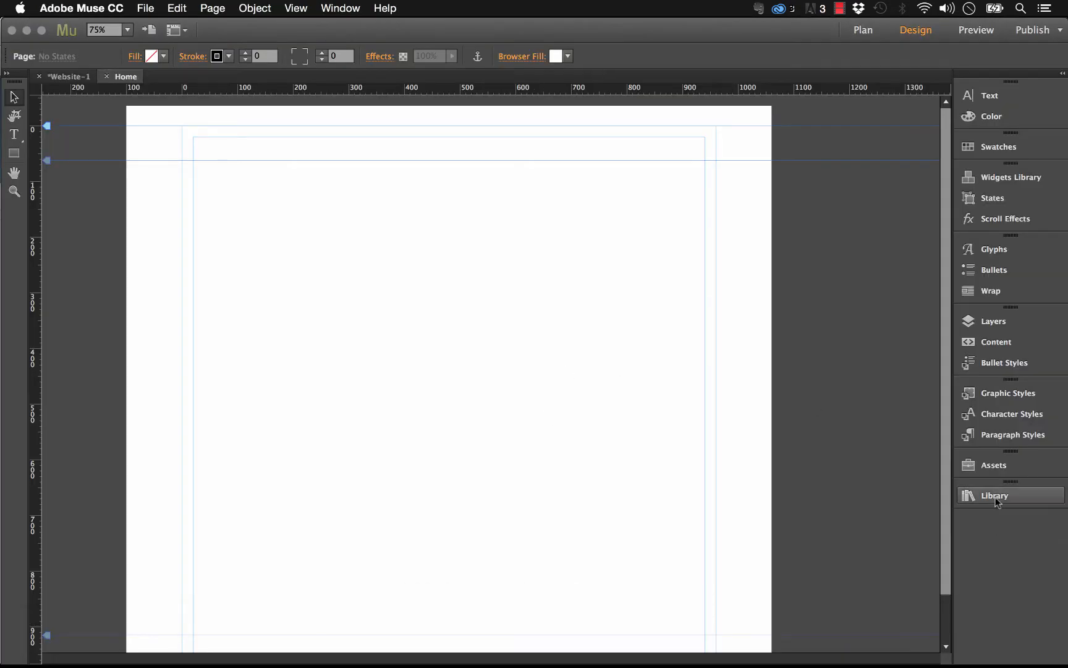
Add the '043 – Ecwid Ecommerce Store' library item to the Home page and preview it in the browser
click(995, 495)
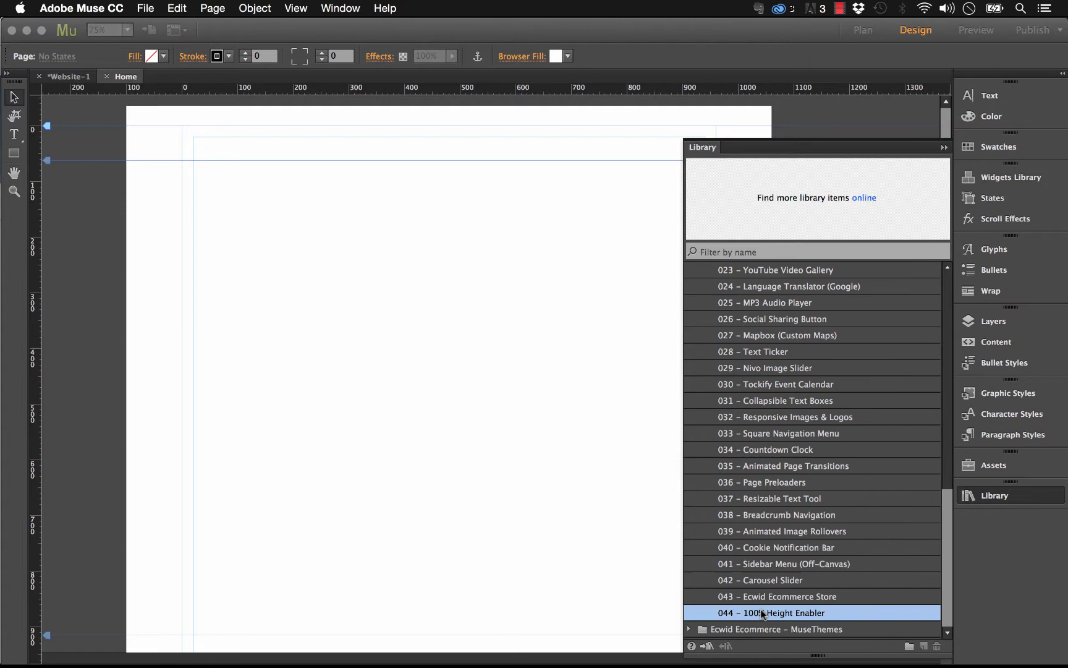
click(789, 596)
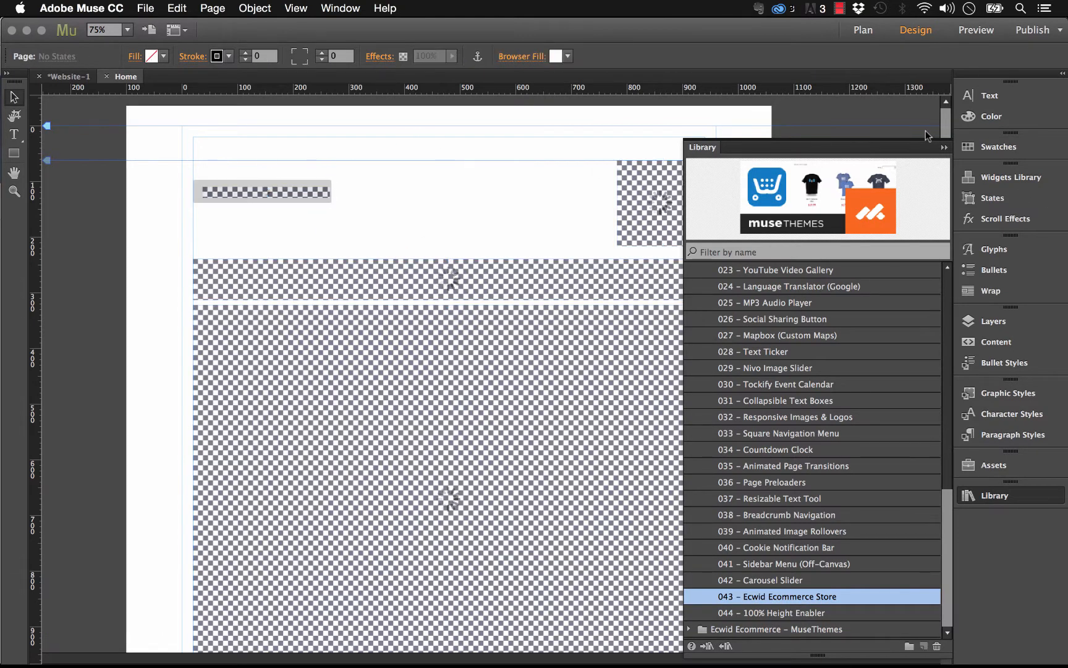
click(994, 495)
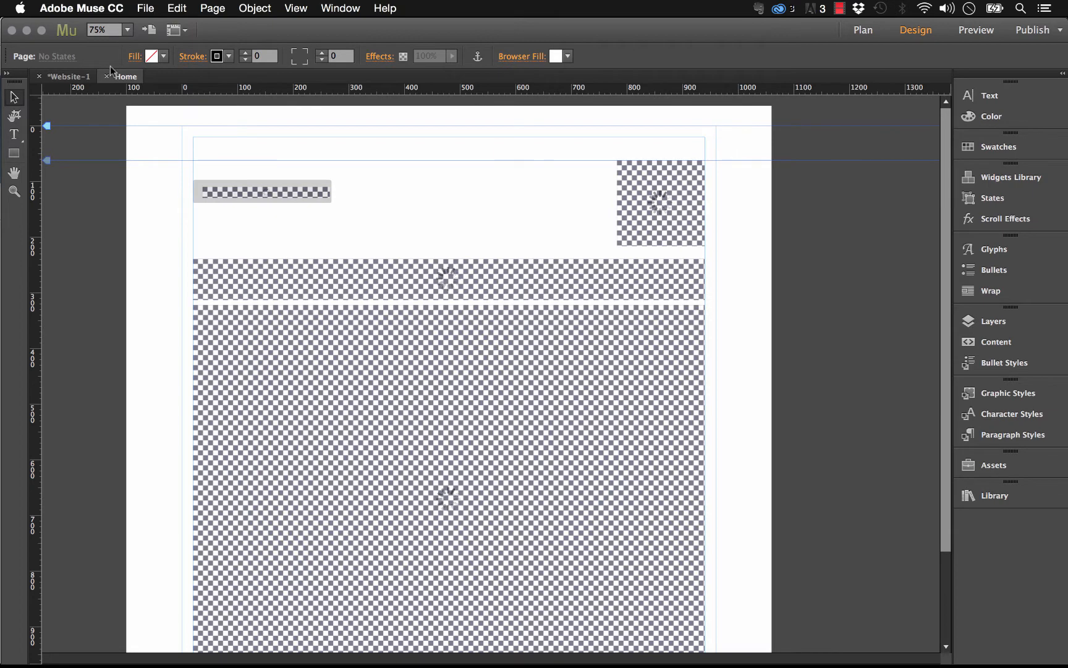
click(145, 8)
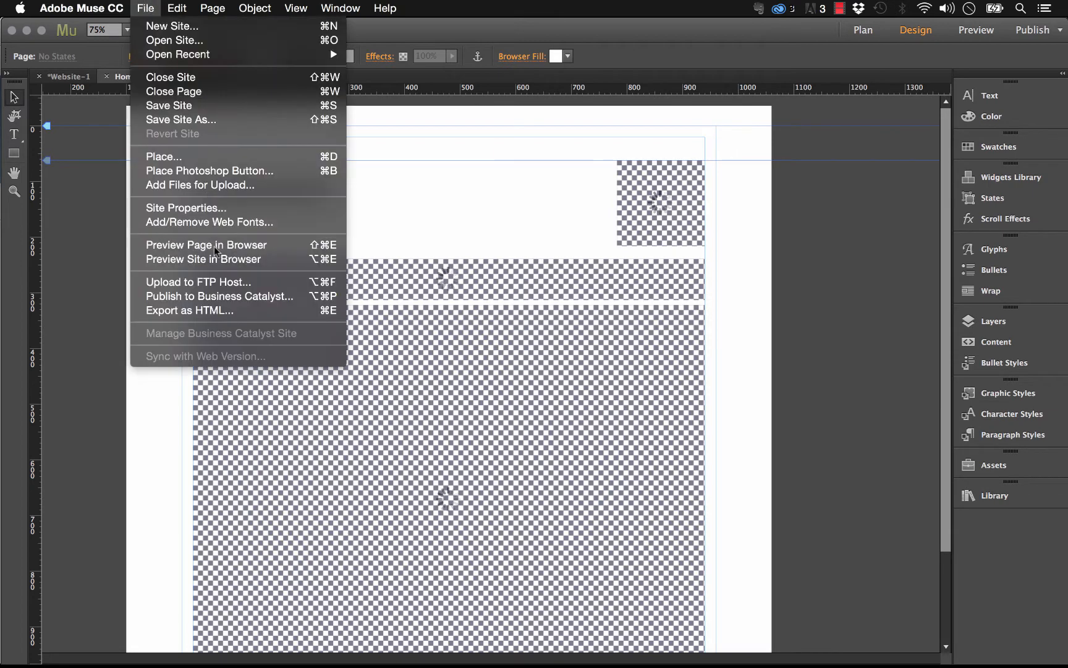
click(203, 259)
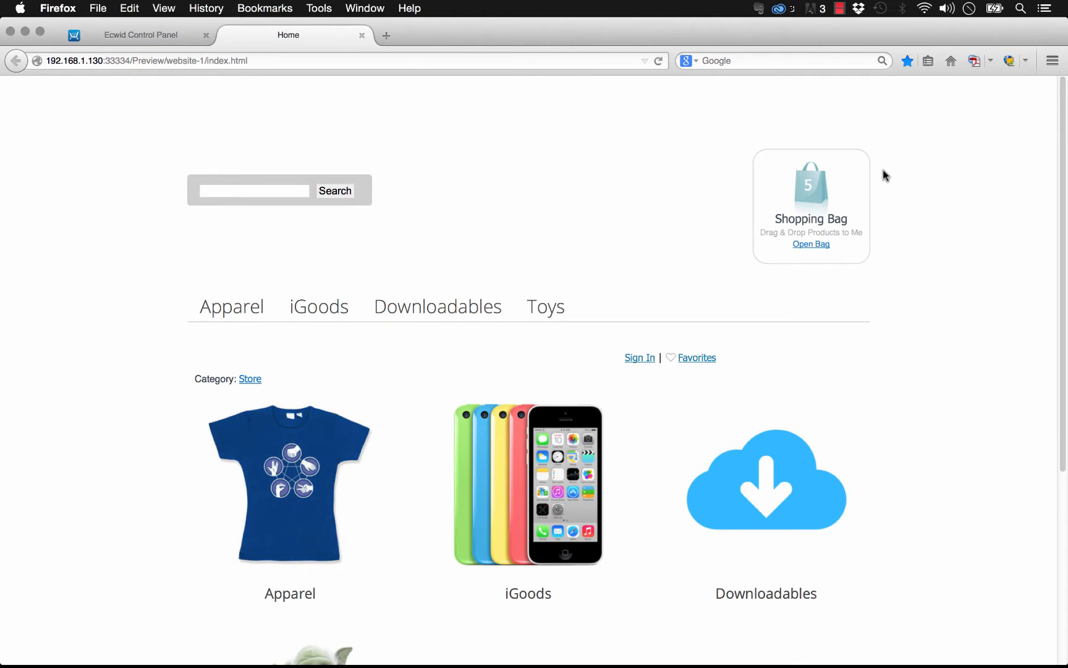
scroll(down, 3)
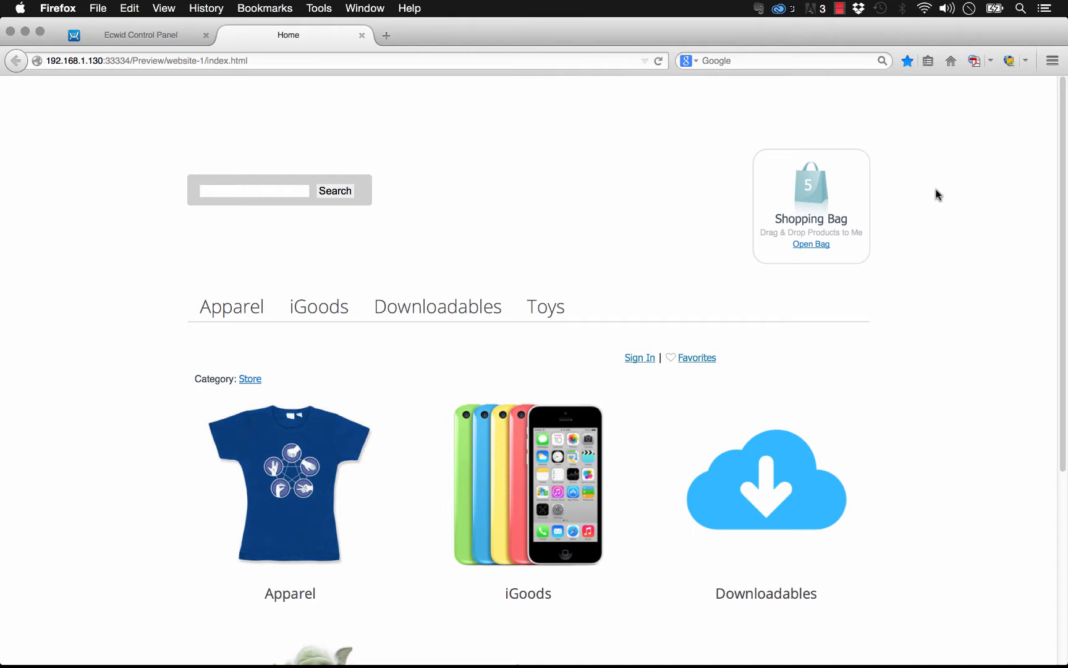
mouse_move(932, 196)
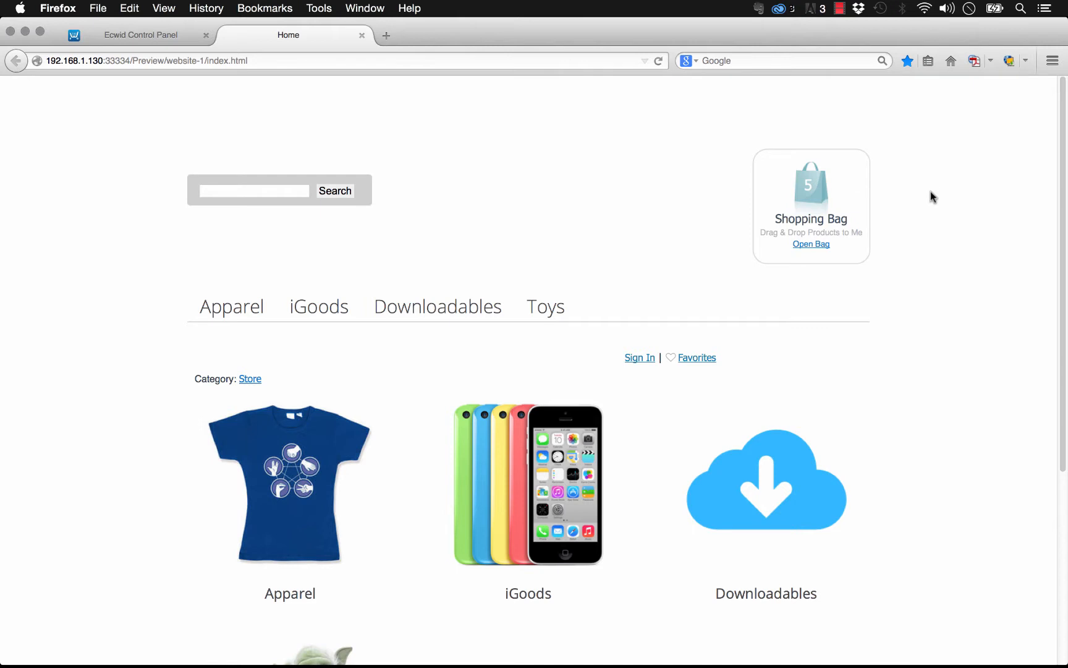
mouse_move(911, 154)
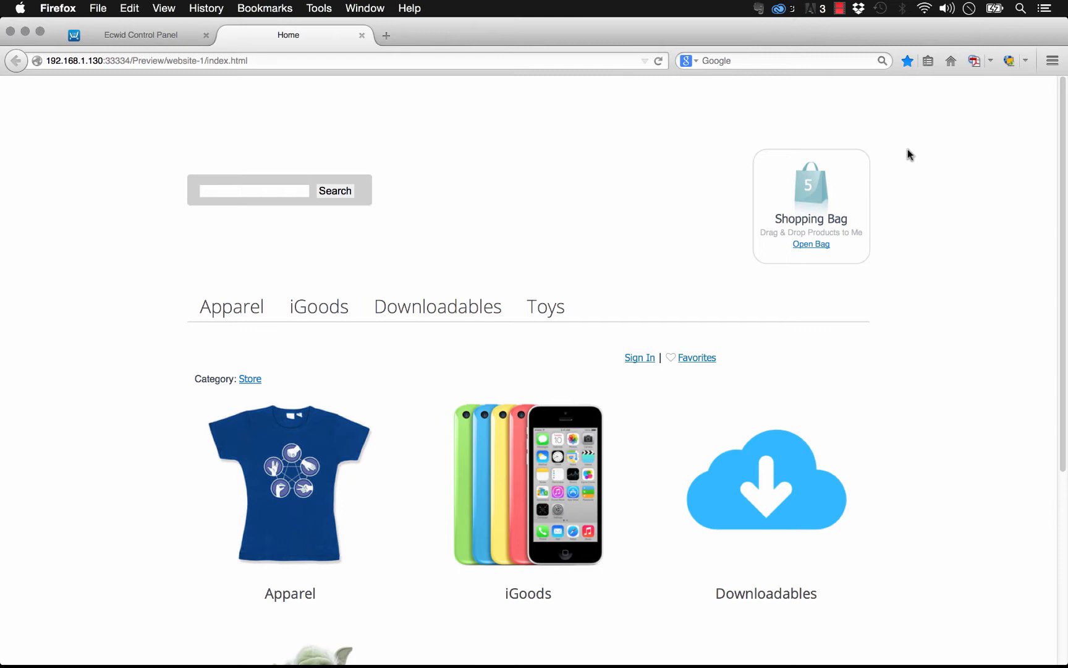
mouse_move(938, 123)
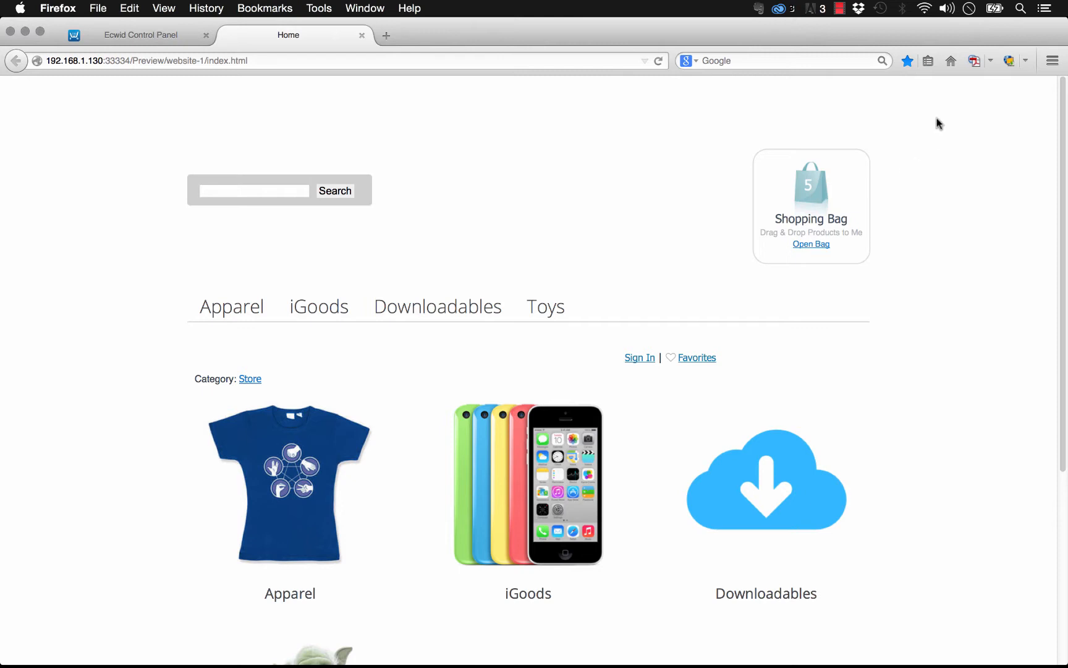
mouse_move(359, 18)
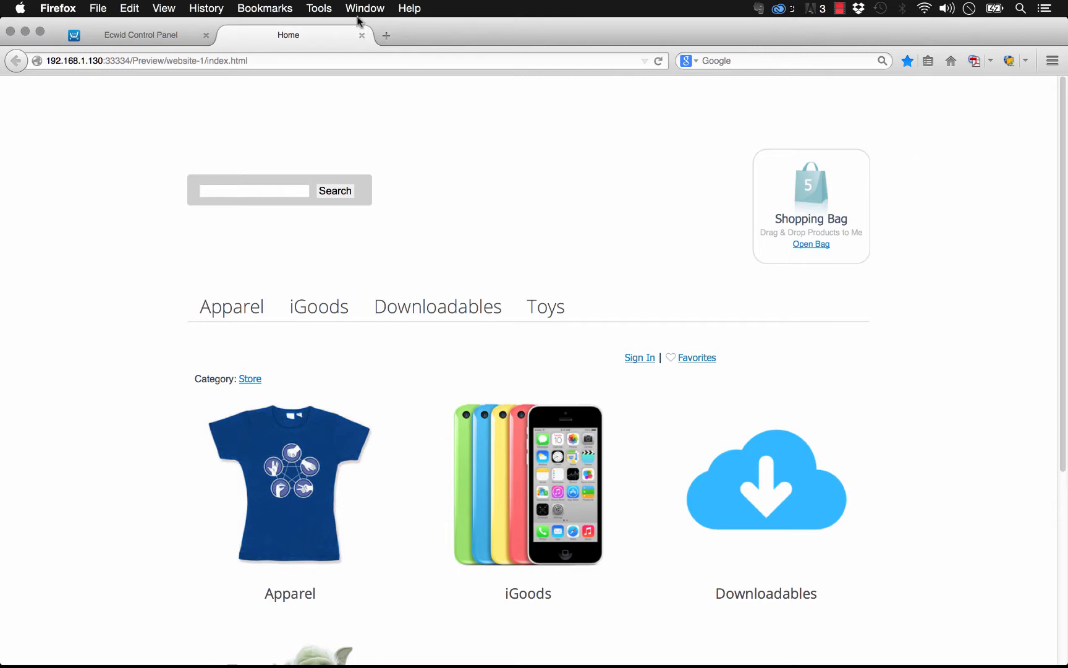
mouse_move(347, 98)
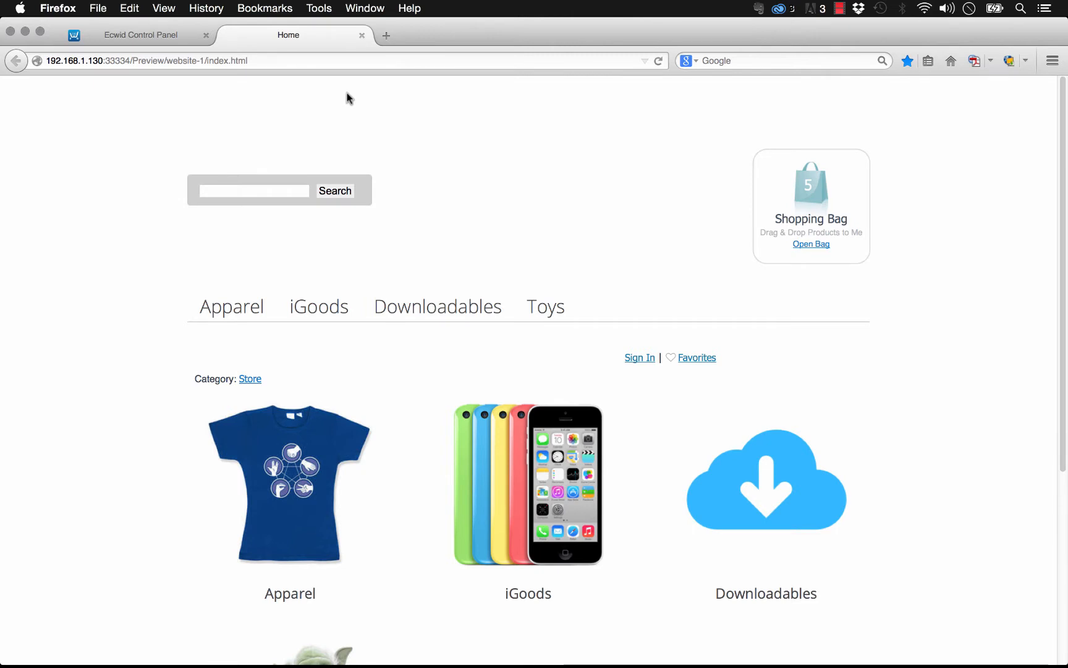
mouse_move(332, 14)
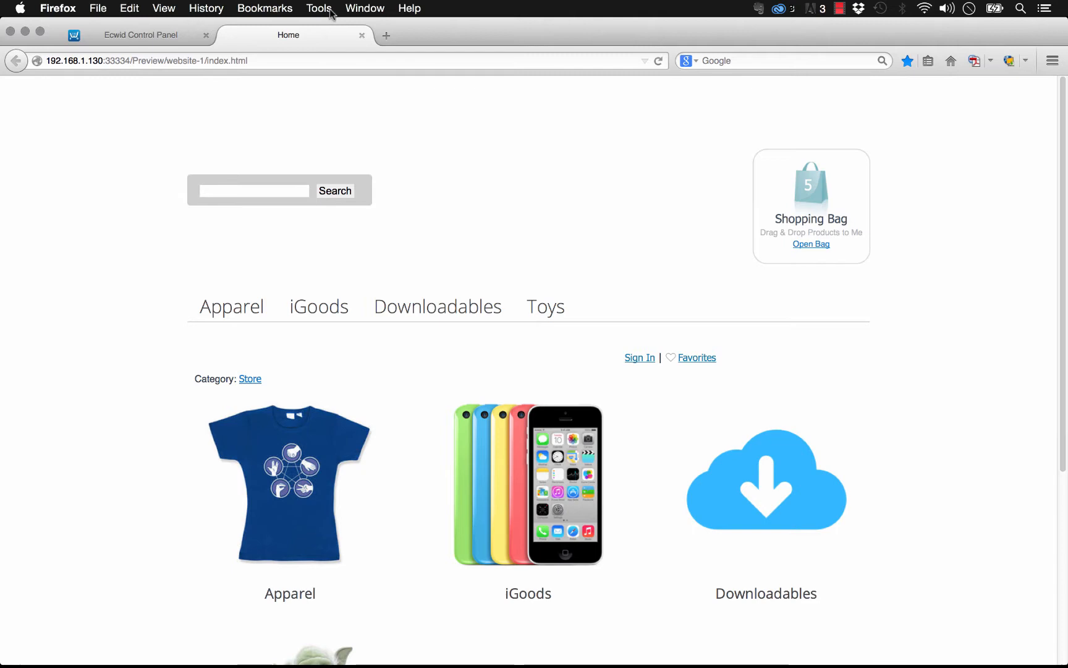
Show Firefox's developer tools beside the store preview
click(321, 8)
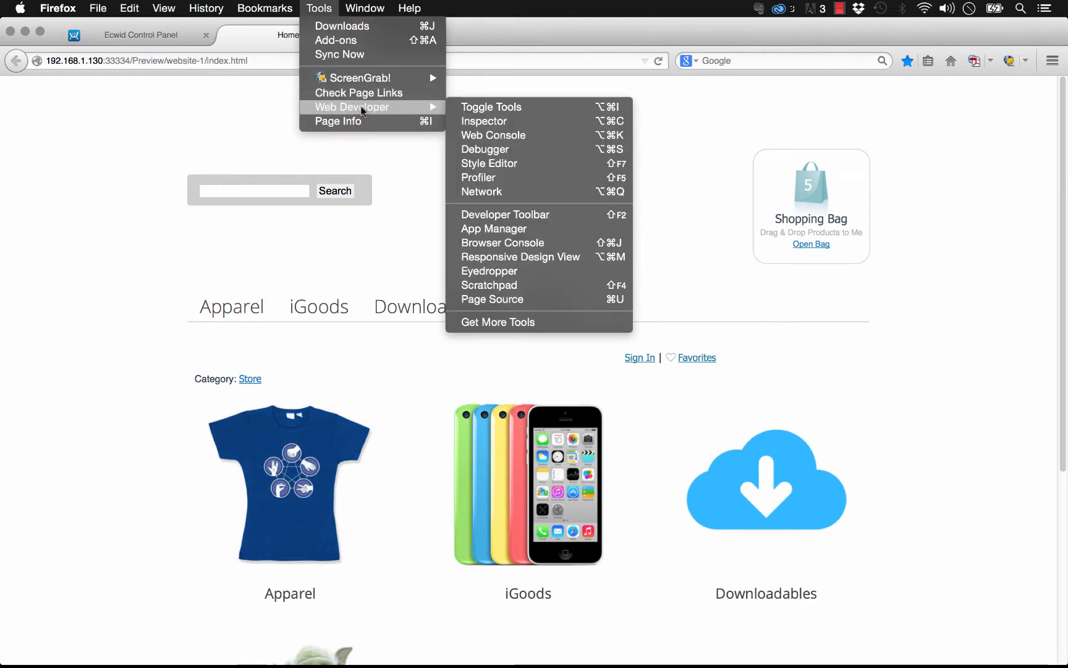
mouse_move(494, 113)
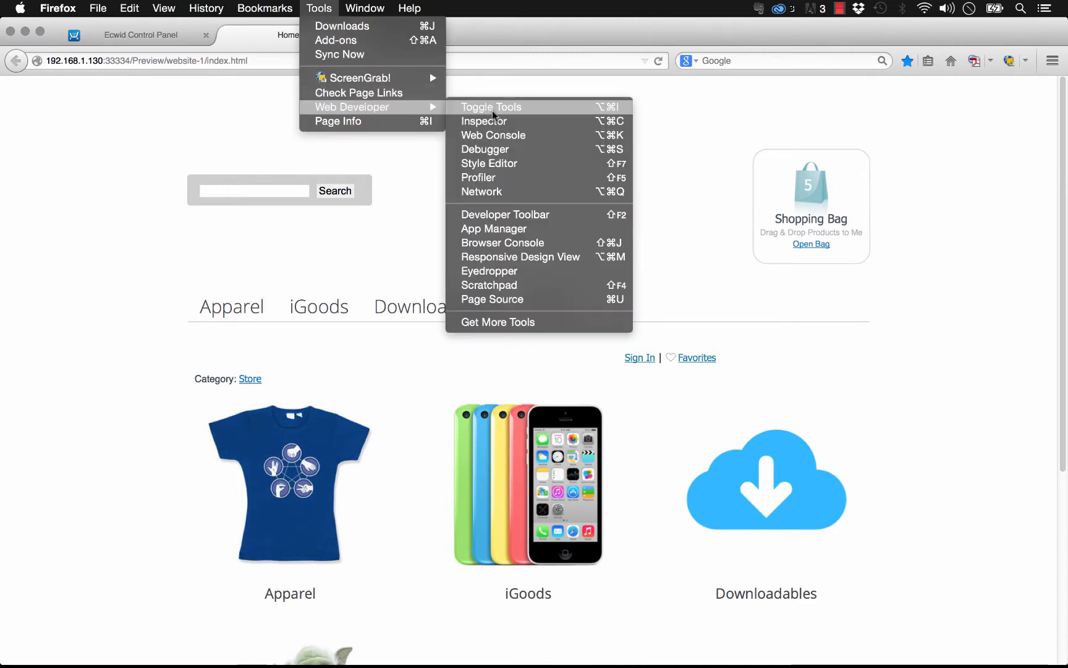
click(491, 107)
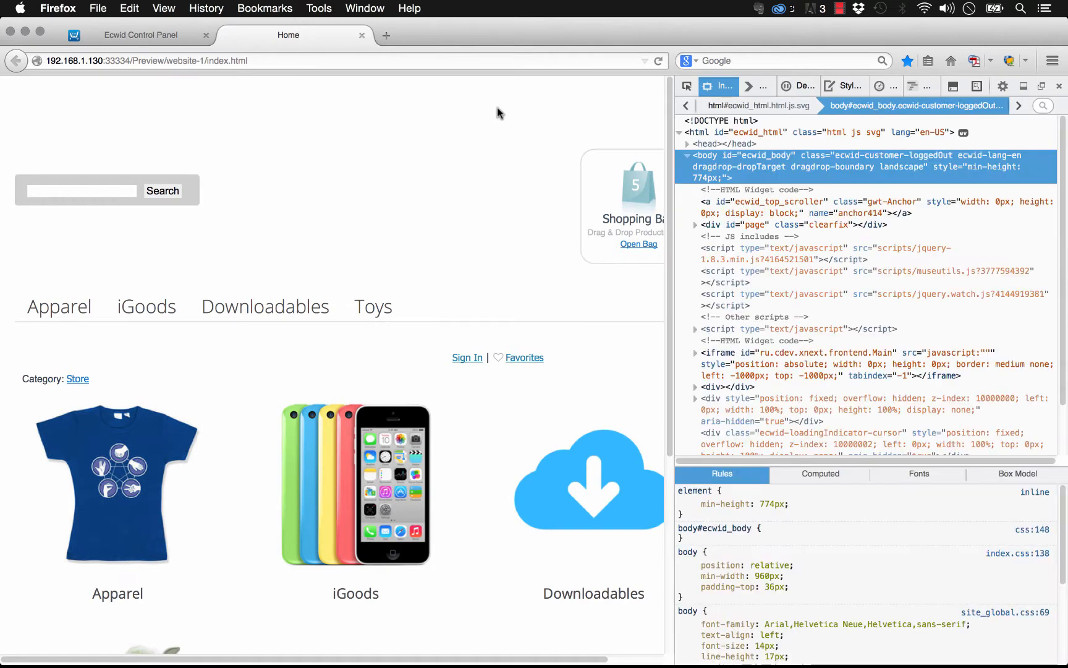
mouse_move(945, 300)
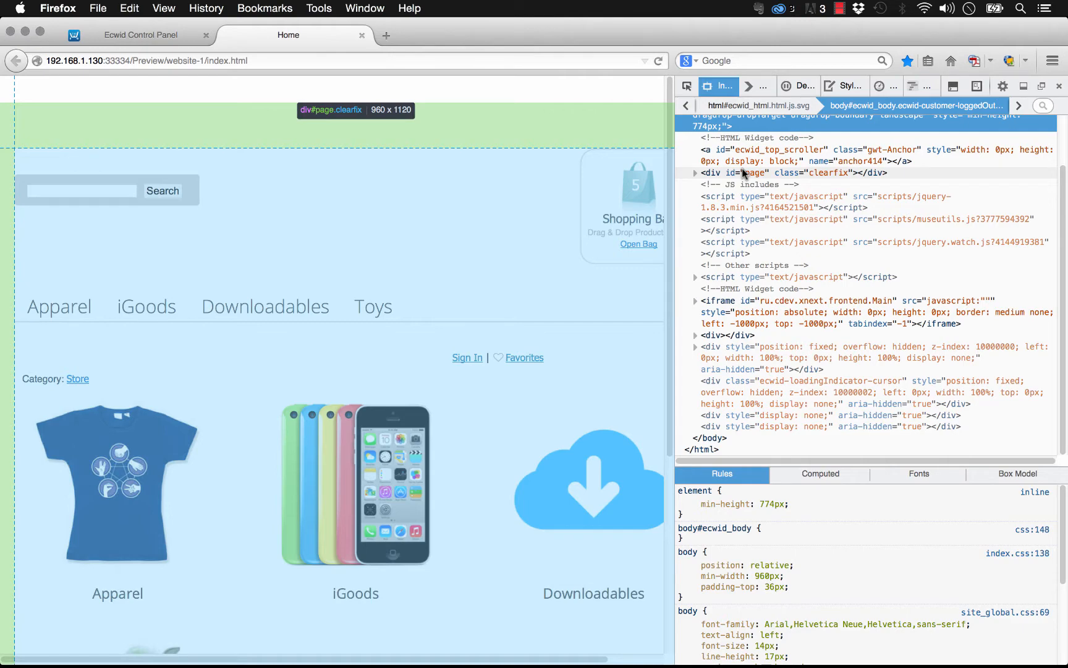
mouse_move(746, 162)
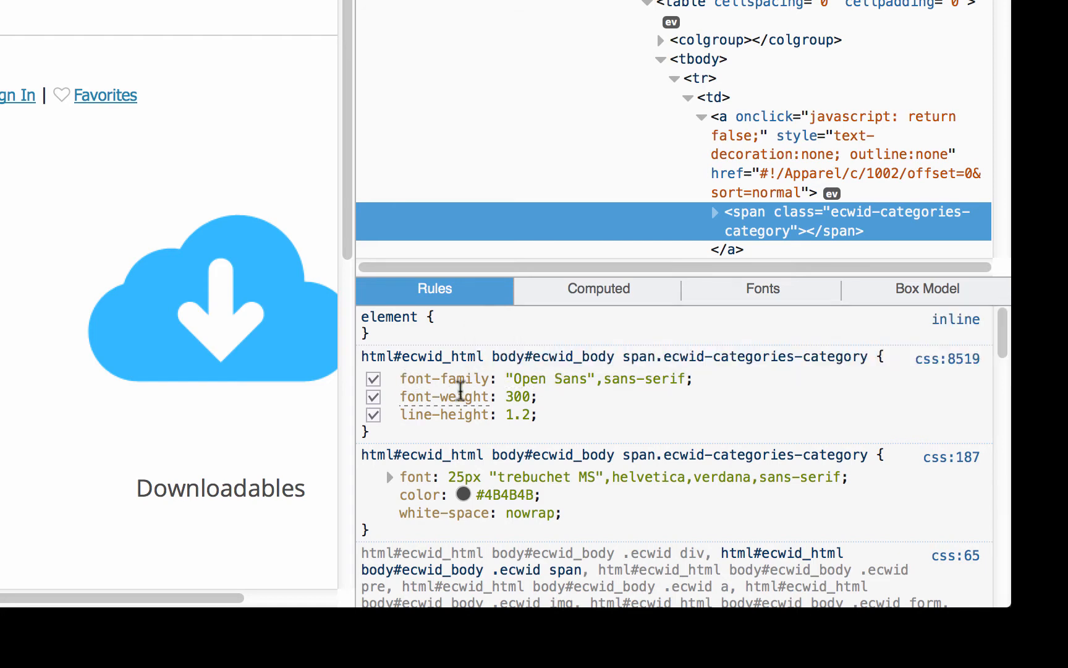
mouse_move(502, 425)
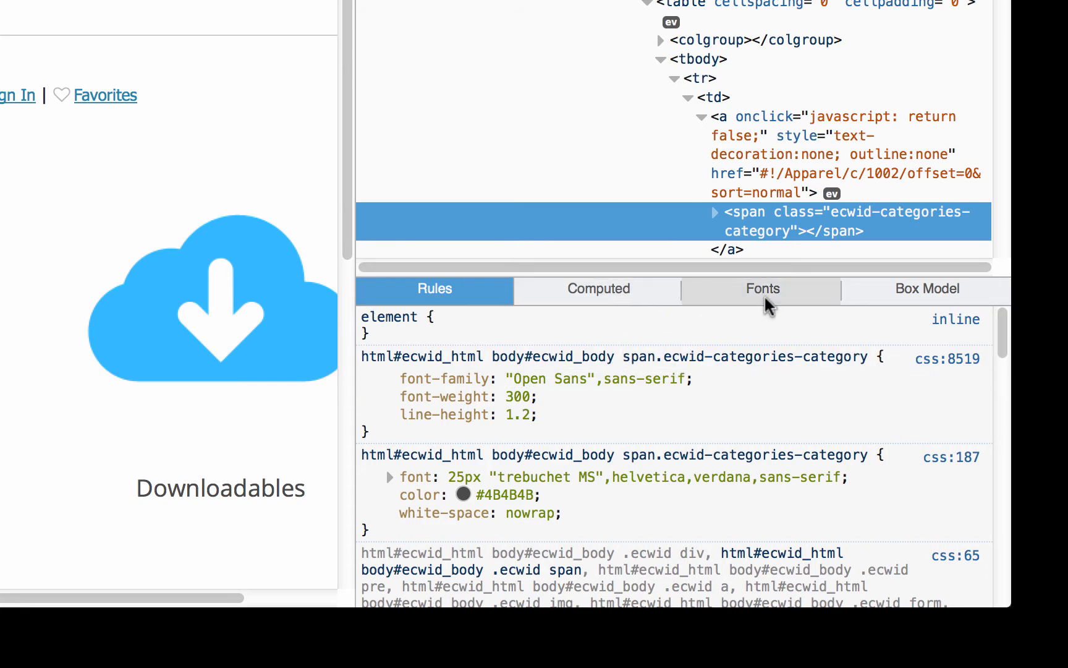
Inspect a category tab label to find its Open Sans font-family rule
click(762, 289)
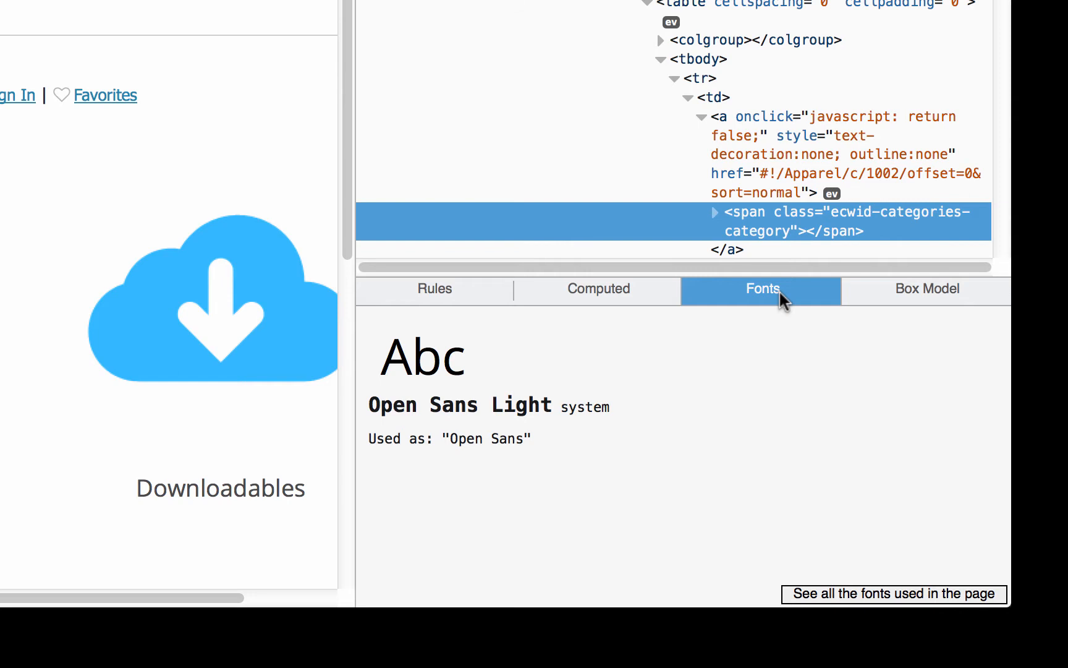
mouse_move(760, 296)
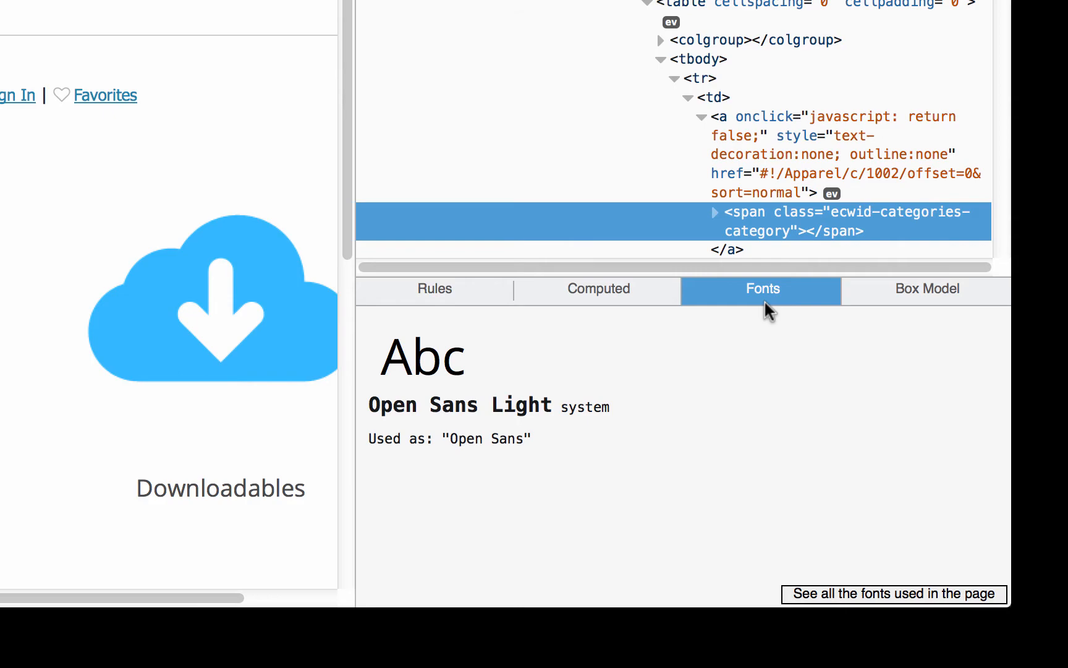
click(434, 289)
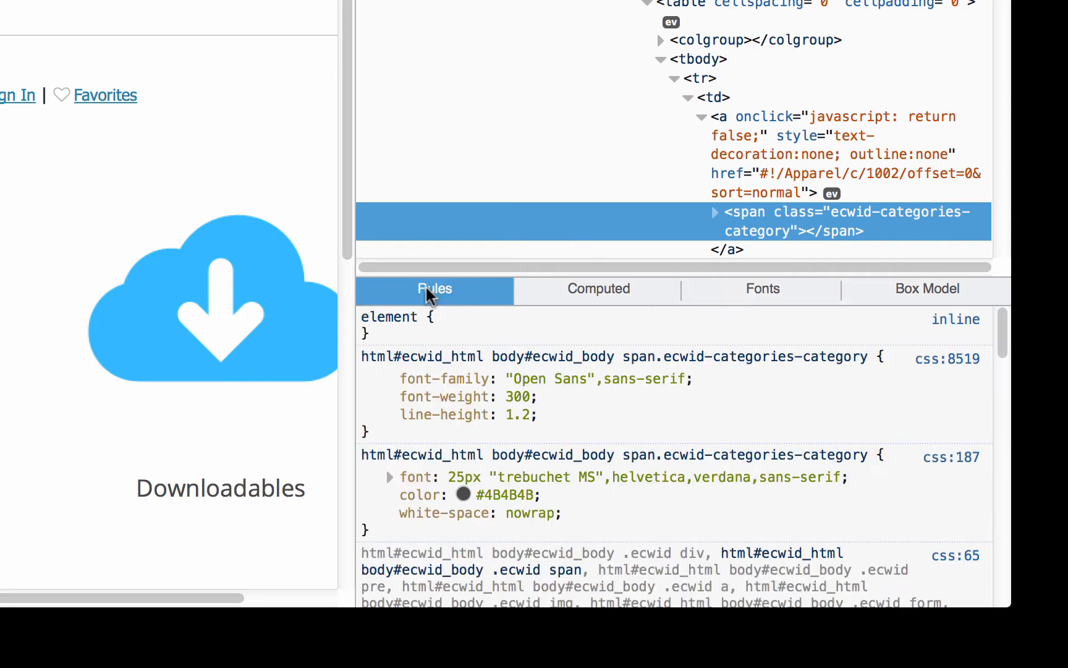
mouse_move(548, 378)
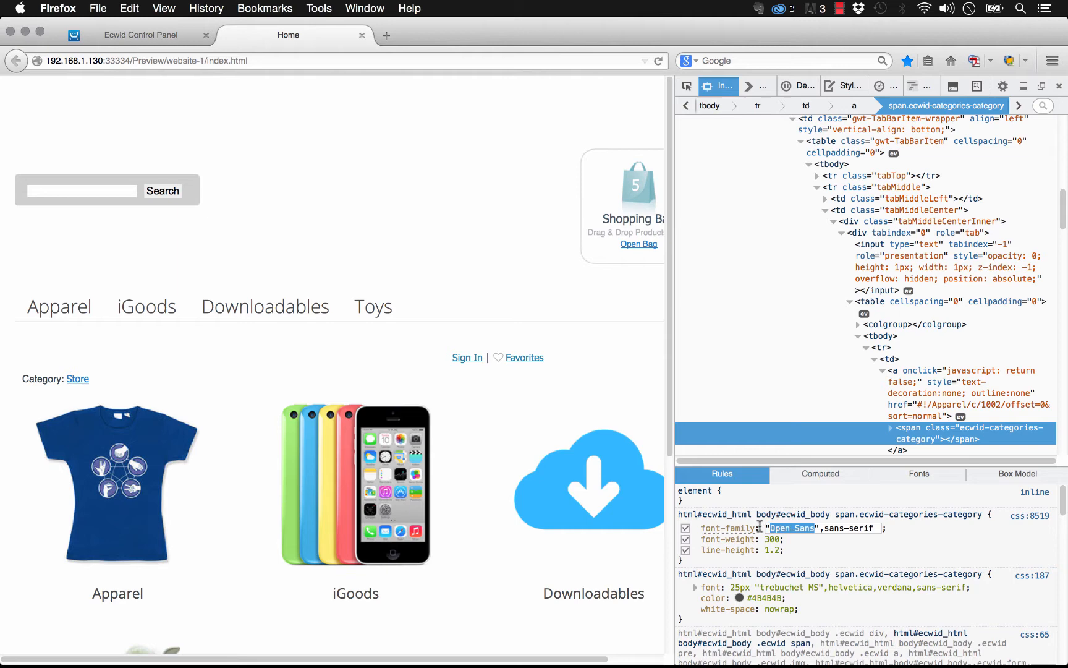
Set the category label rule to font-family arial, font-weight bold and line-height 2
text(arial)
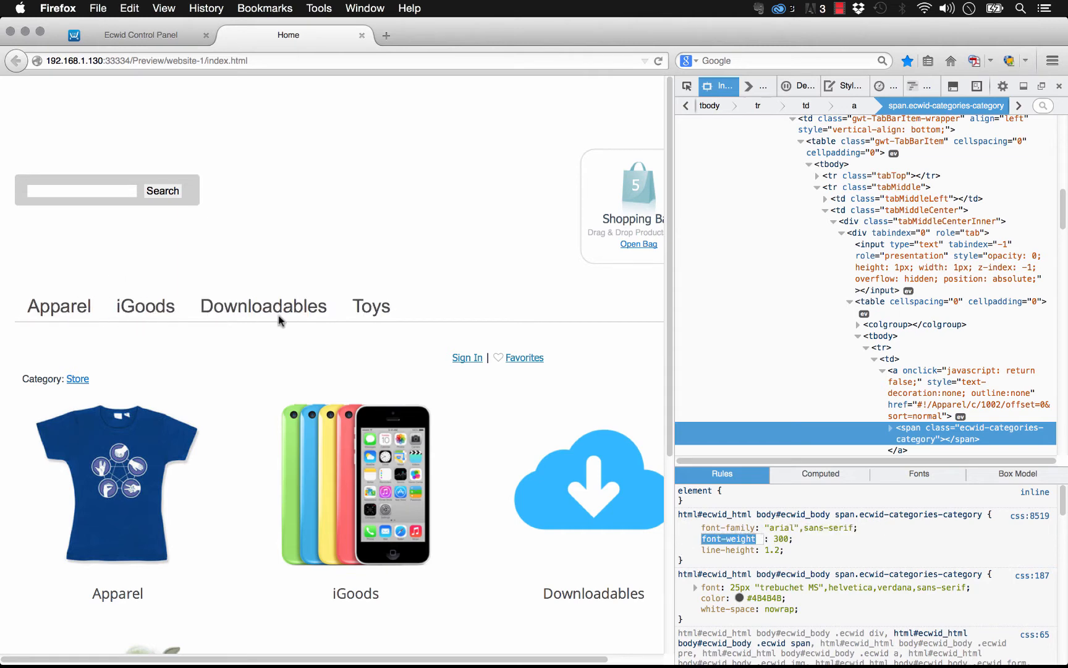
mouse_move(338, 323)
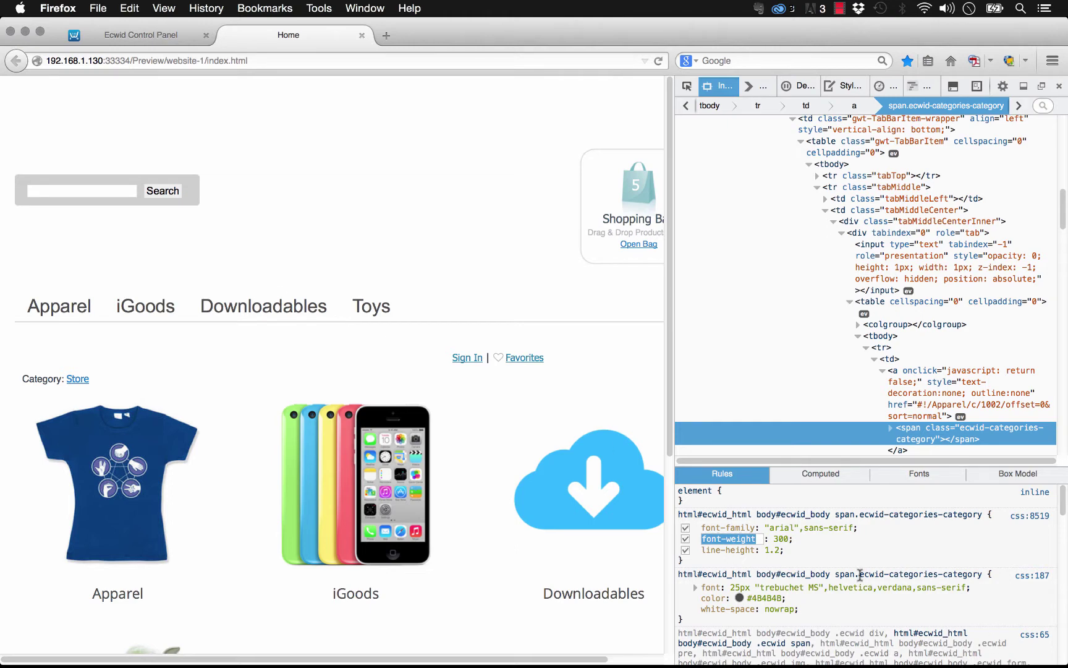
mouse_move(783, 527)
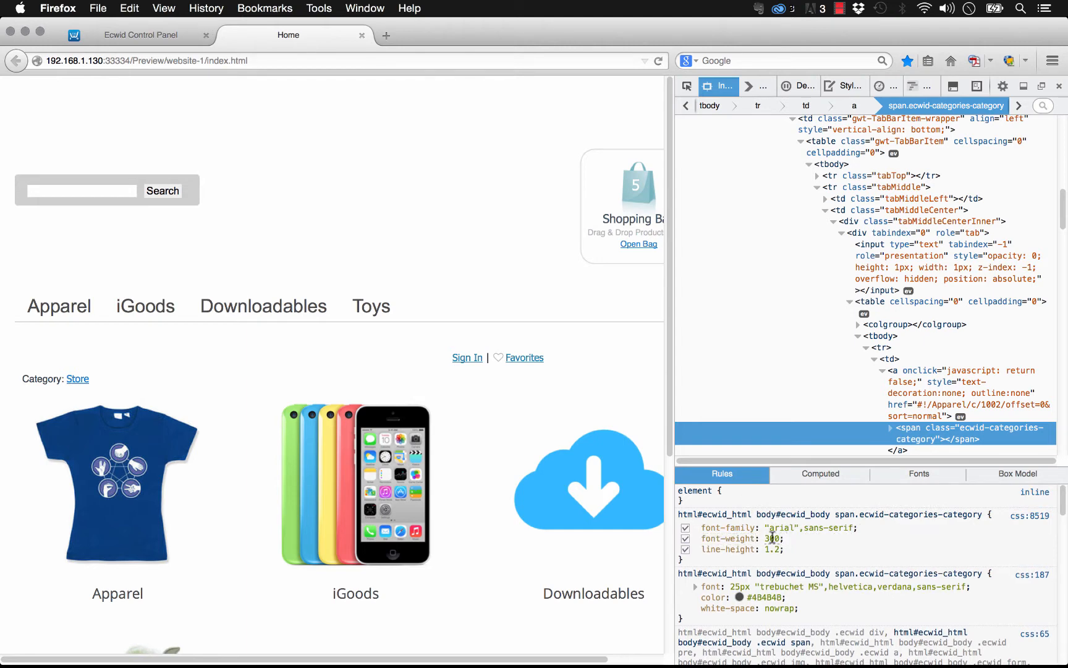
click(772, 538)
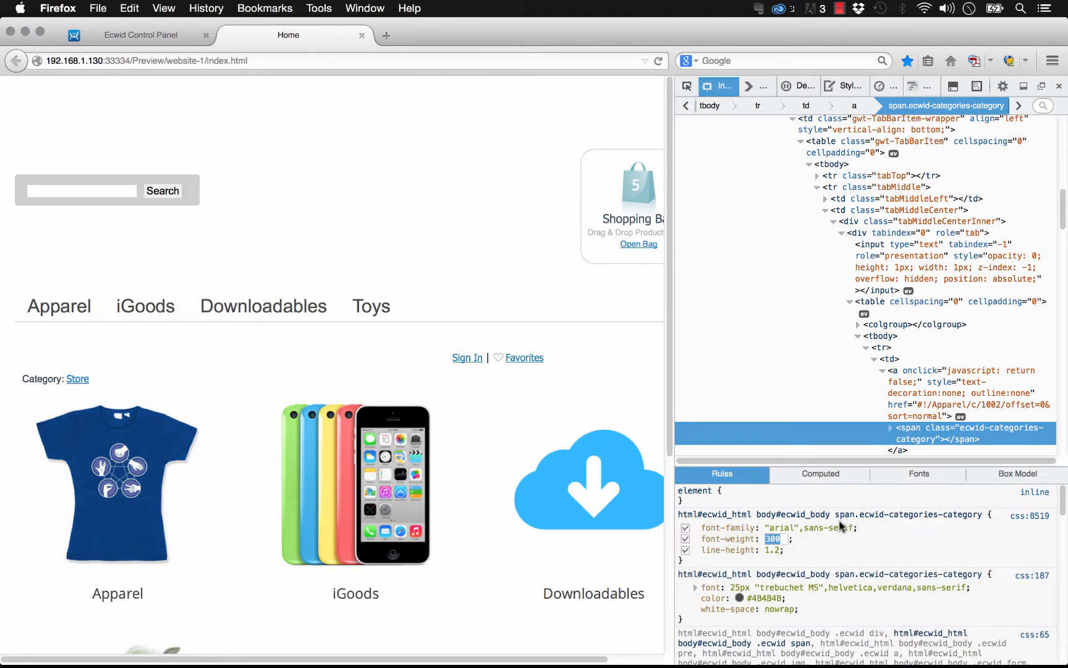
text(bold)
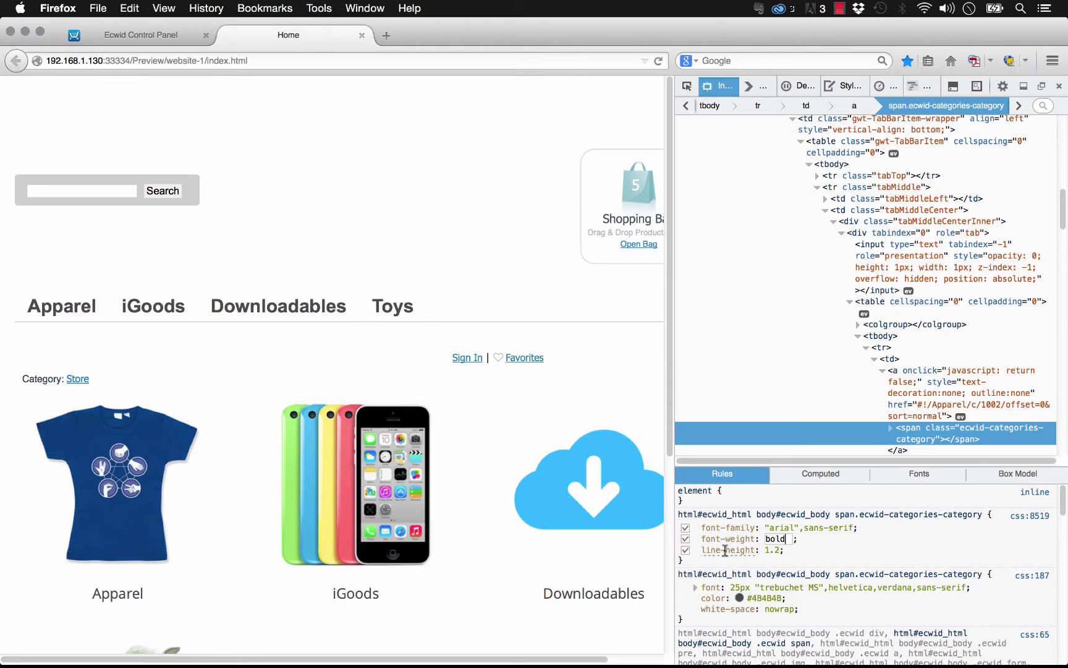
double_click(774, 550)
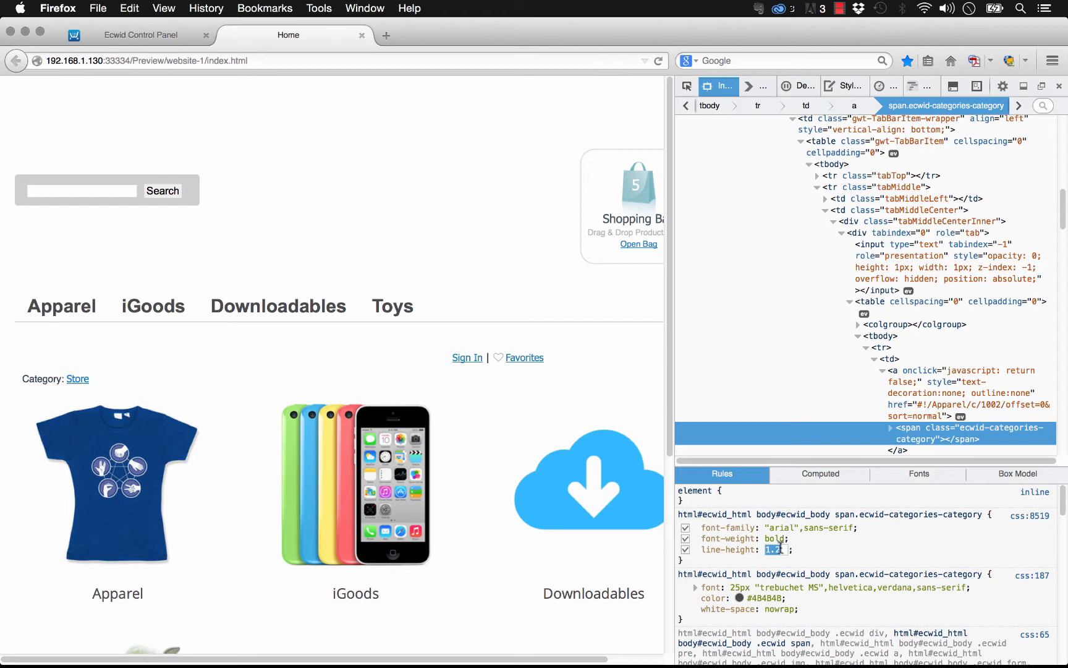
text(2)
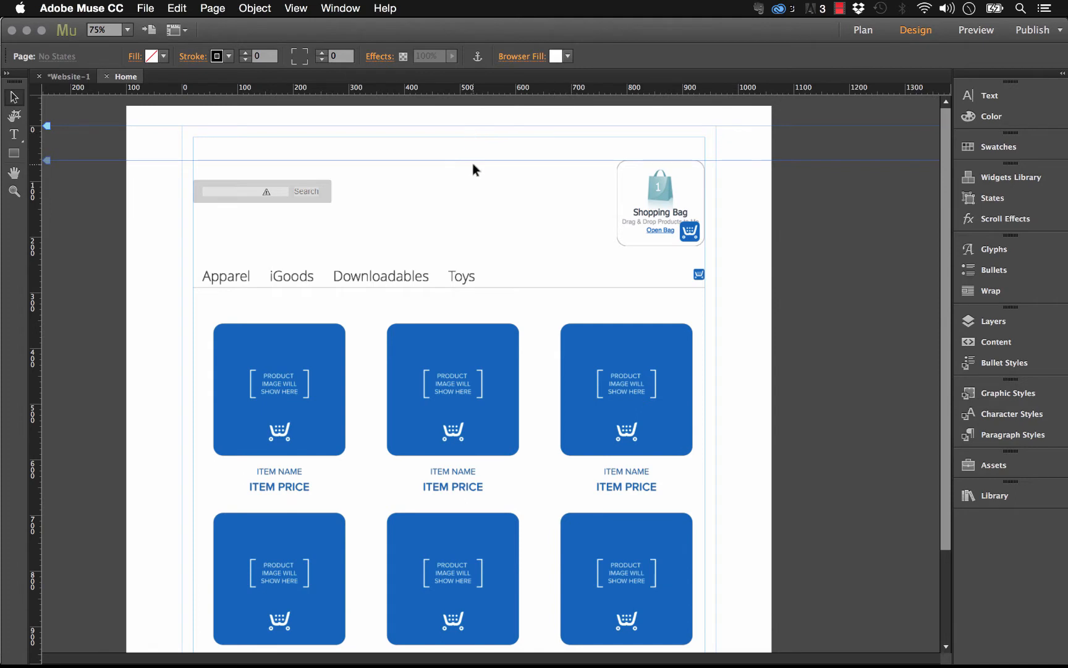
mouse_move(384, 161)
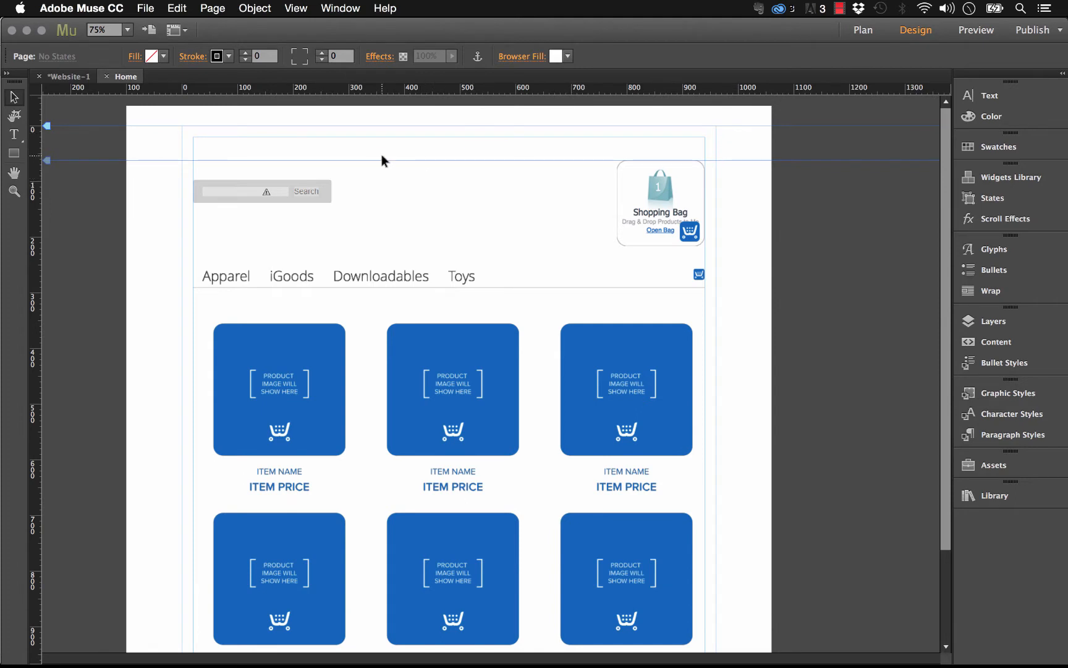
Open an empty Edit HTML box via Object > Insert HTML
click(254, 8)
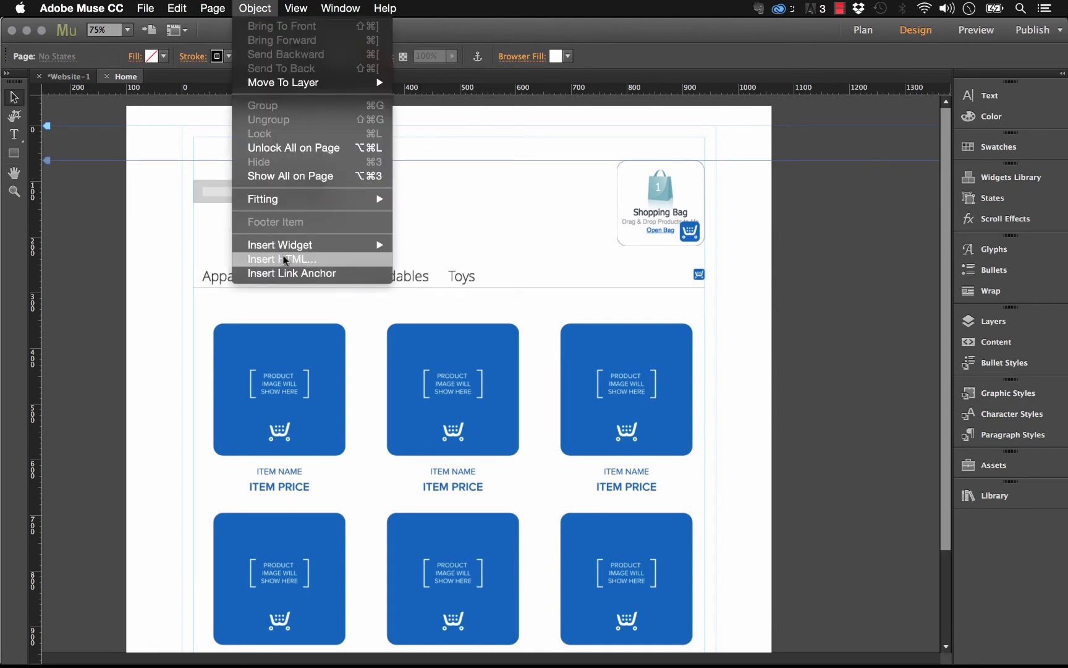
click(282, 259)
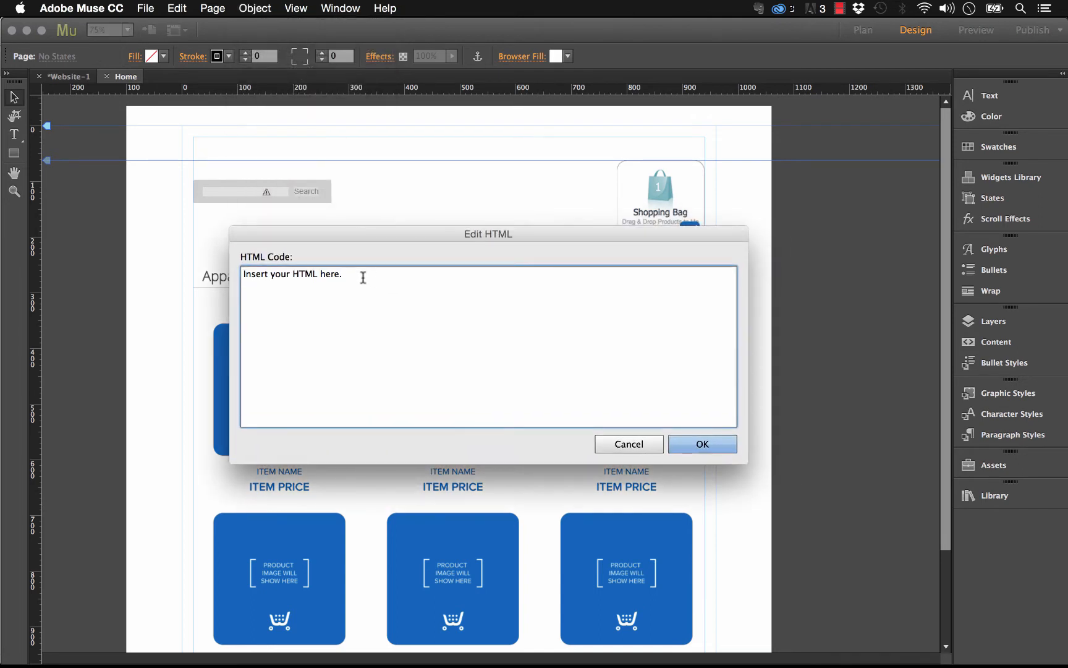
Paste the span.ecwid-categories-category CSS rule inside <style></style> tags and confirm the block
text(html#ecwid_html body#ecwid_body span.ecwid-categories-category {)
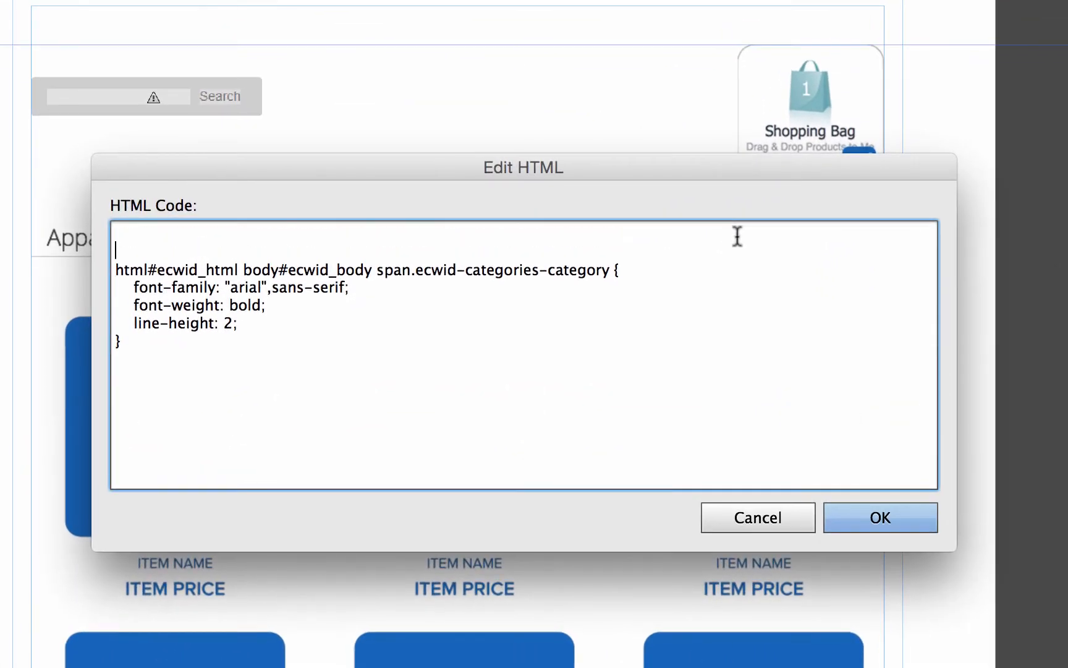
text(<)
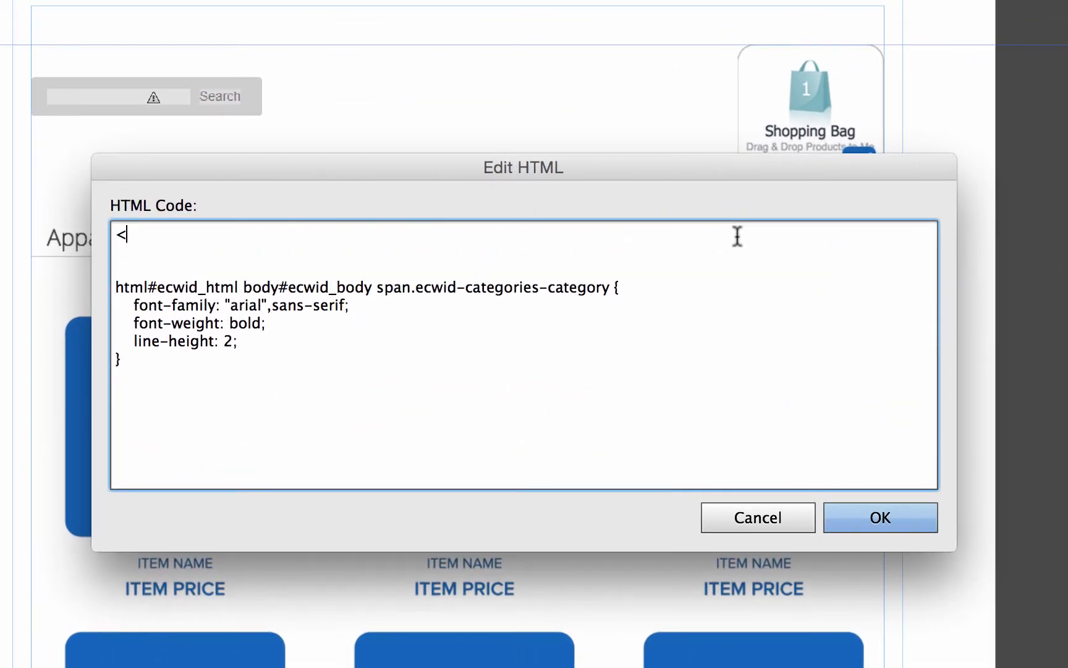
text(style>)
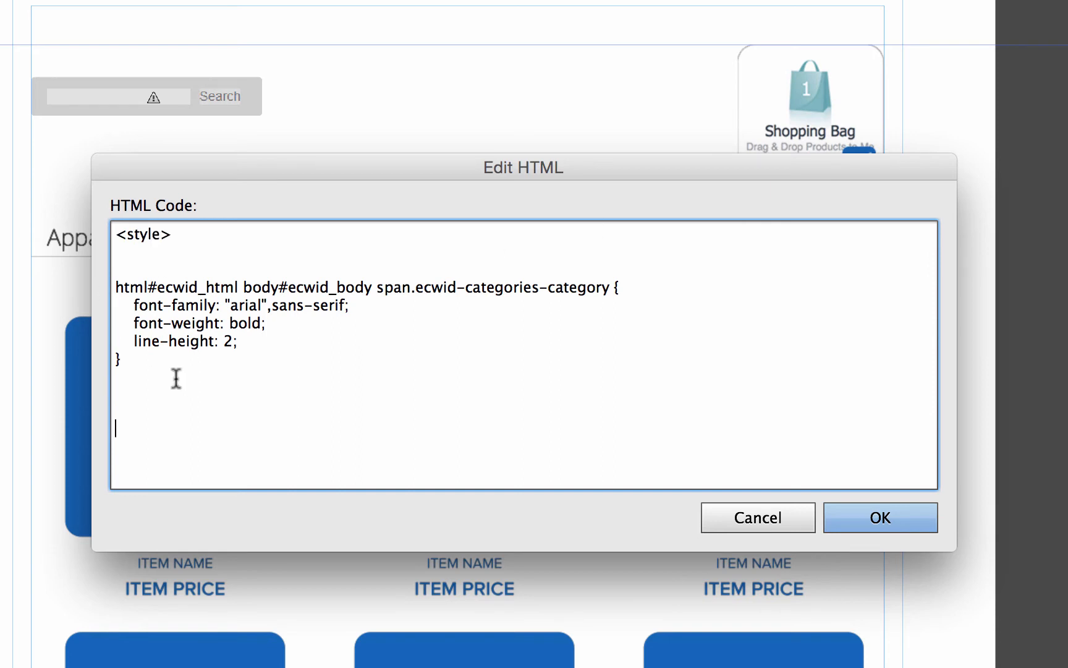
text(</)
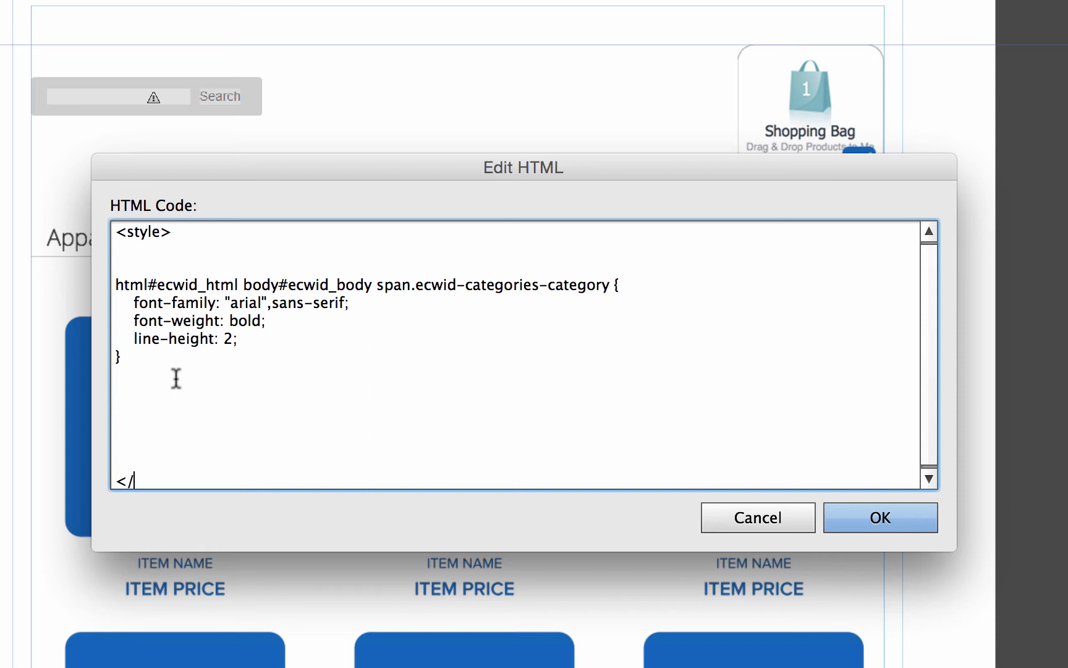
text(style>)
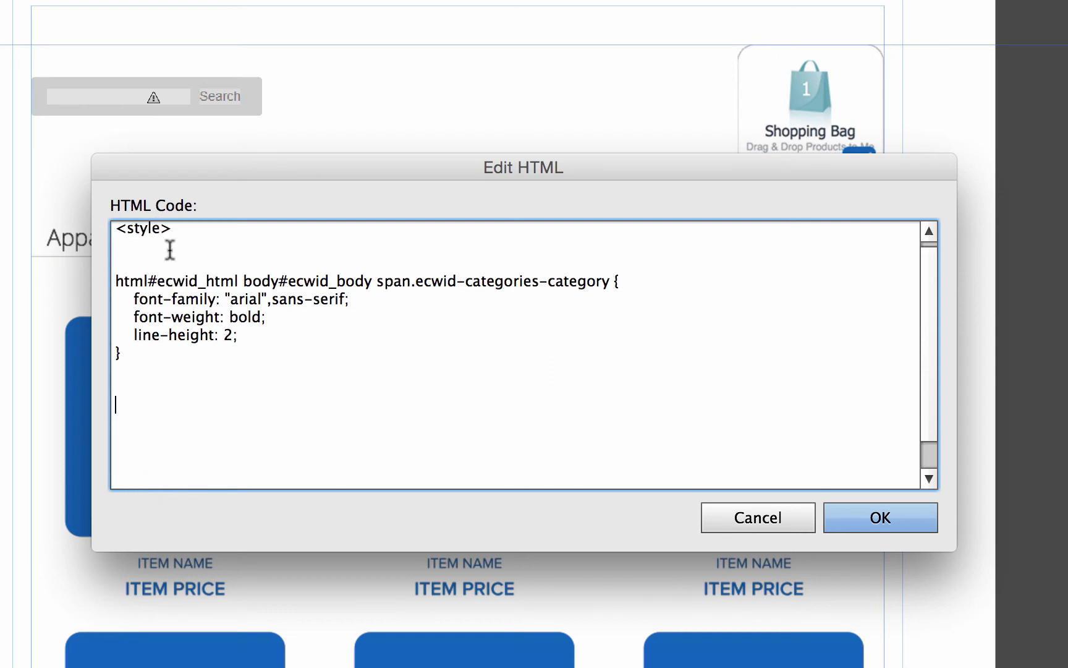
scroll(down, 3)
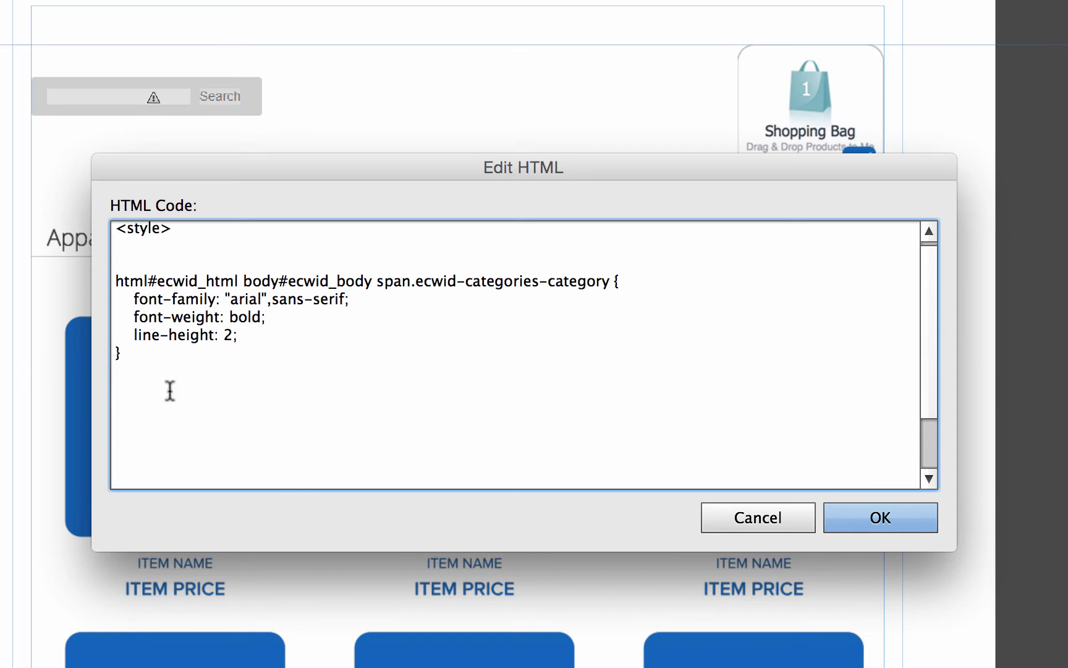
scroll(down, 3)
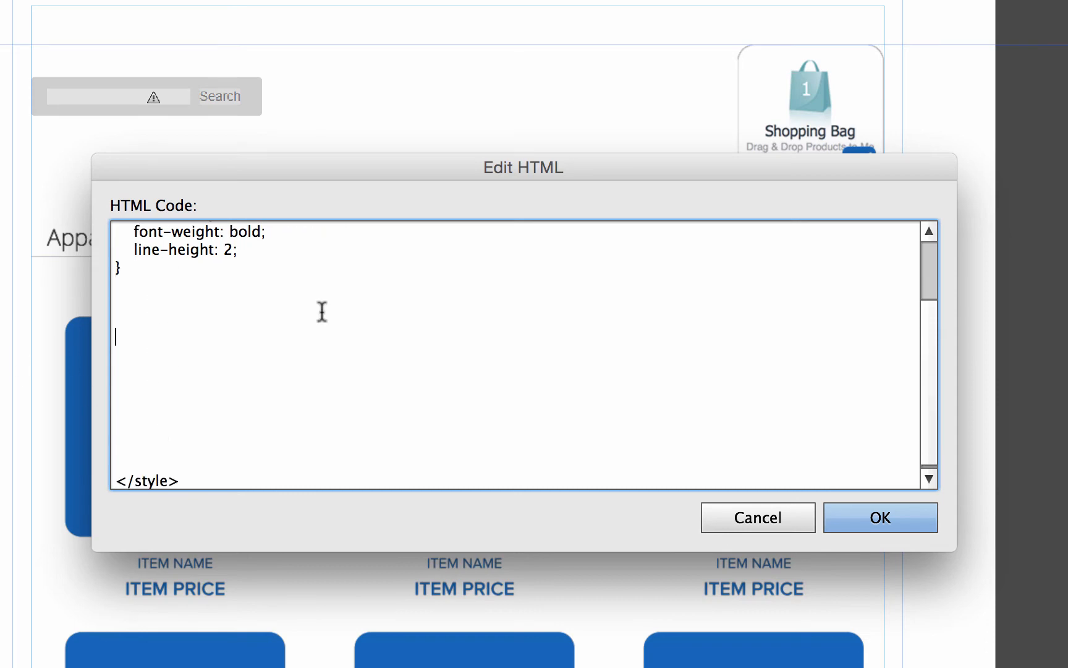
click(880, 517)
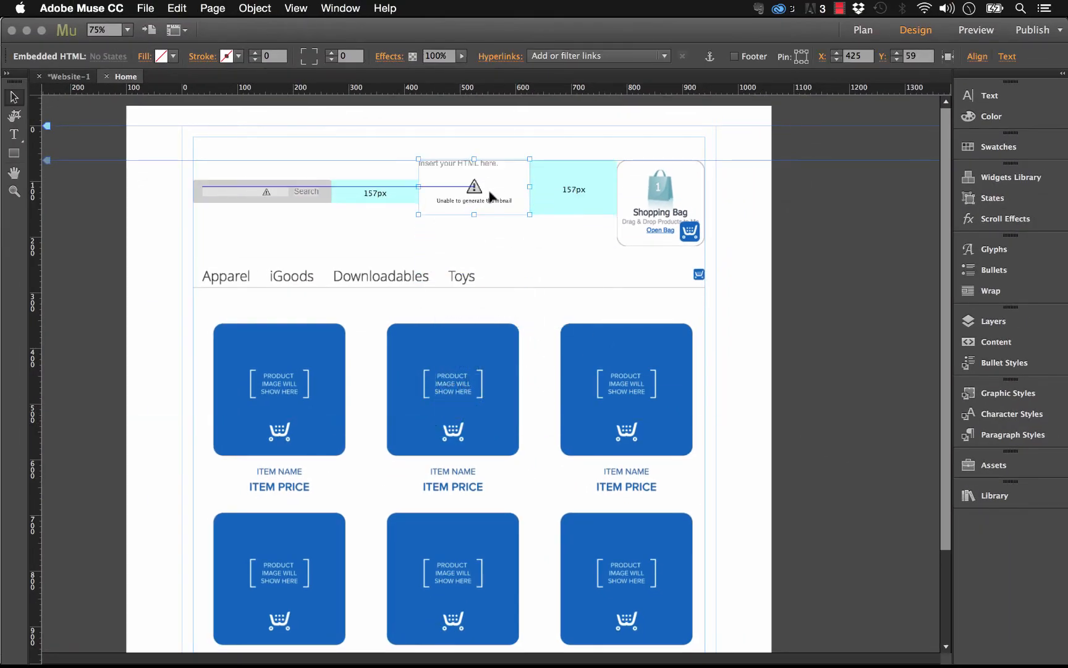
Deselect the placed style block, then reload the store preview in Firefox
click(530, 242)
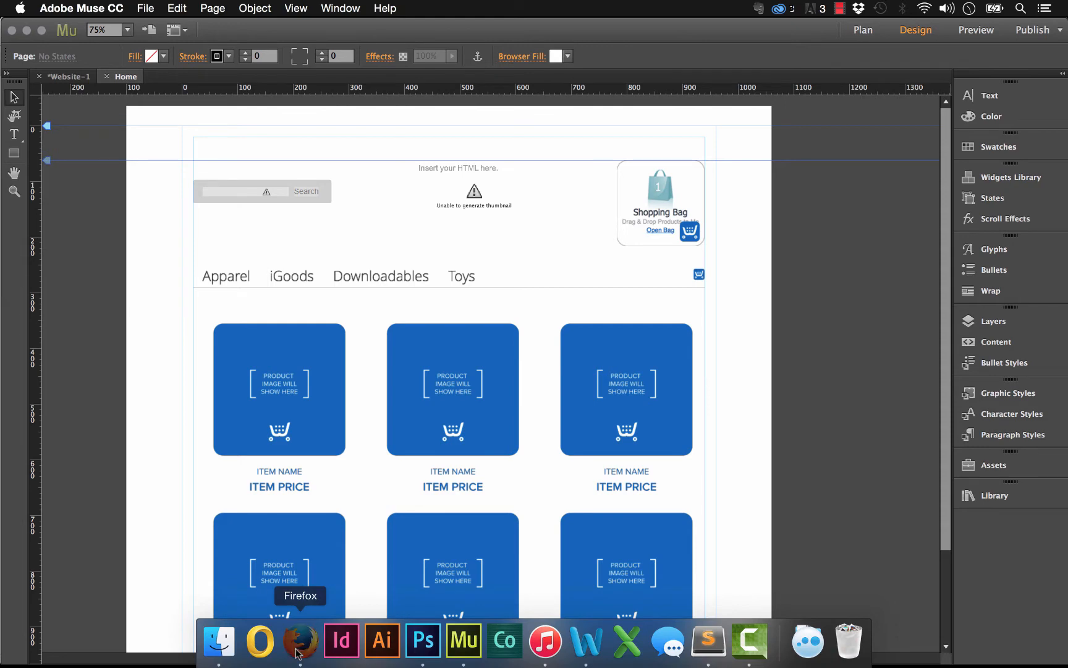
click(299, 640)
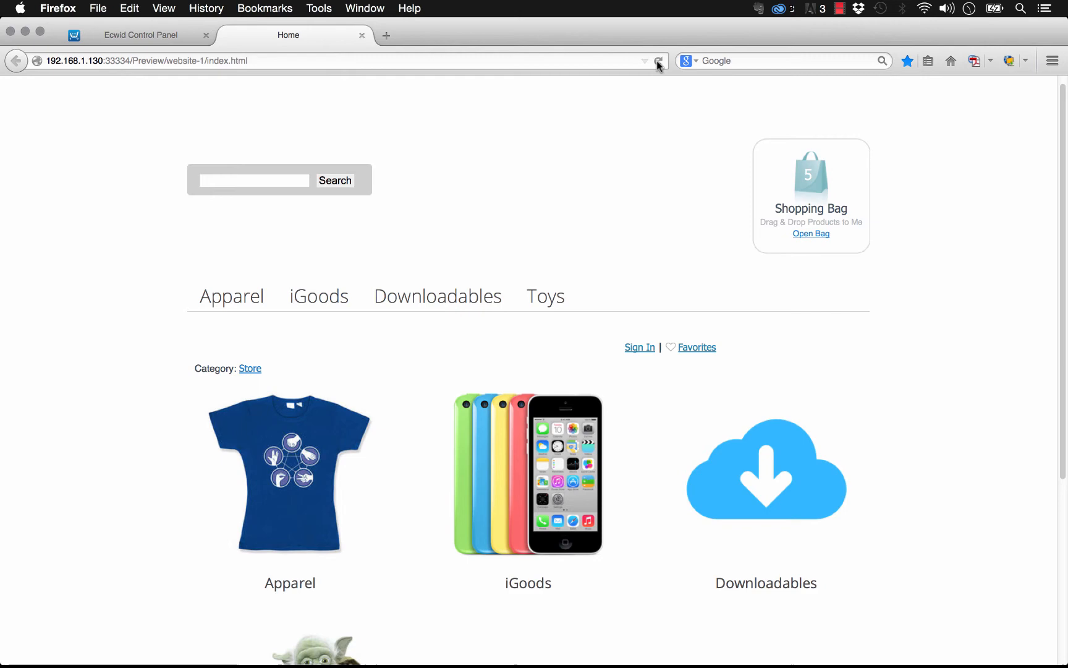
click(140, 35)
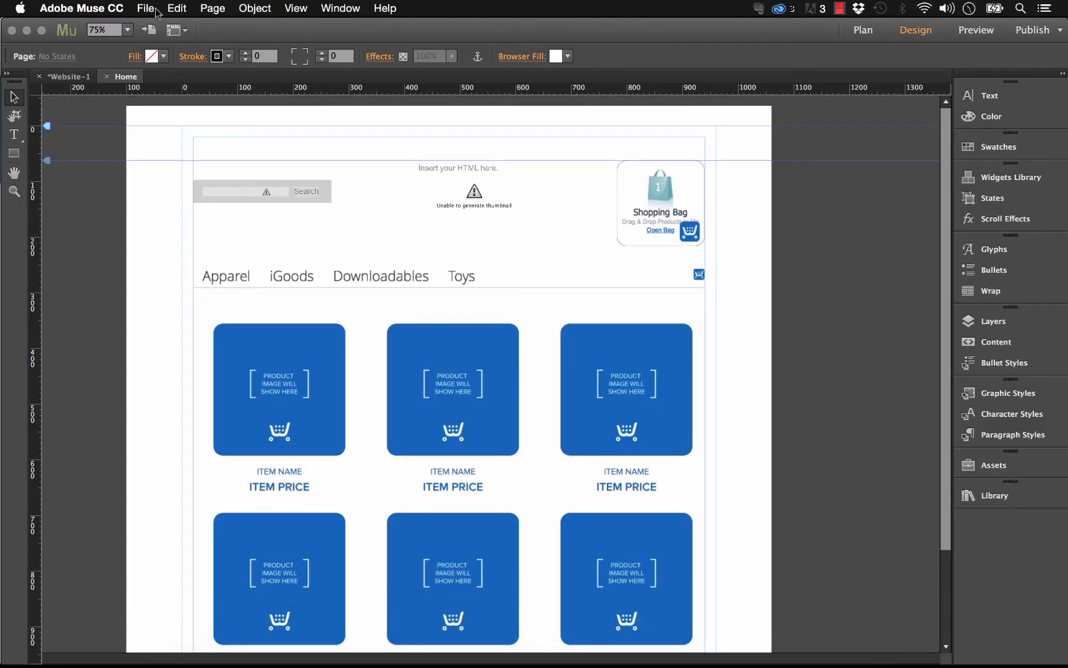
Select the style block and preview the updated Home page in the browser
click(147, 8)
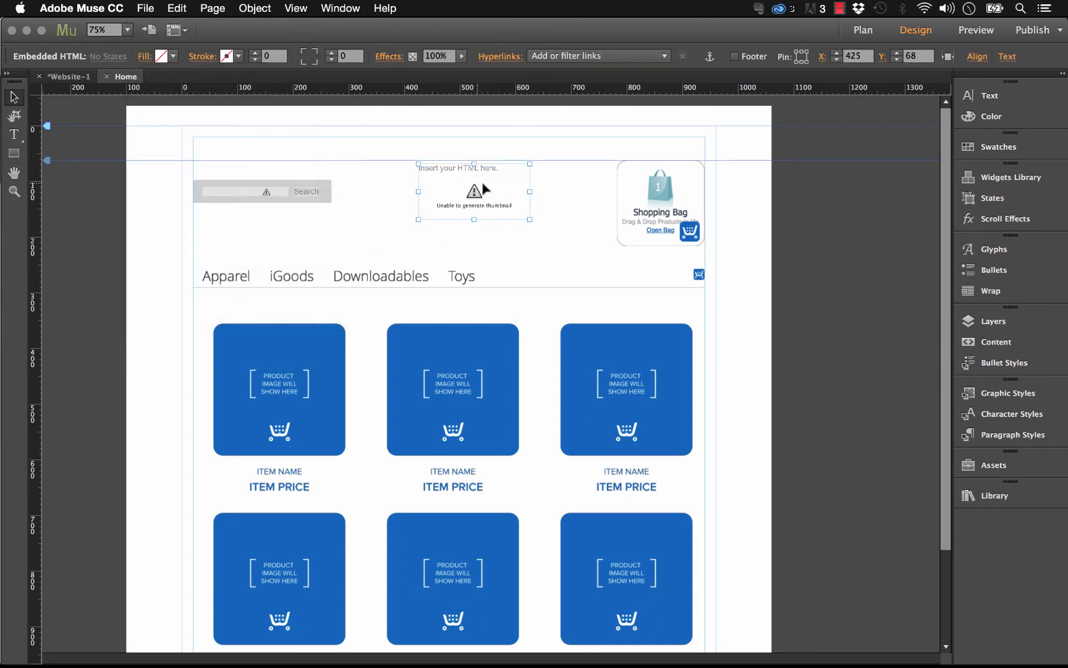
click(145, 8)
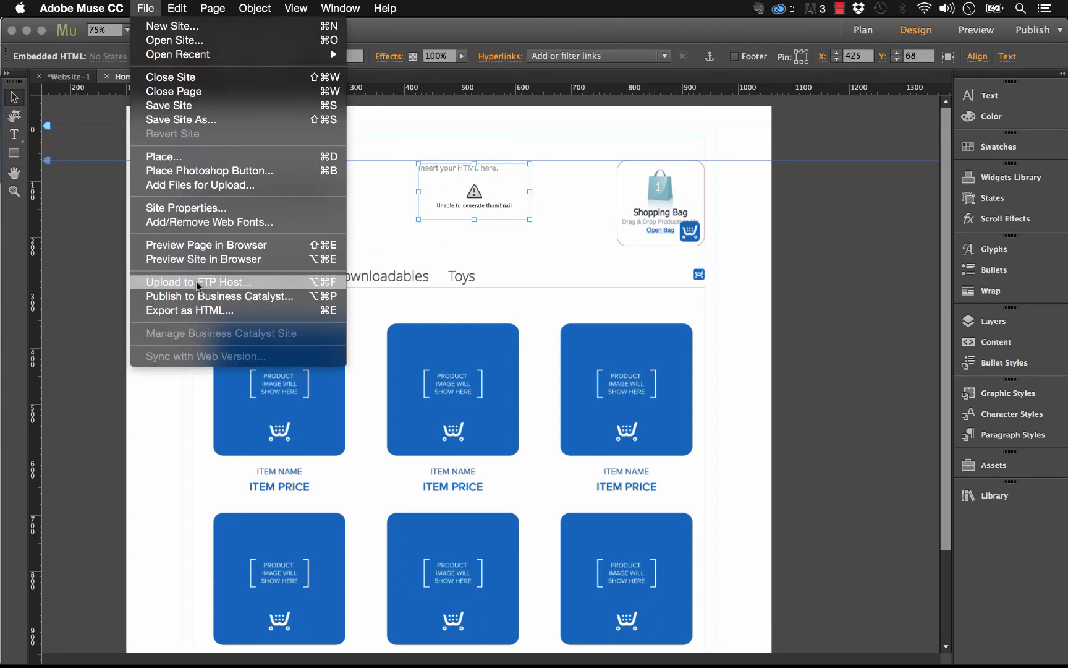
click(207, 245)
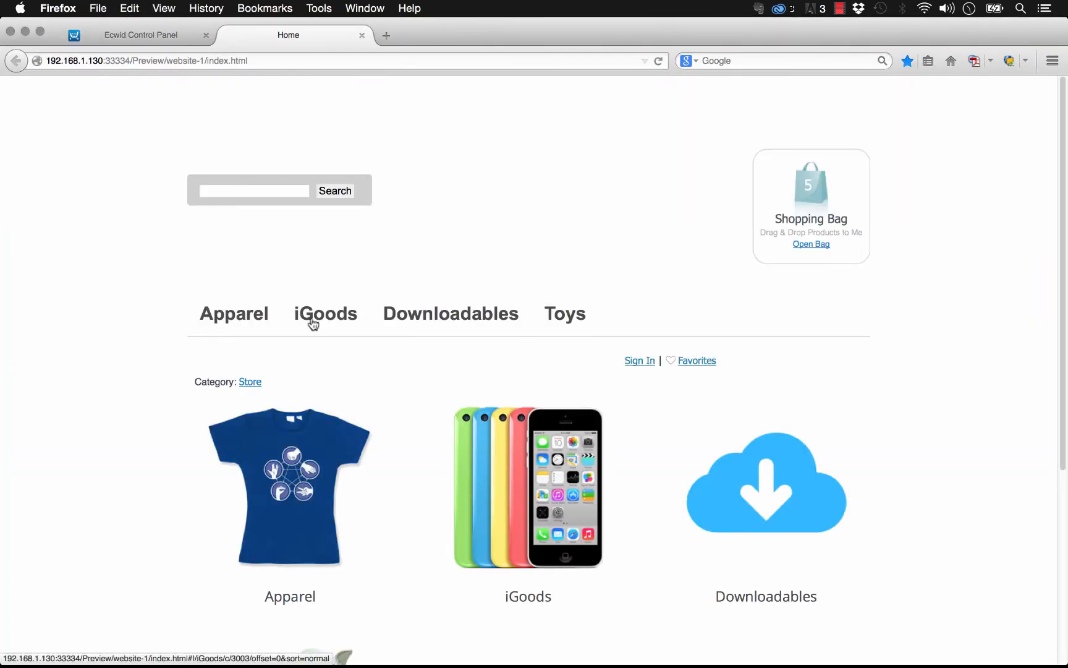
mouse_move(884, 330)
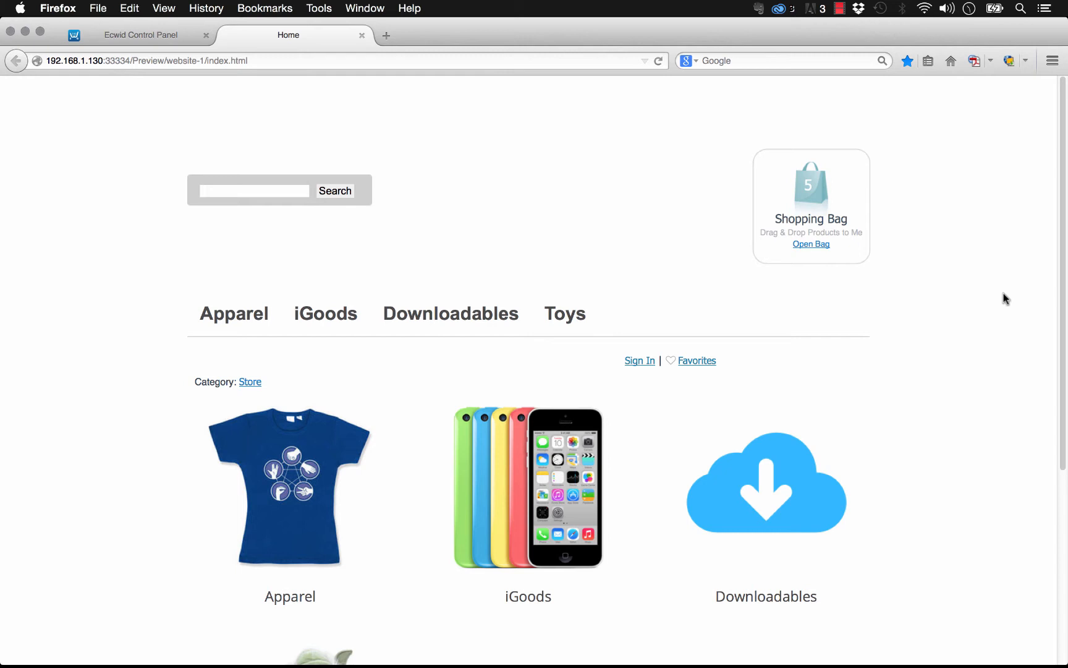
Browse the store preview to the Wi-Fi Detector Shirt product page in the Apparel category
scroll(down, 3)
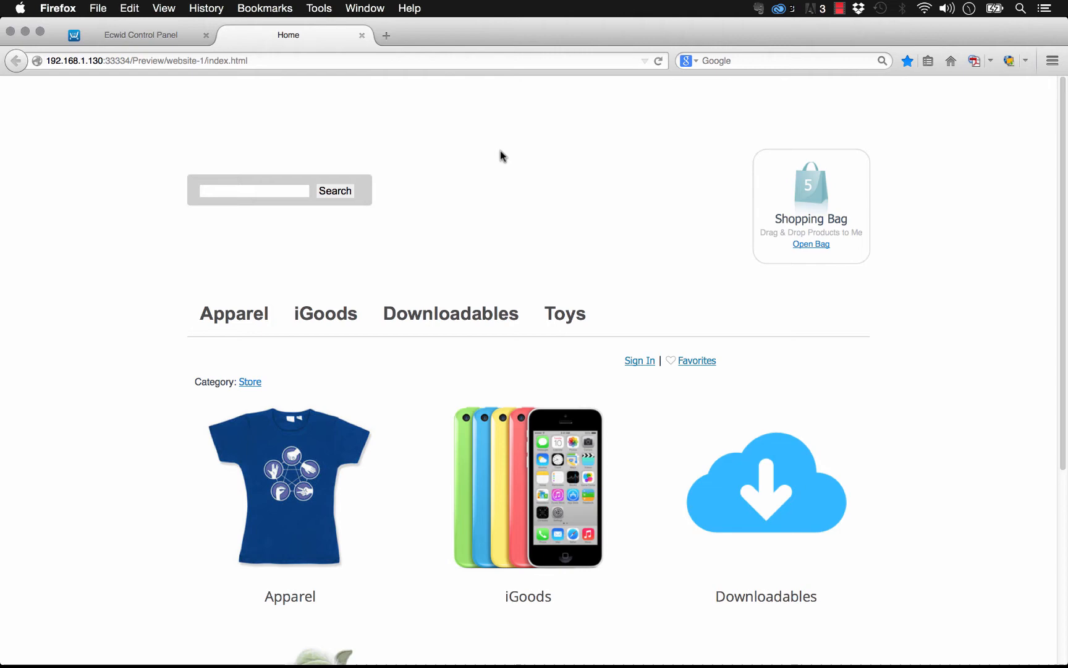
click(233, 313)
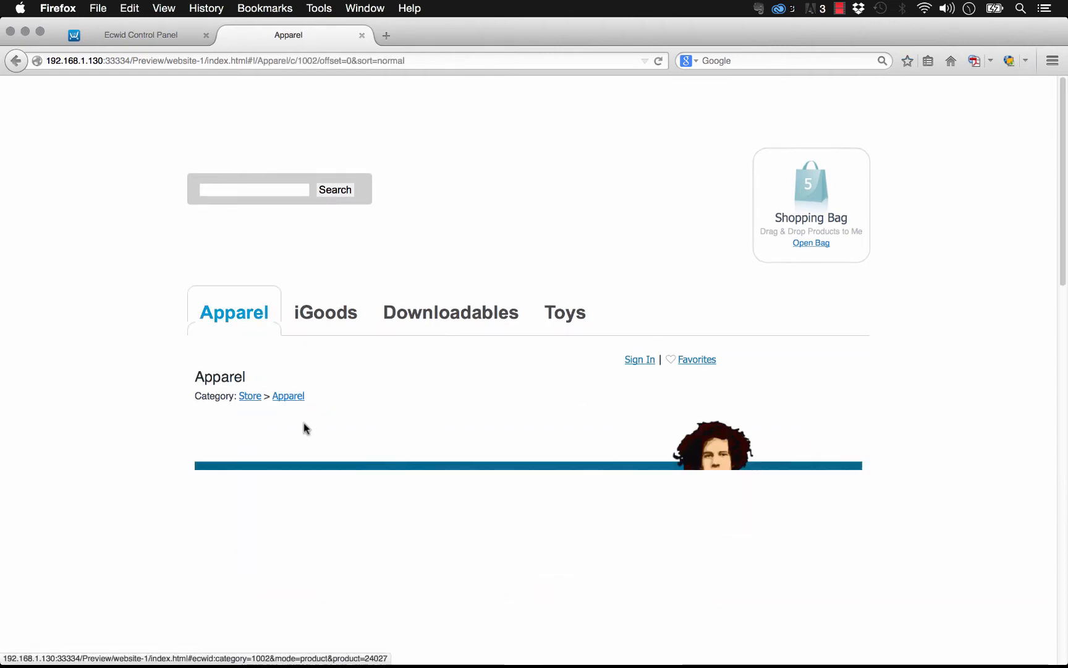
scroll(down, 3)
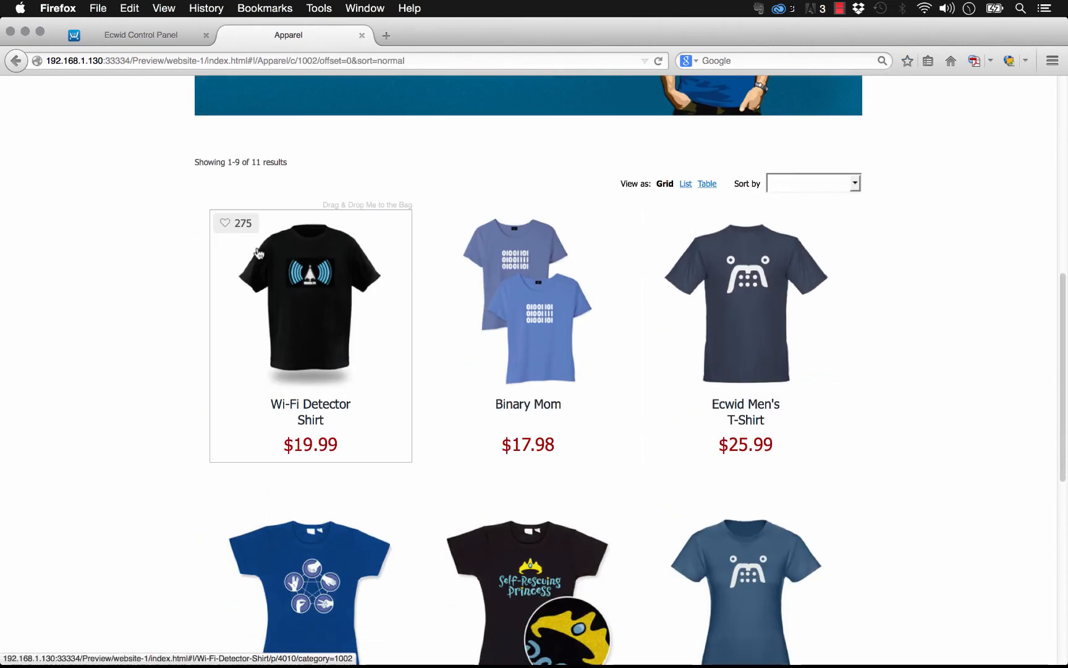
click(310, 301)
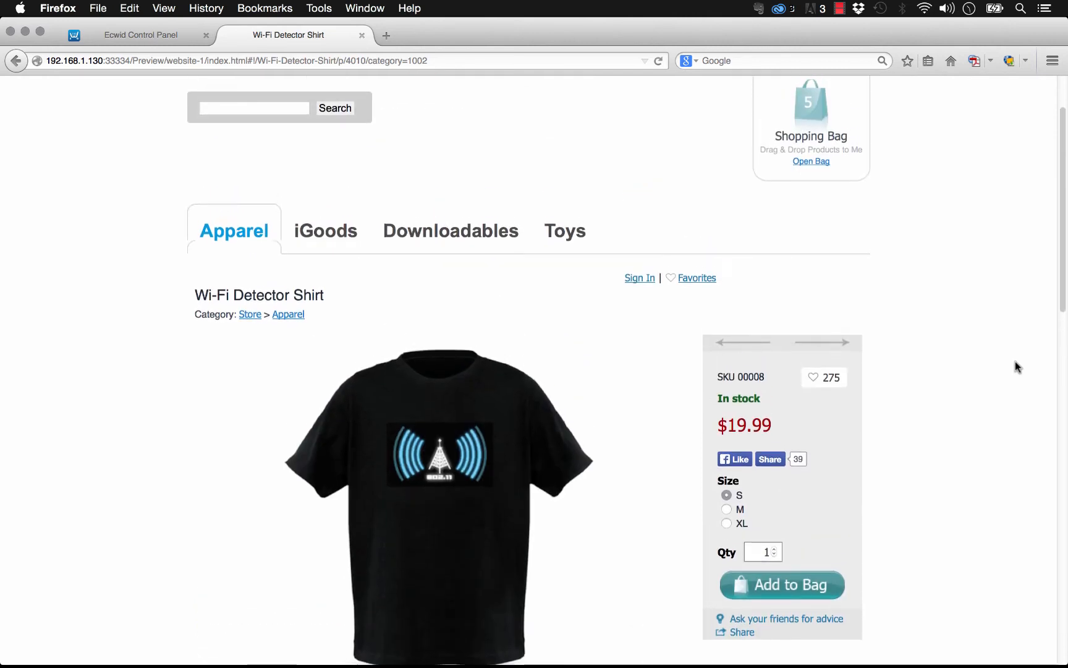
click(319, 8)
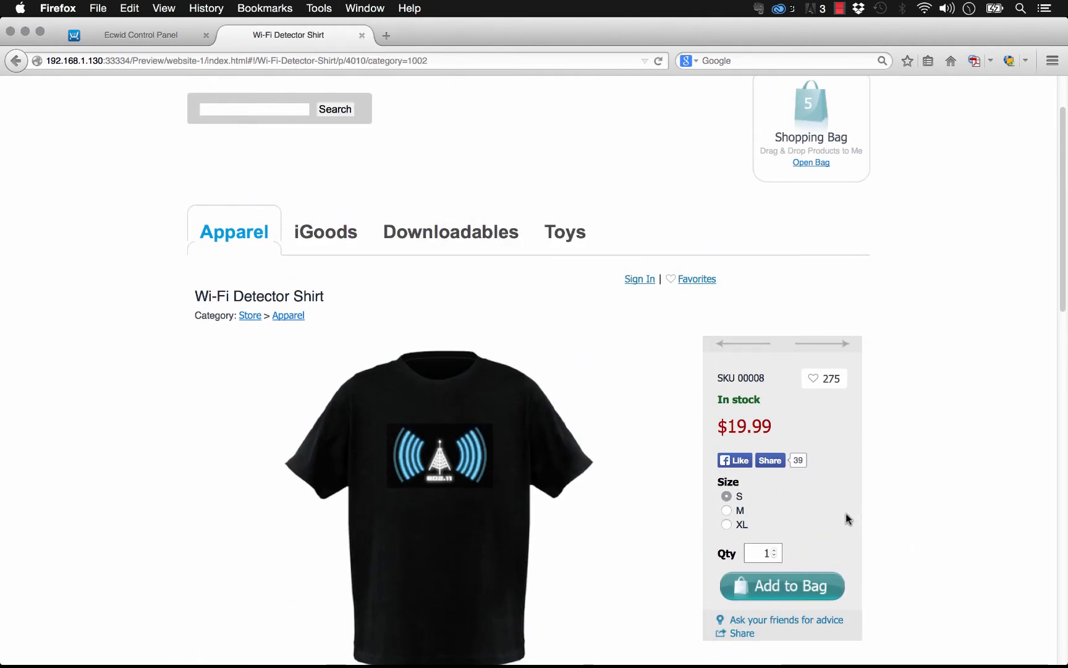
mouse_move(800, 587)
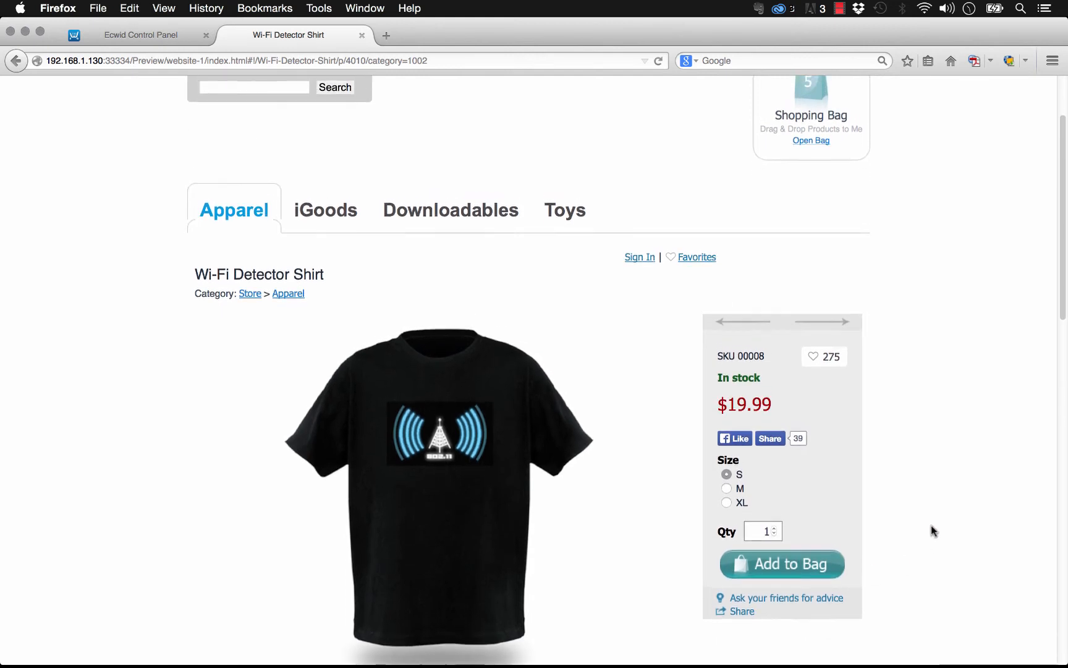
scroll(down, 3)
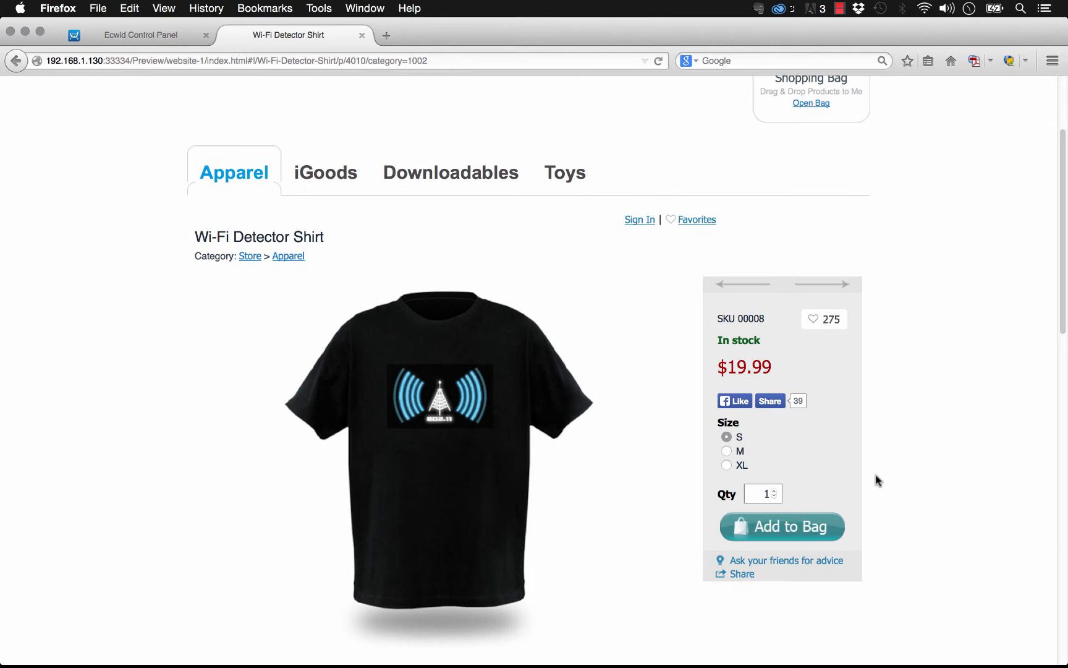
mouse_move(823, 395)
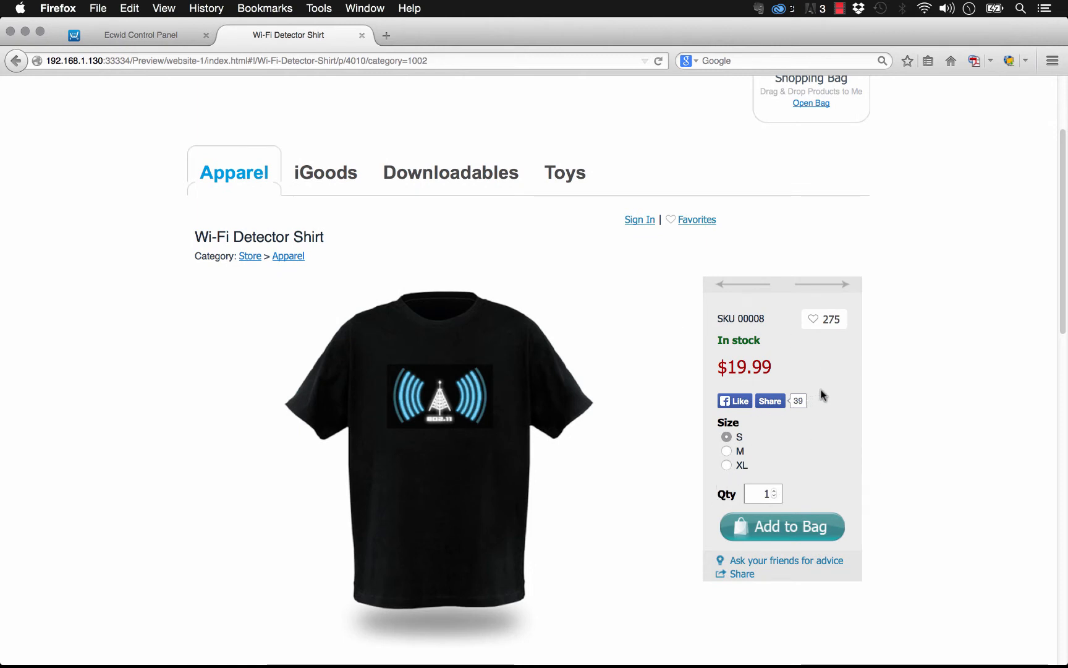
mouse_move(315, 8)
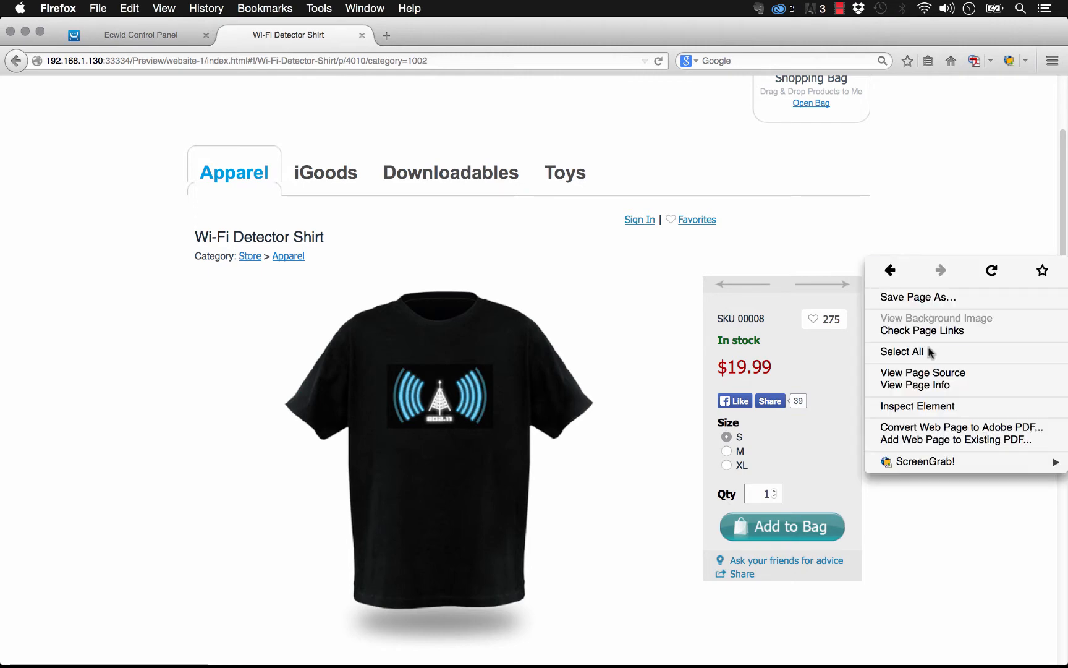
Inspect the product details panel in Firefox and test a blue background colour live
click(918, 406)
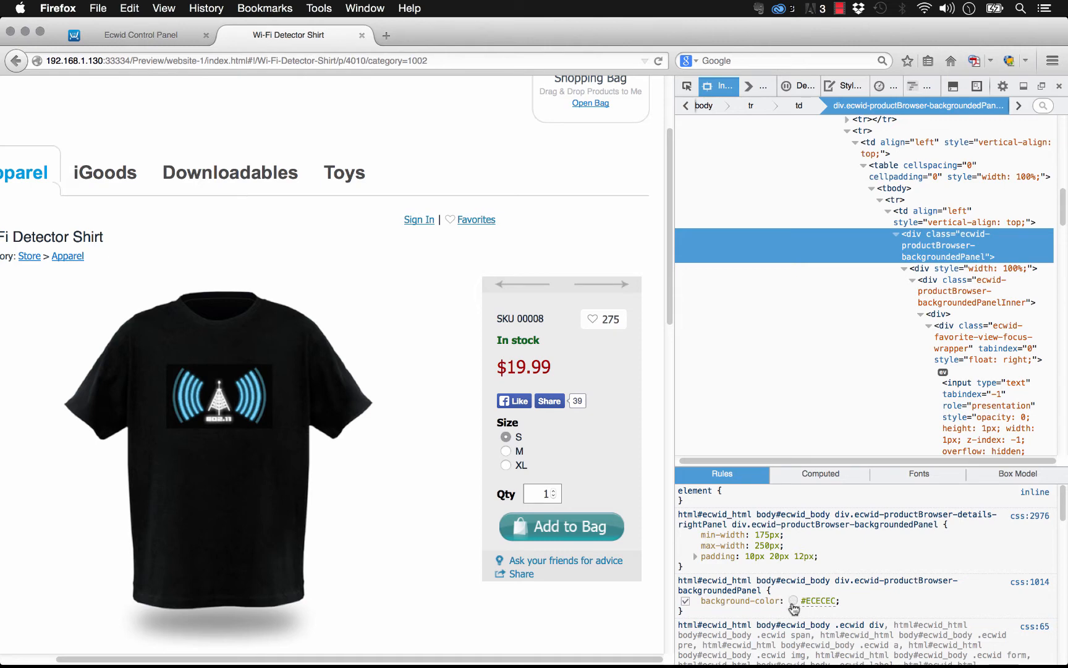
click(793, 600)
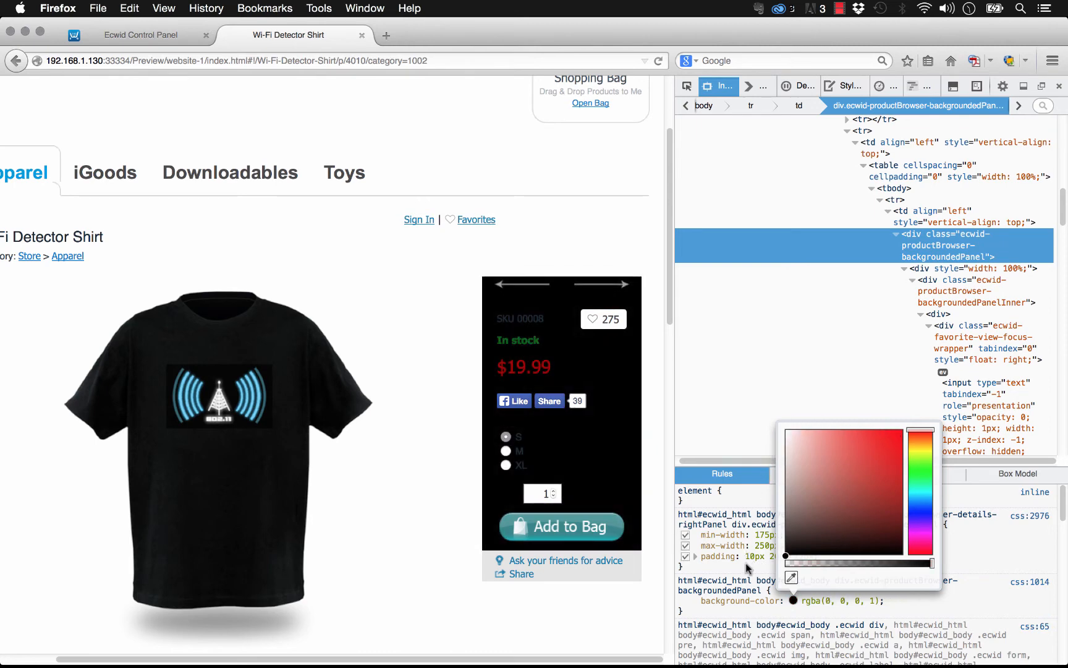
click(879, 497)
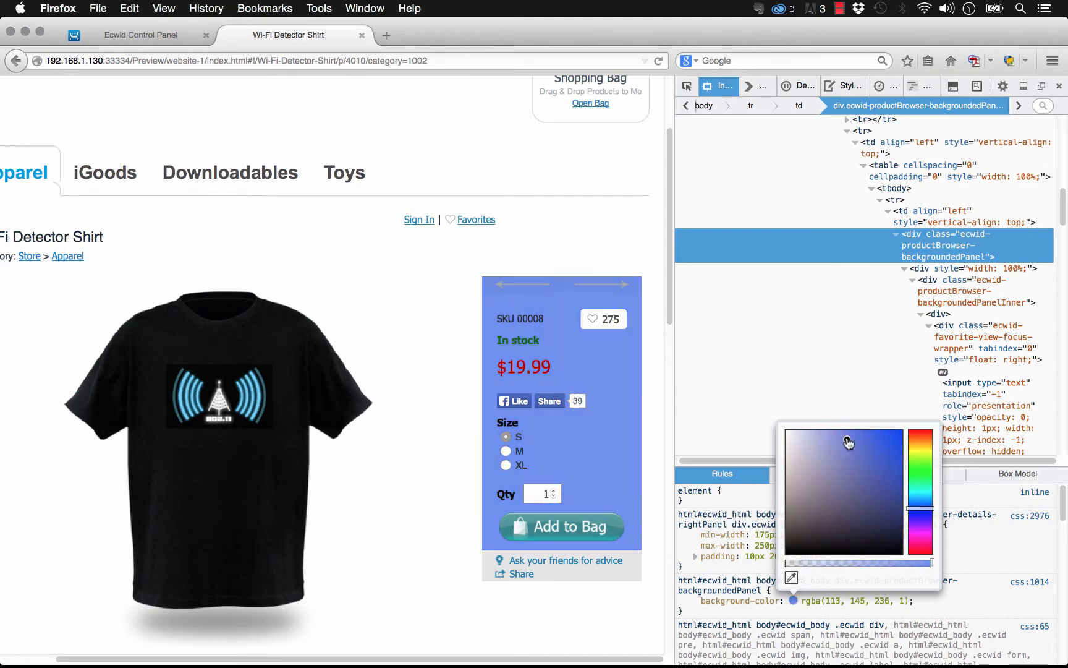
click(784, 429)
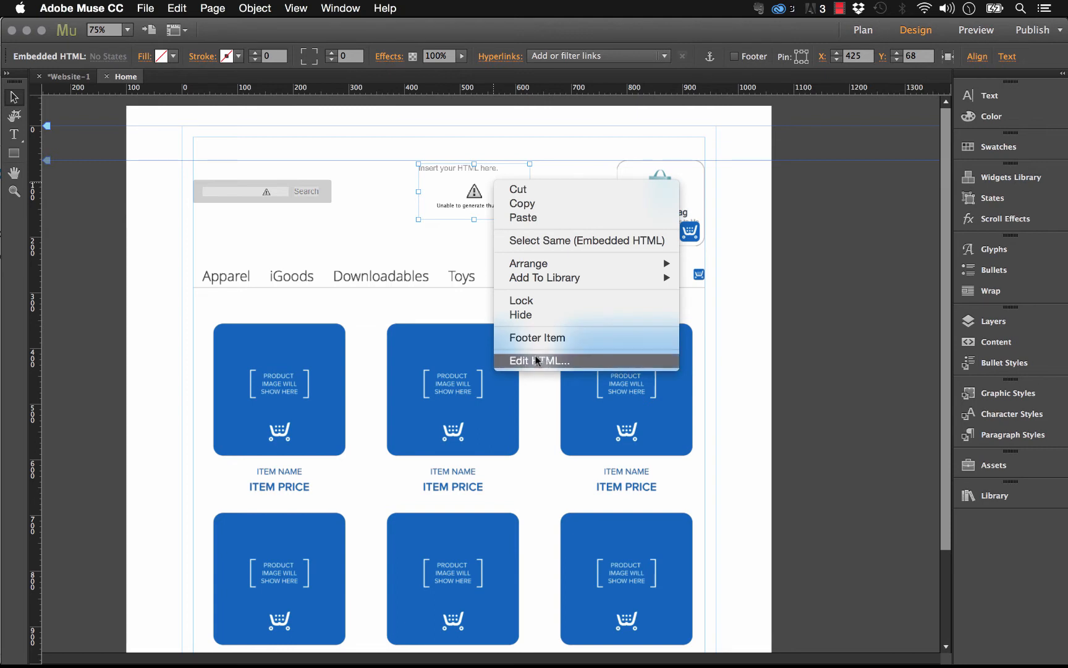
Paste the grey backgroundedPanel rule below the existing rule in the Insert HTML block's code
click(539, 361)
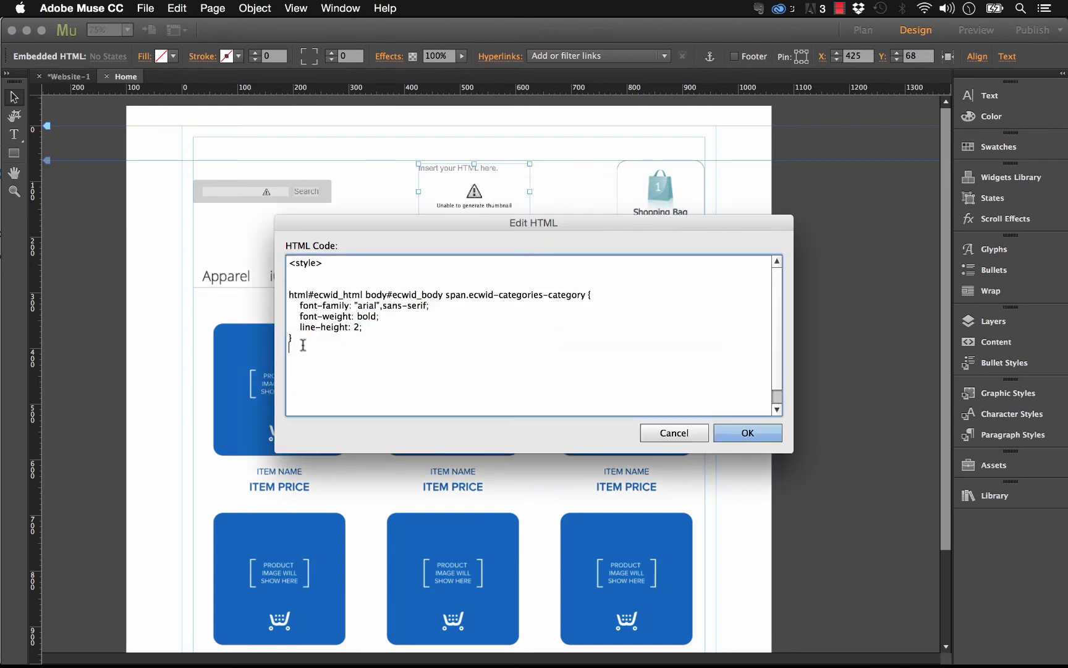
text(html#ecwid_html body#ecwid_body div.ecwid-productBrowser-backgroundedPanel {)
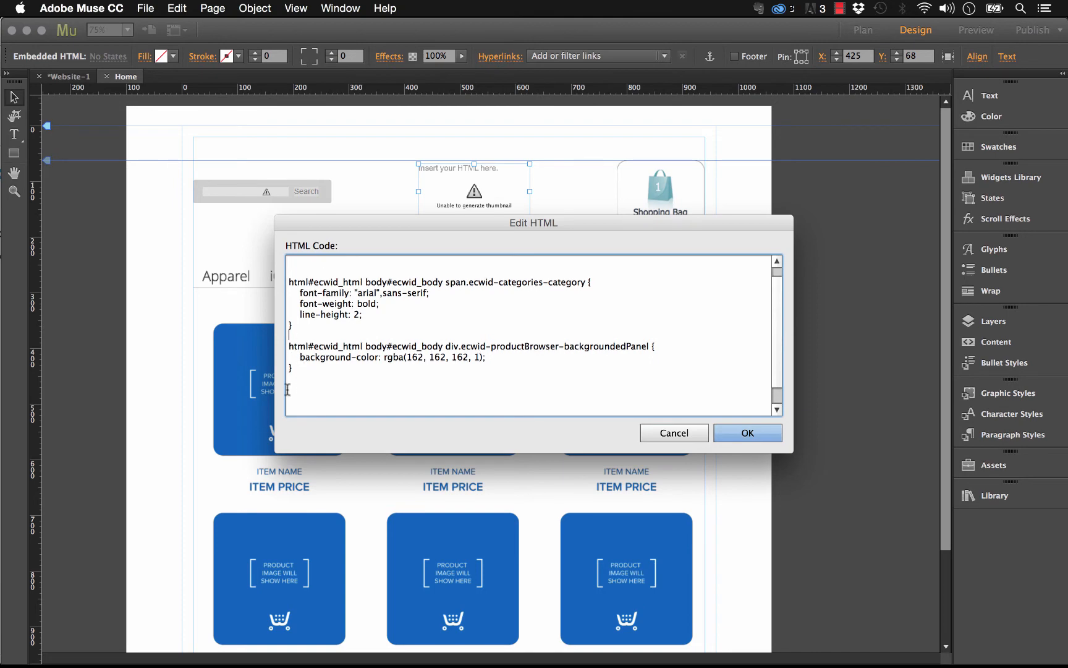
click(748, 432)
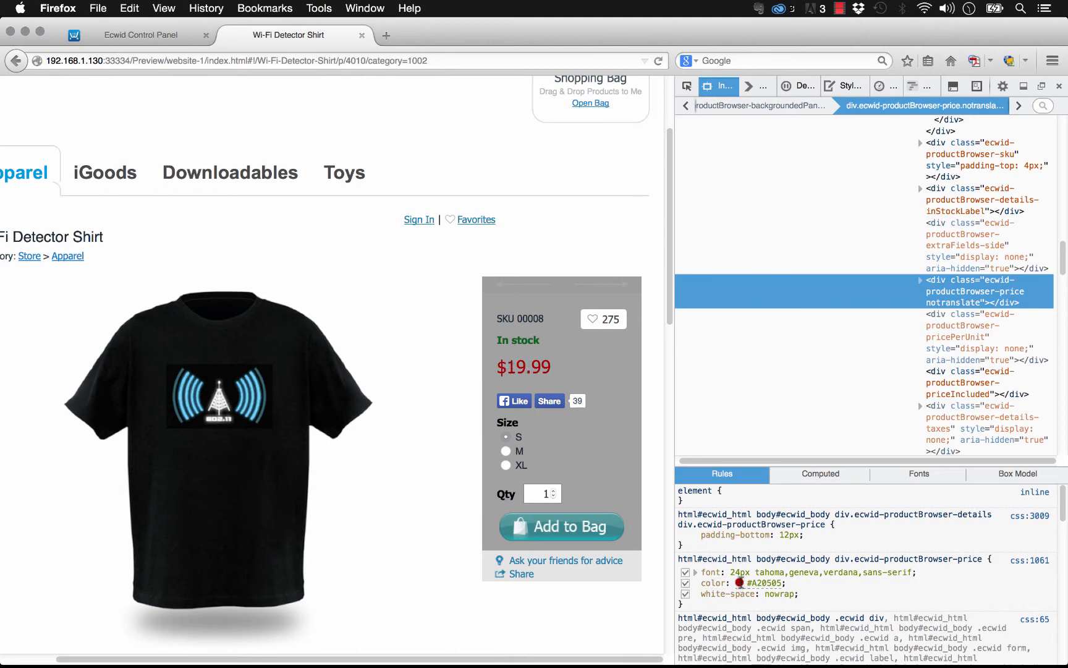
Inspect the price styling and commit a near-white price colour rule to the embedded CSS
click(742, 582)
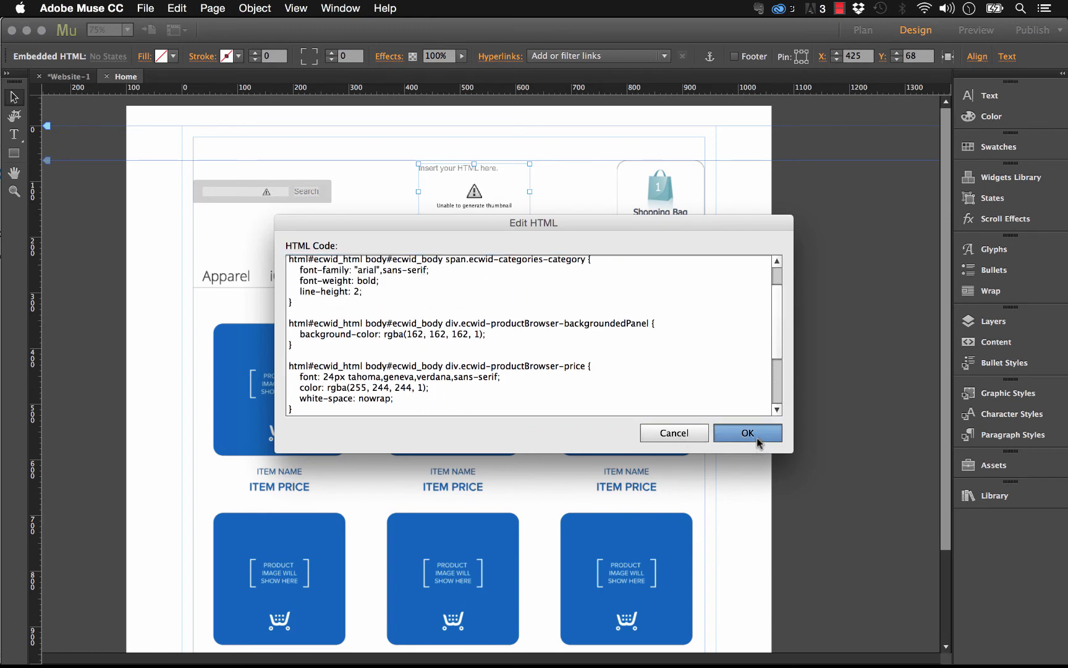
click(152, 8)
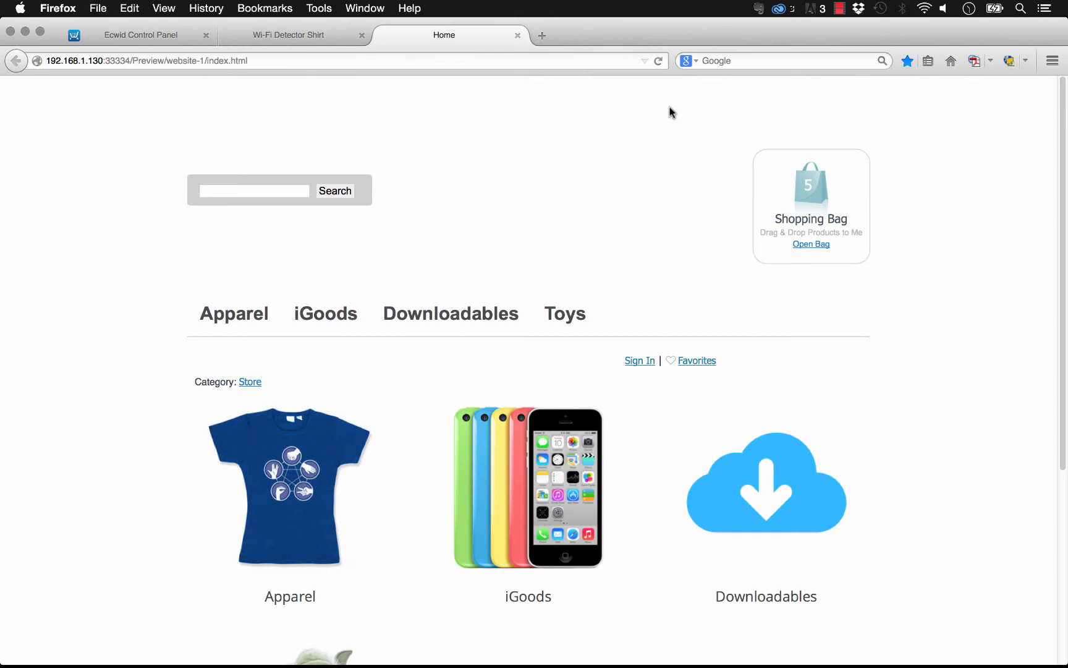
mouse_move(503, 341)
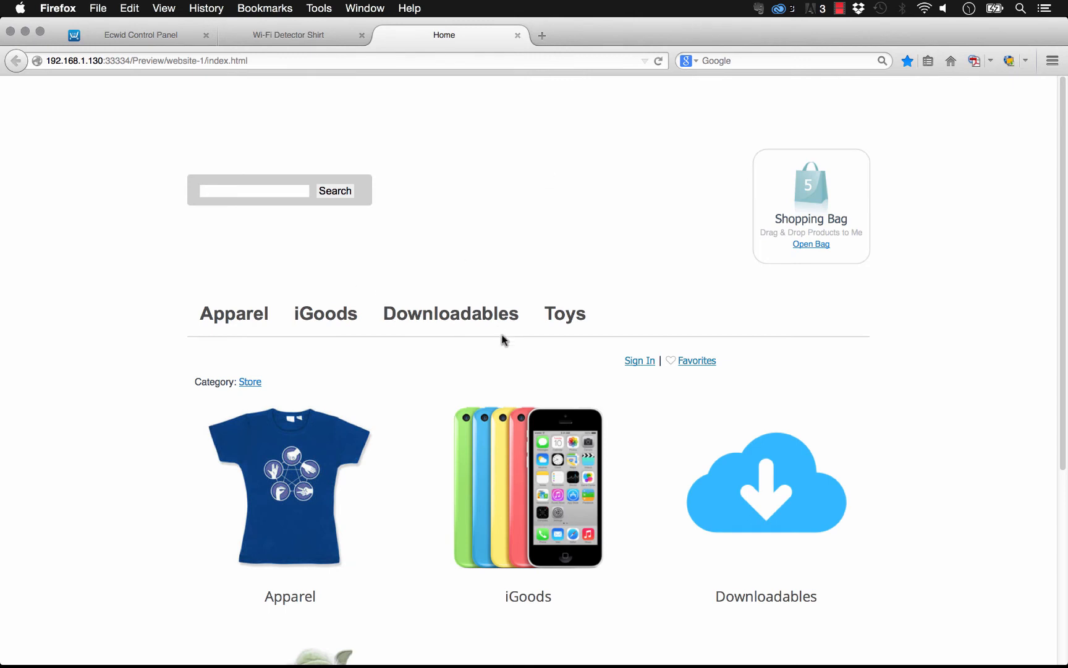
Preview the restyled store, browse Apparel to the Wi-Fi Detector Shirt, then view iGoods
scroll(down, 3)
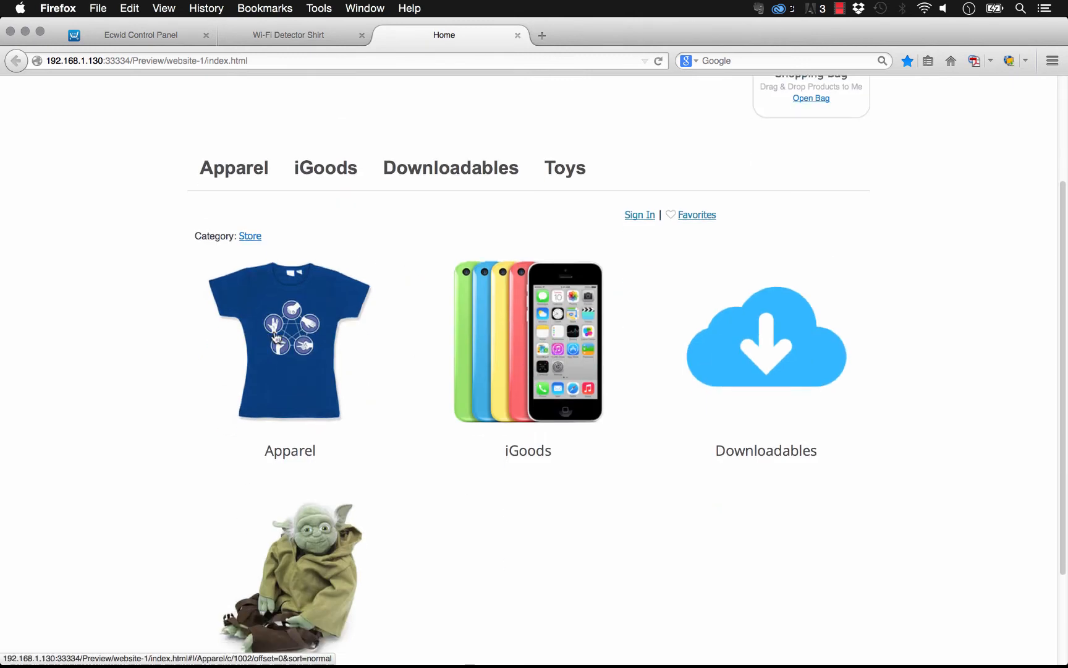
click(289, 353)
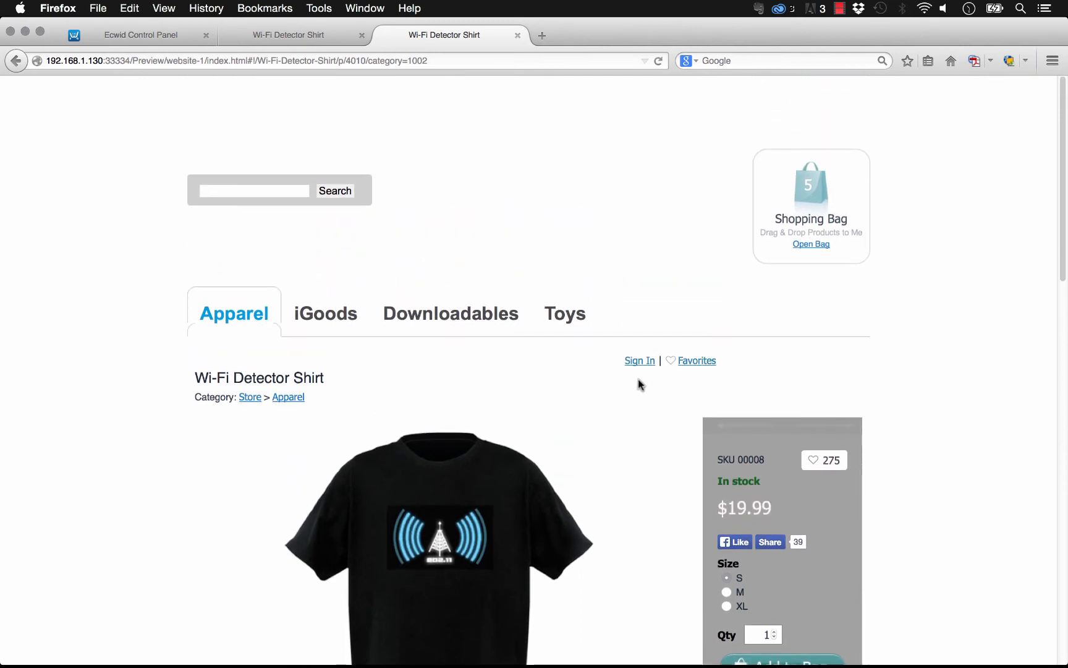
mouse_move(213, 310)
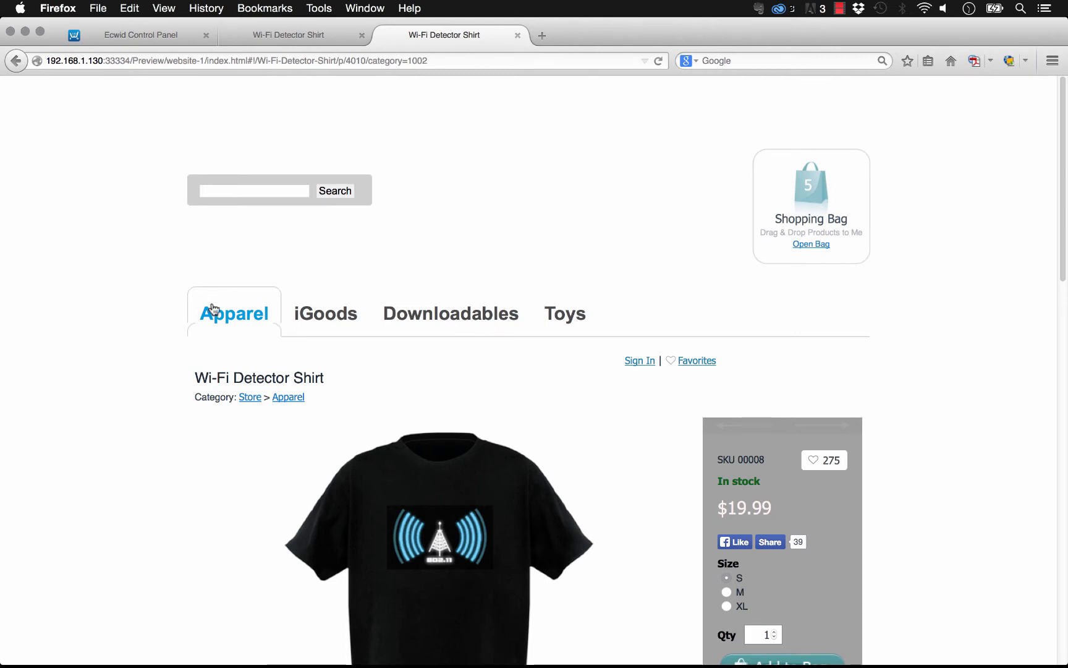
click(325, 312)
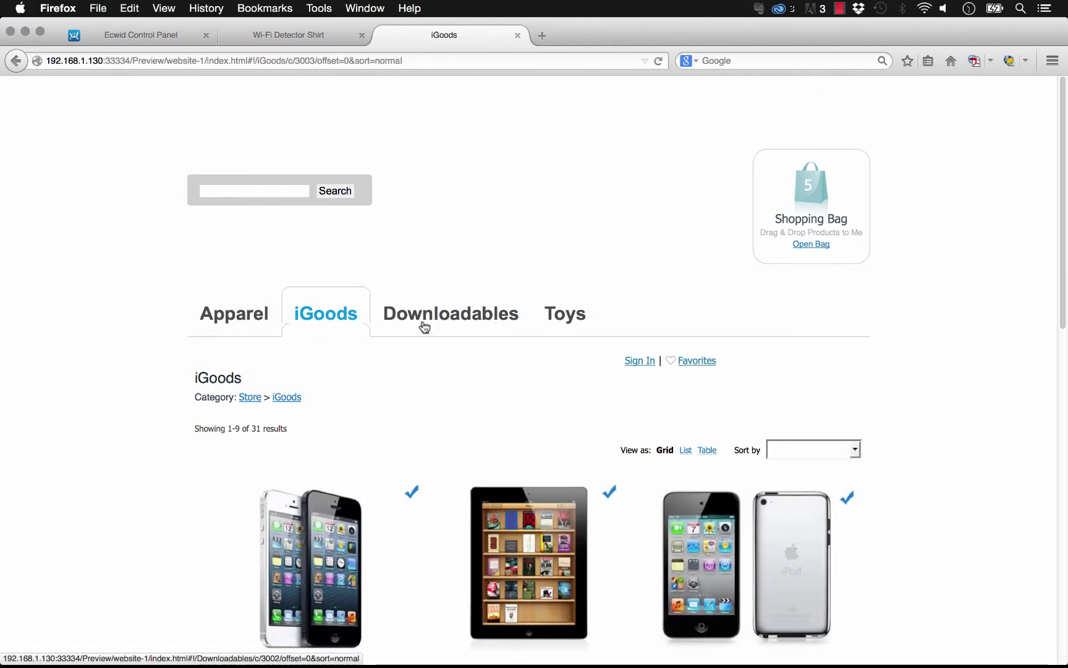
scroll(down, 3)
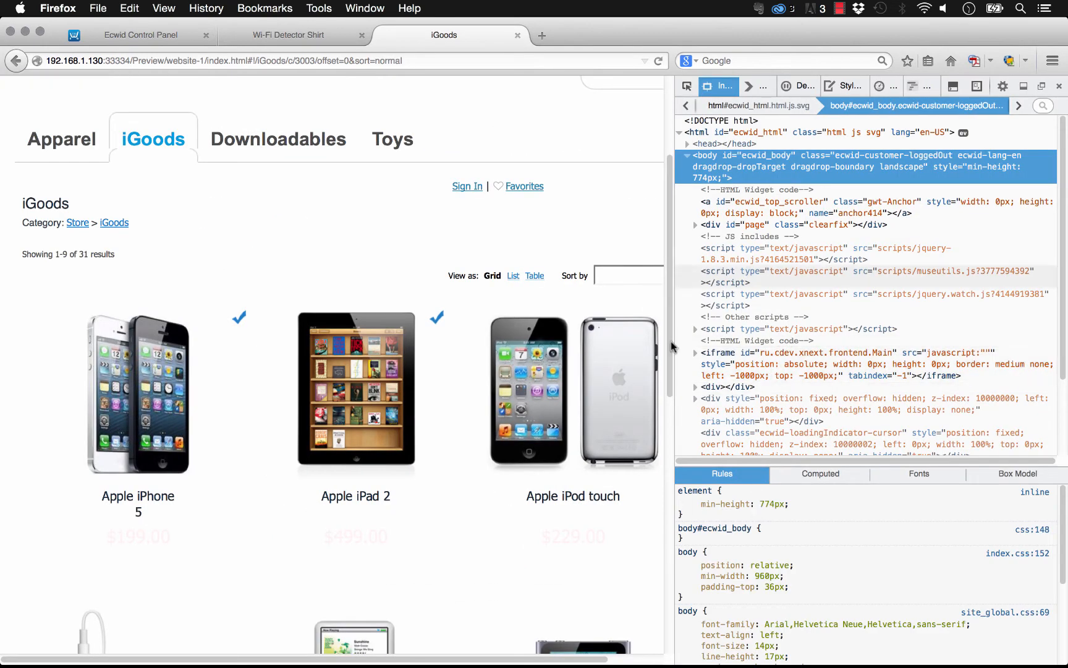
mouse_move(157, 362)
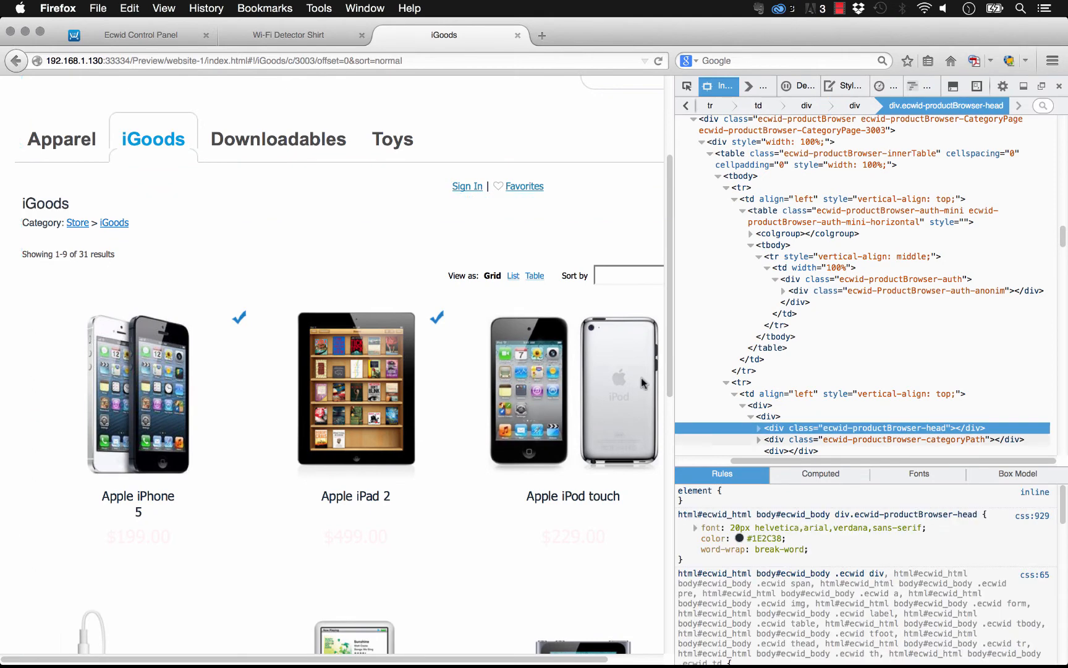
Test the productBrowser-head heading at 80px with a blue colour in the inspector
click(737, 527)
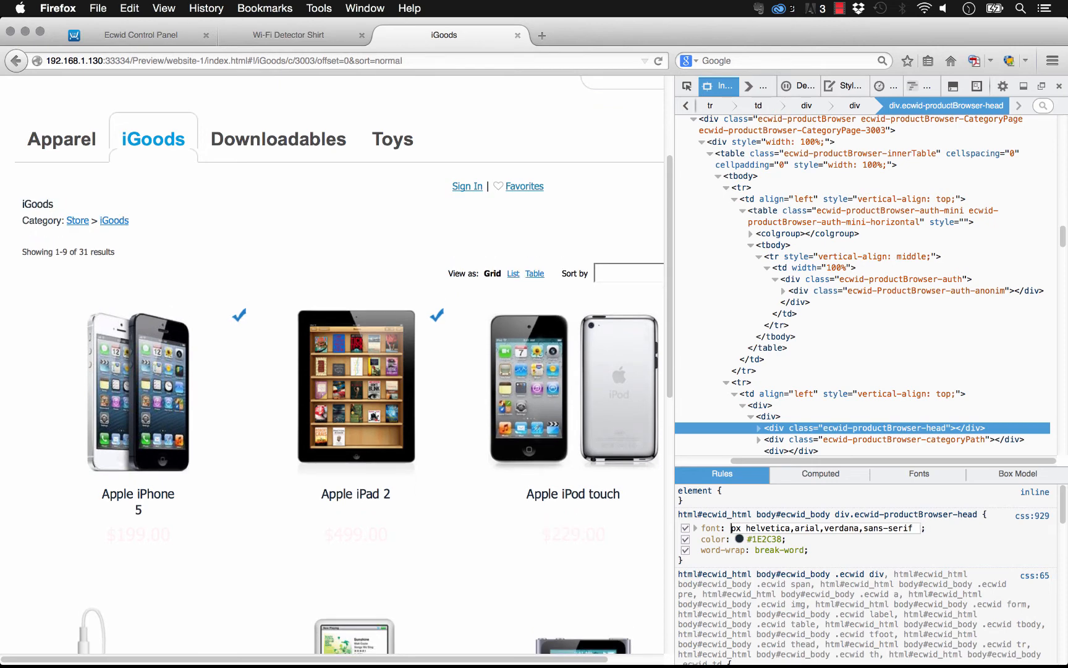
text(80px)
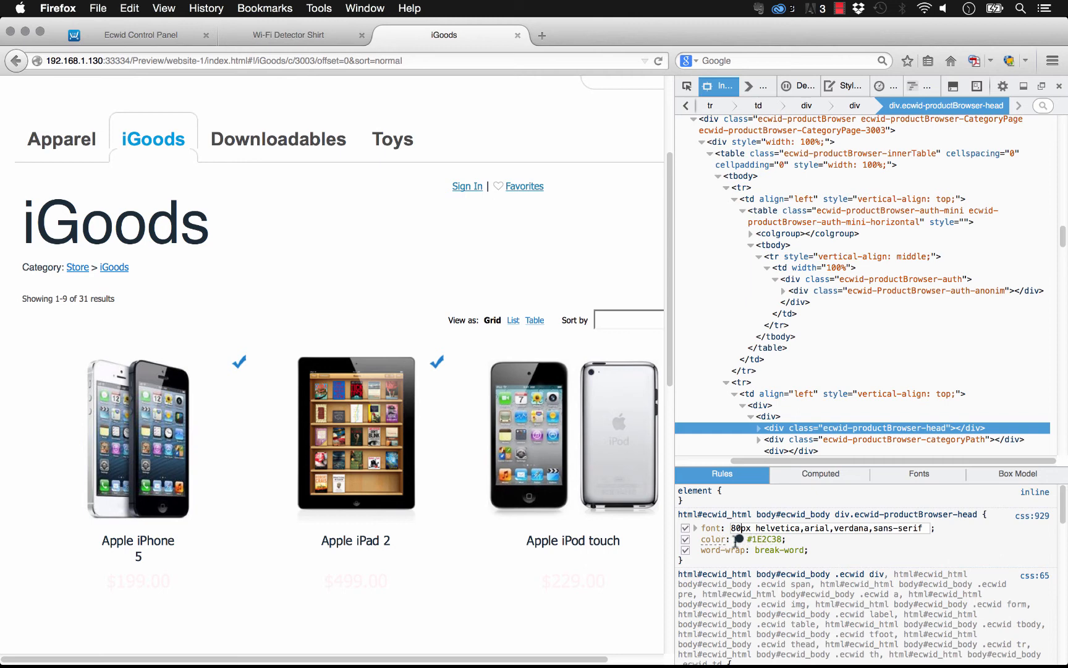
click(735, 538)
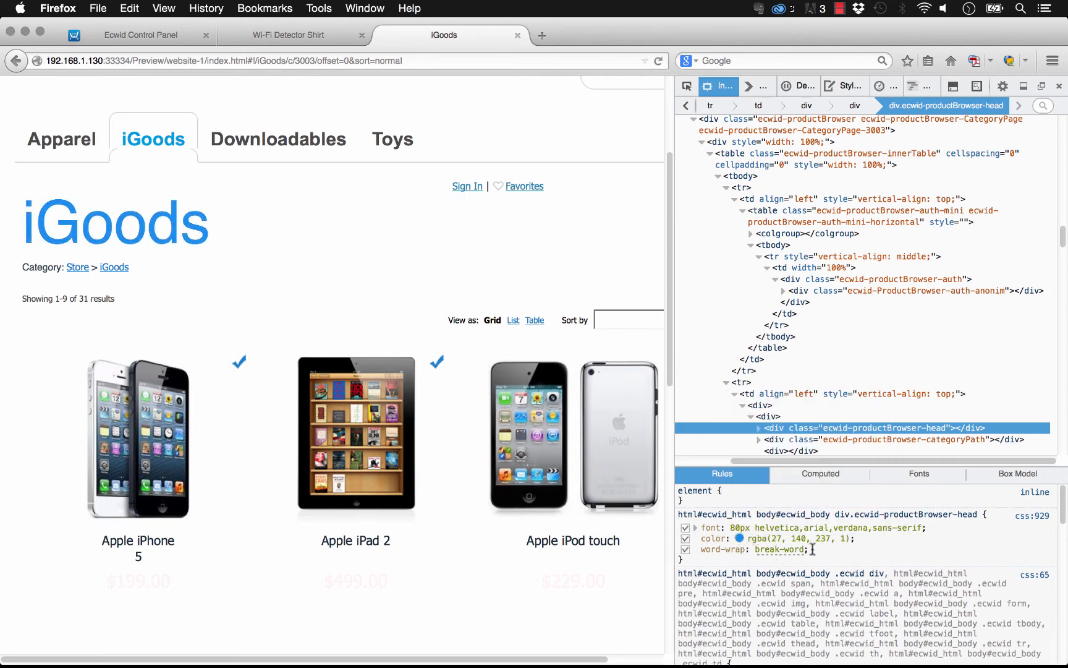
double_click(780, 548)
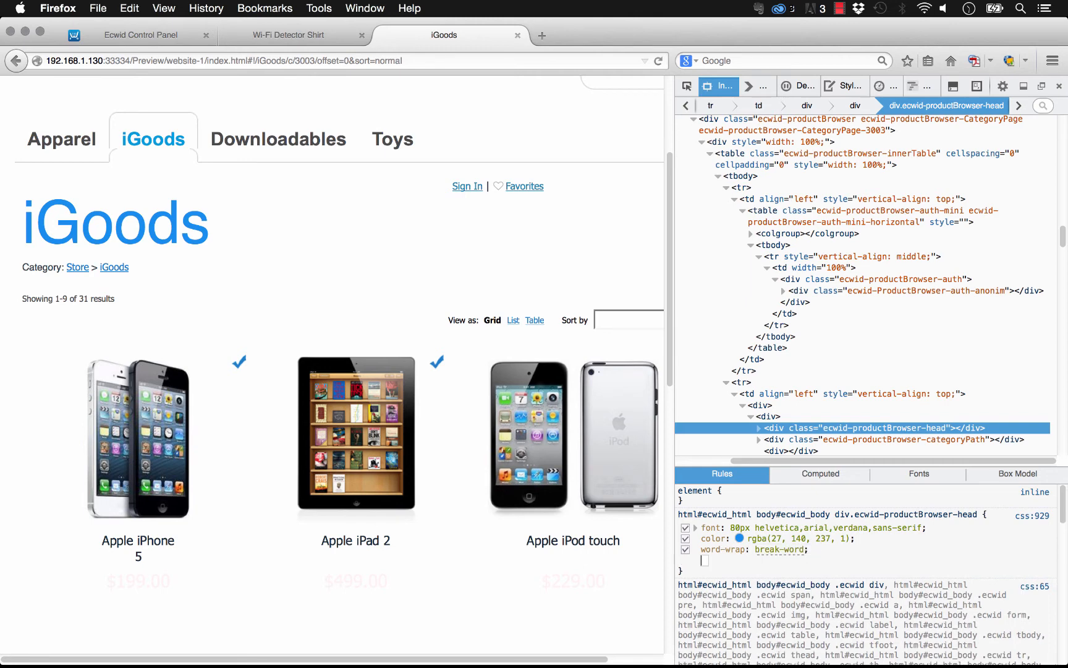
Add a live padding-bottom of 100px to the iGoods heading rule in Firefox
text(padding-bott)
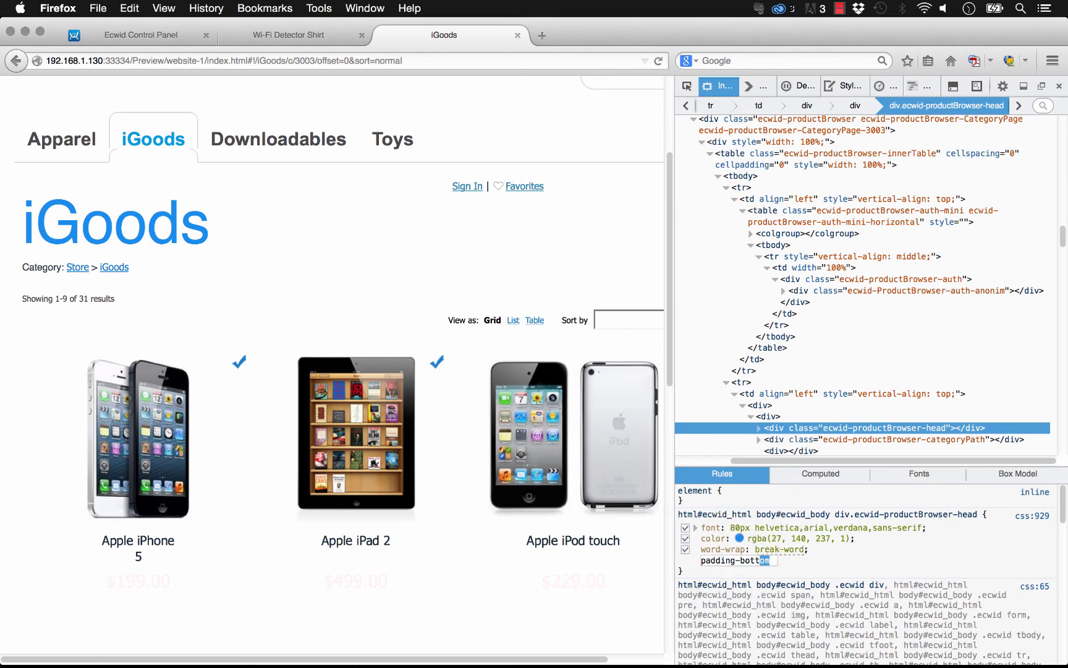
click(784, 560)
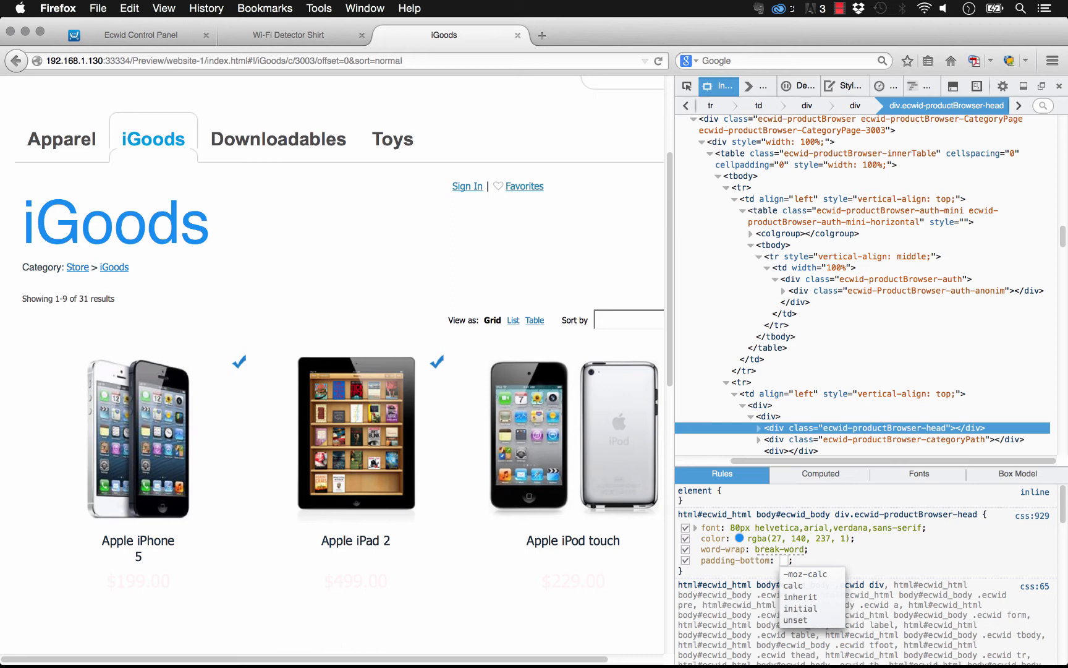
text(30)
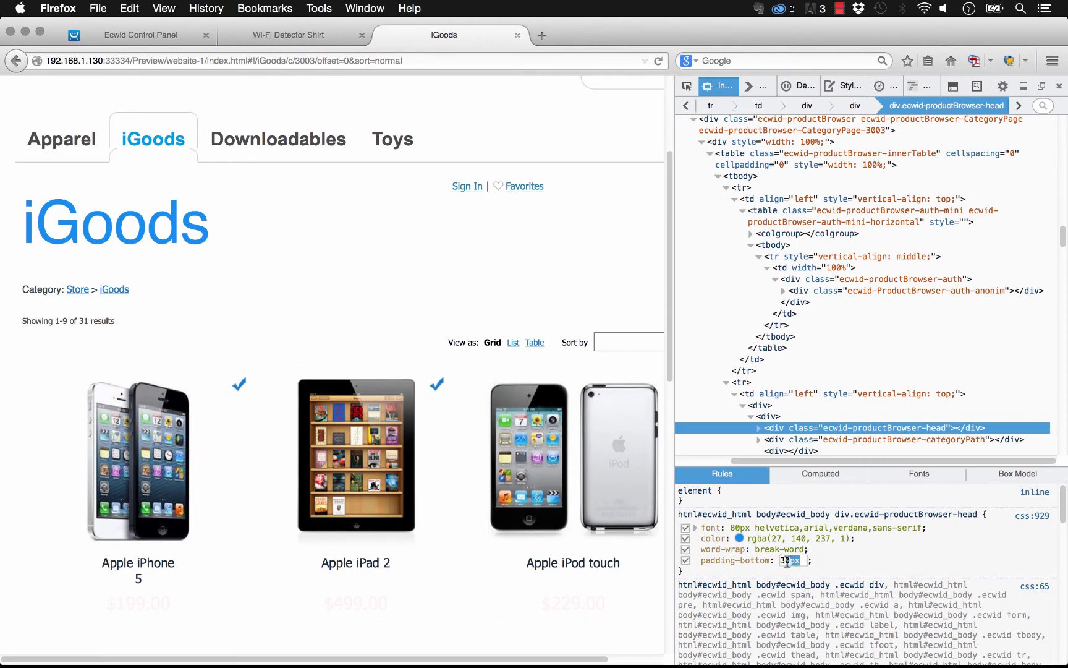
text(100px)
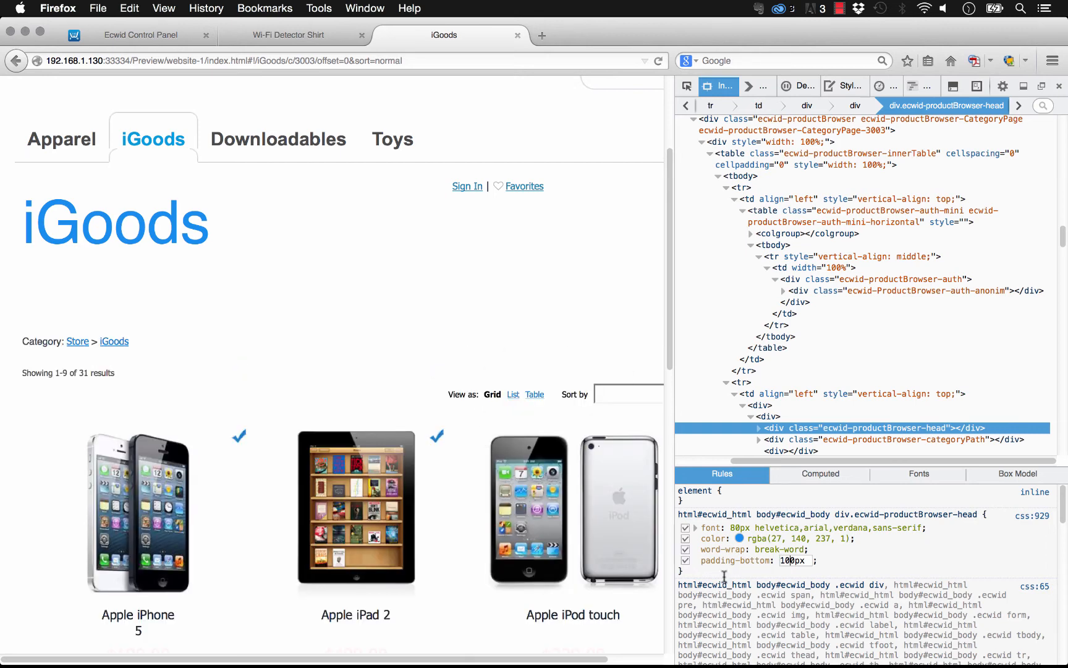
click(685, 560)
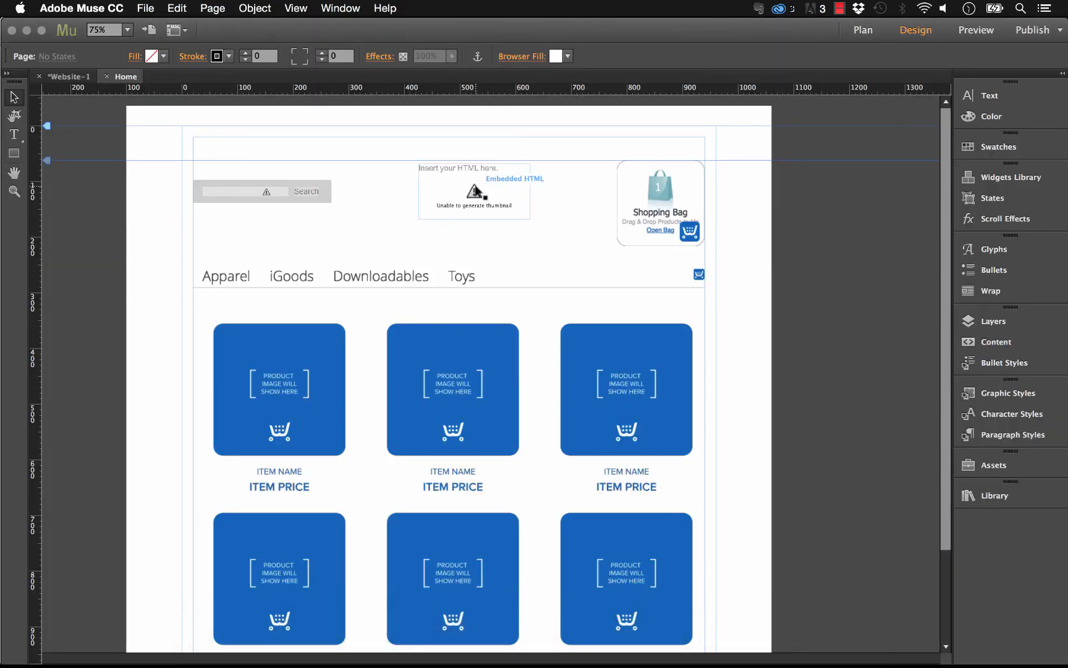
Append the productBrowser-head rule (80px blue font, 100px bottom padding) to the style code
double_click(475, 190)
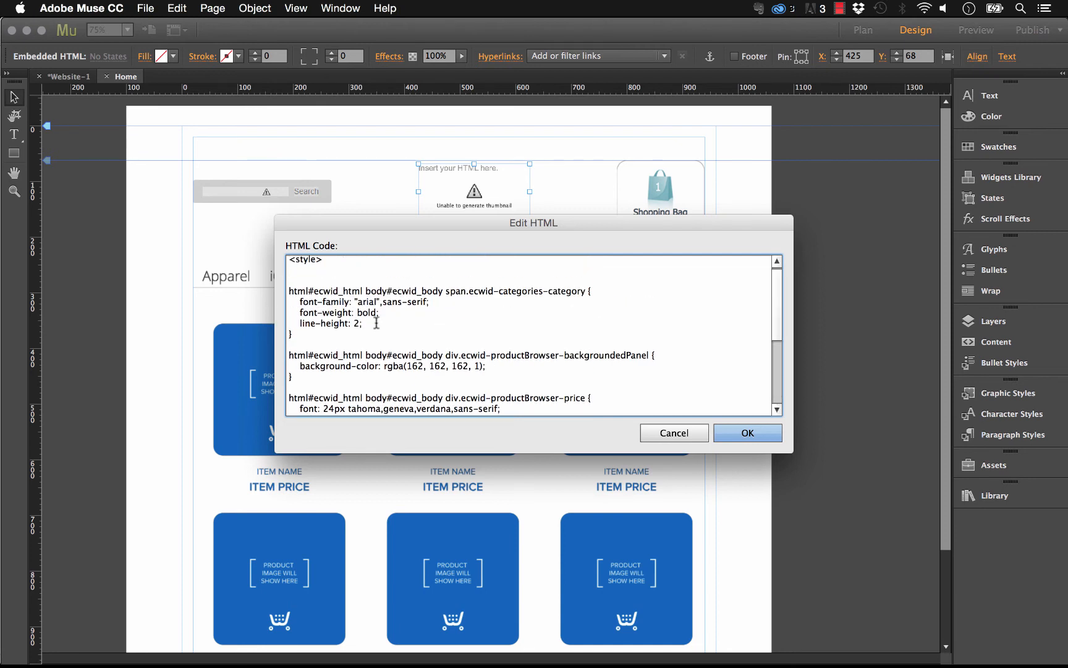
scroll(down, 3)
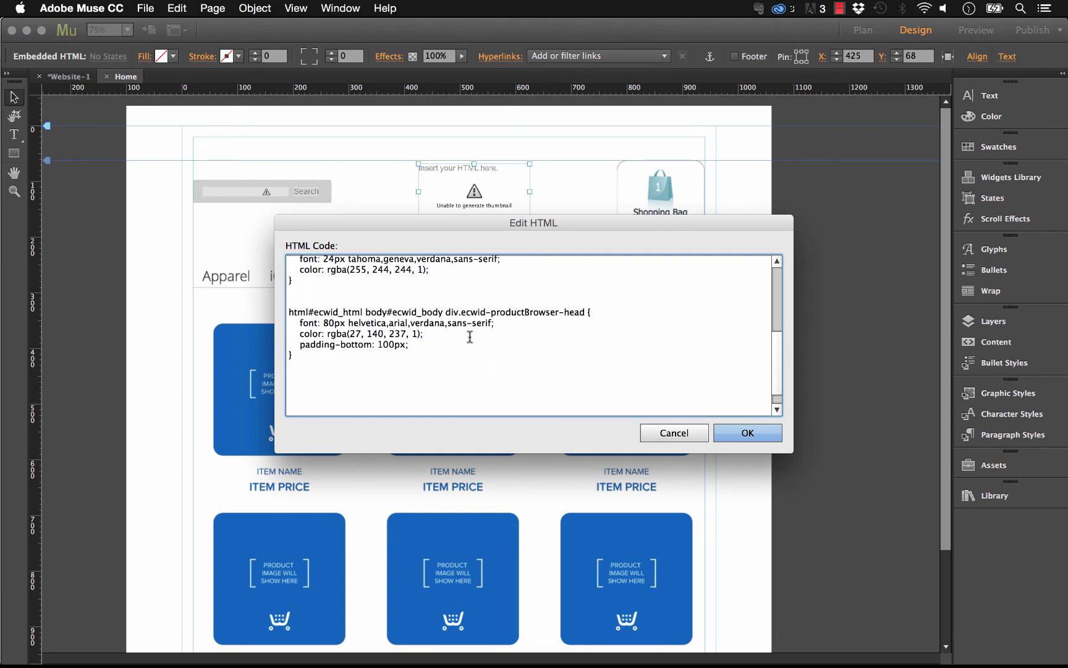
click(747, 433)
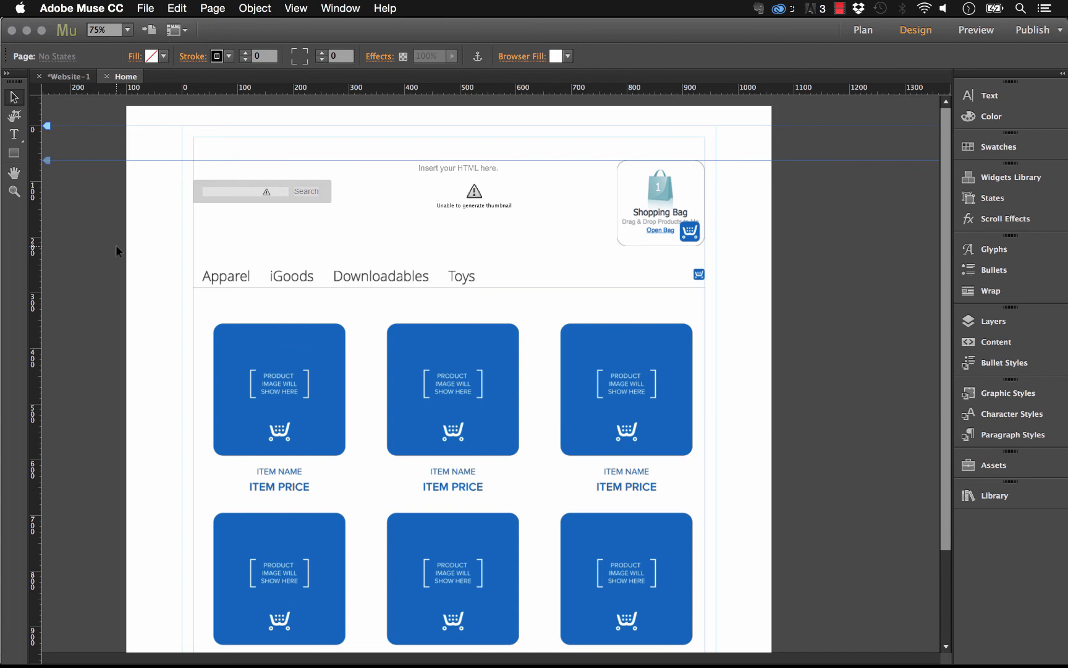
mouse_move(763, 387)
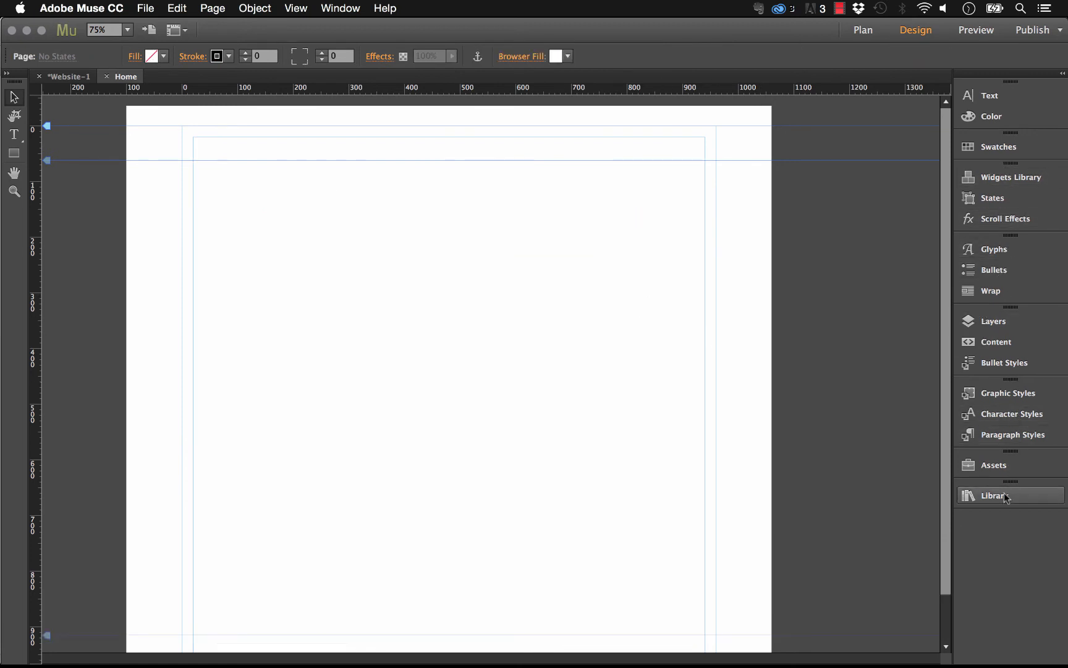
Place the 025 – MP3 Audio Player library widget near the top of the Home page
click(998, 495)
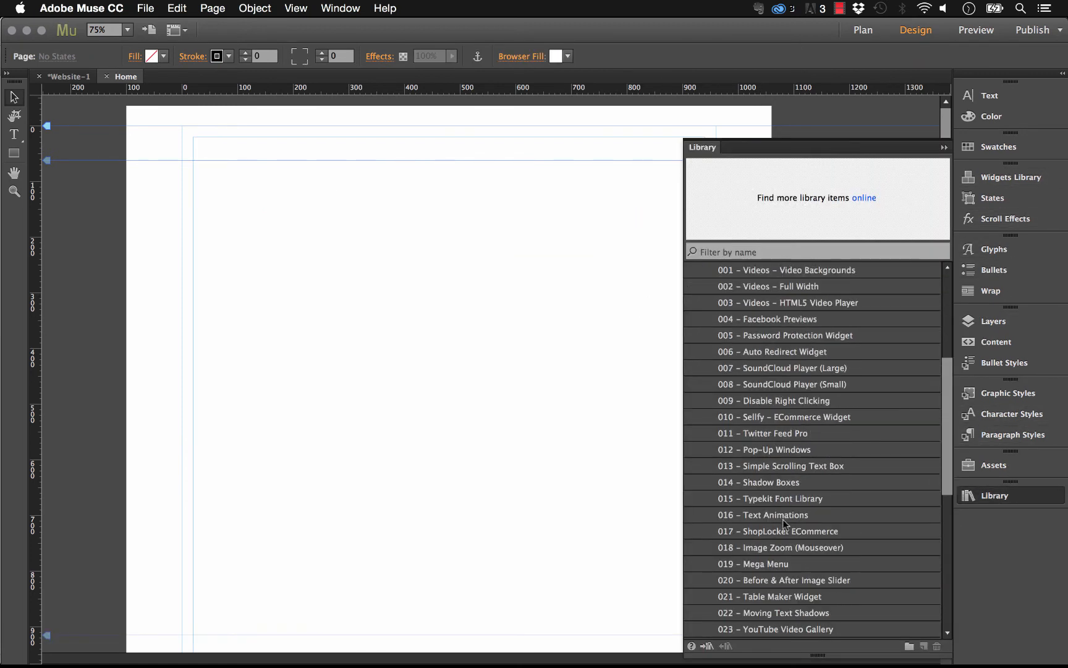
scroll(down, 3)
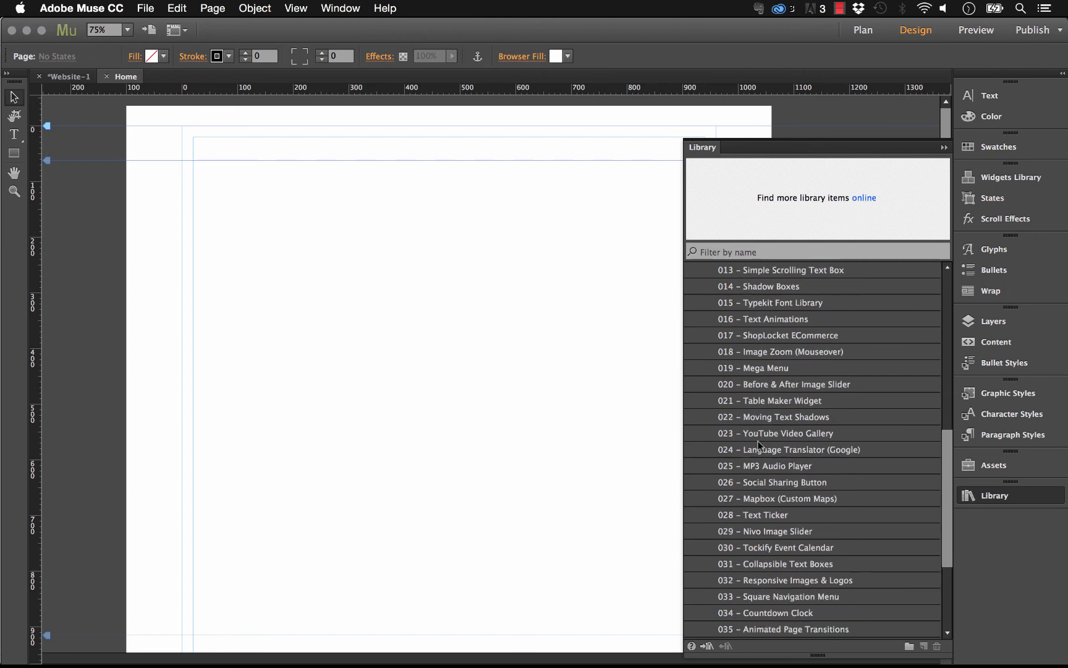
click(775, 466)
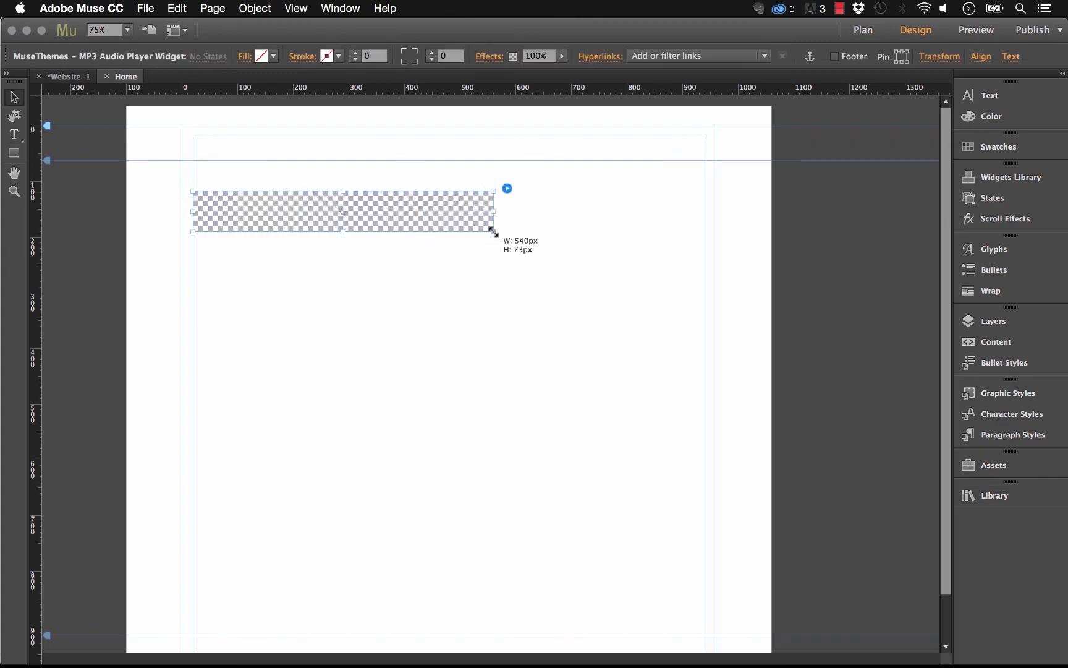
click(506, 188)
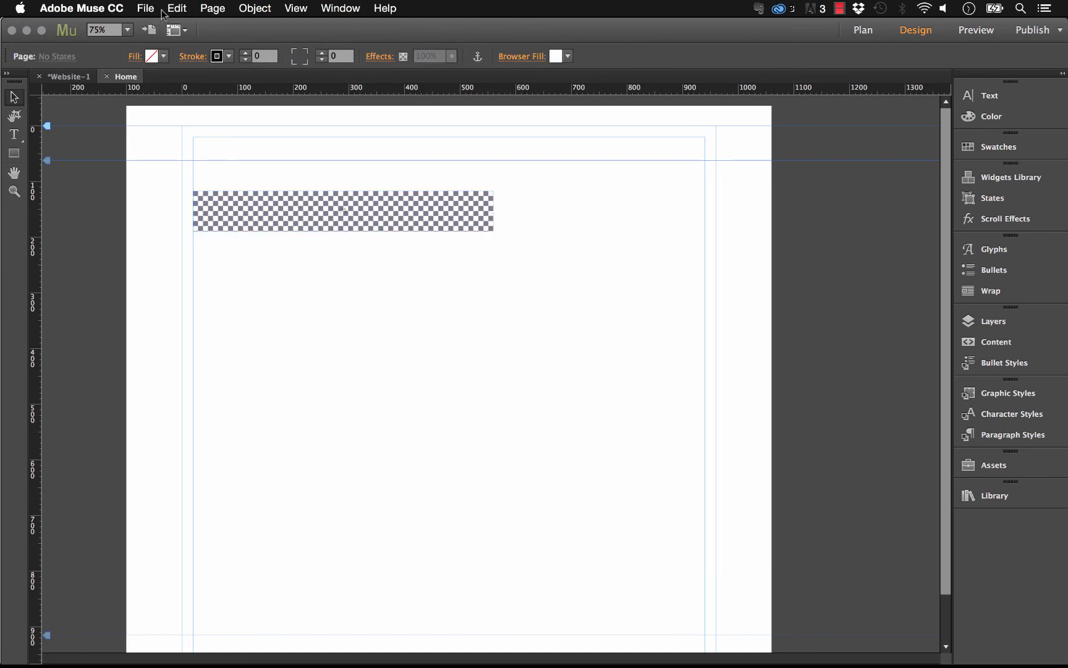
click(145, 8)
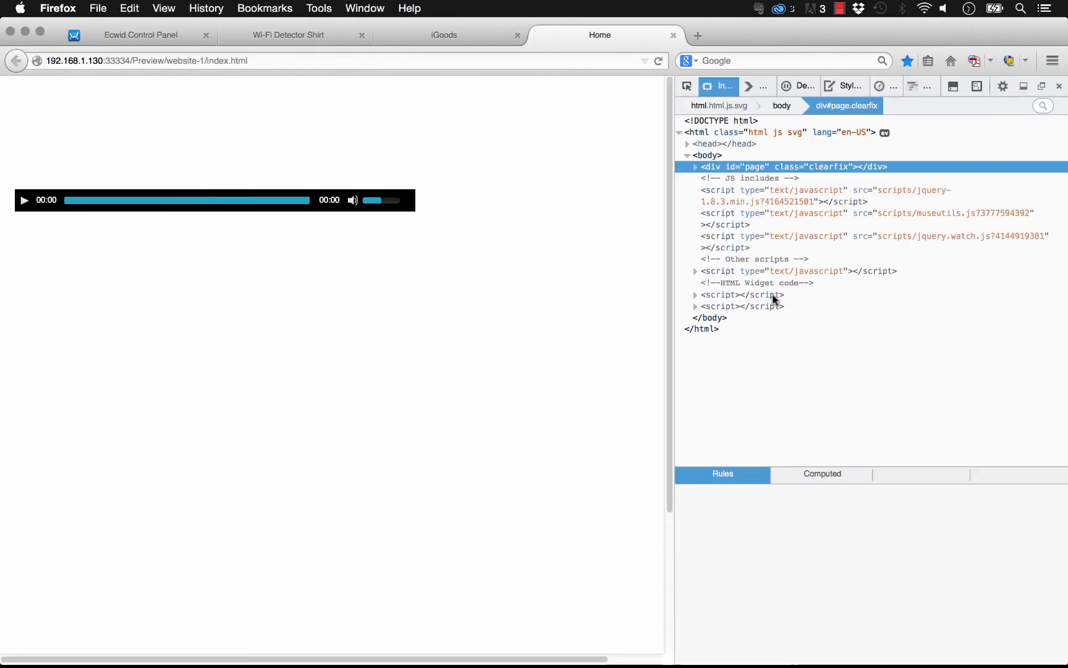
Use the element picker on the player to expose the mejs-currenttime span and its rules
click(695, 166)
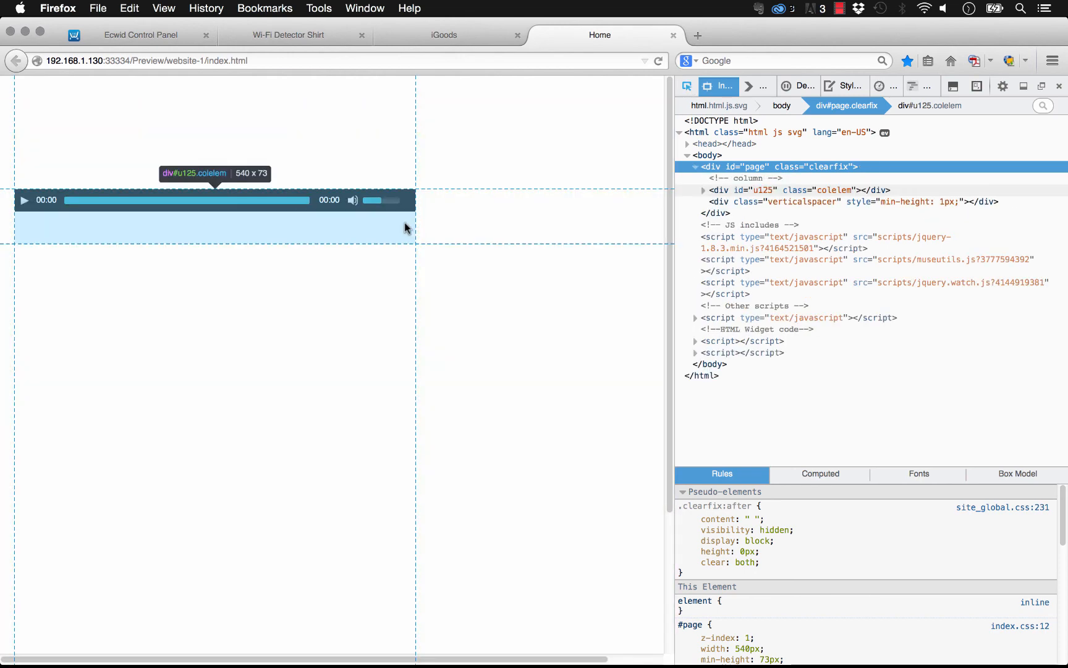
click(703, 190)
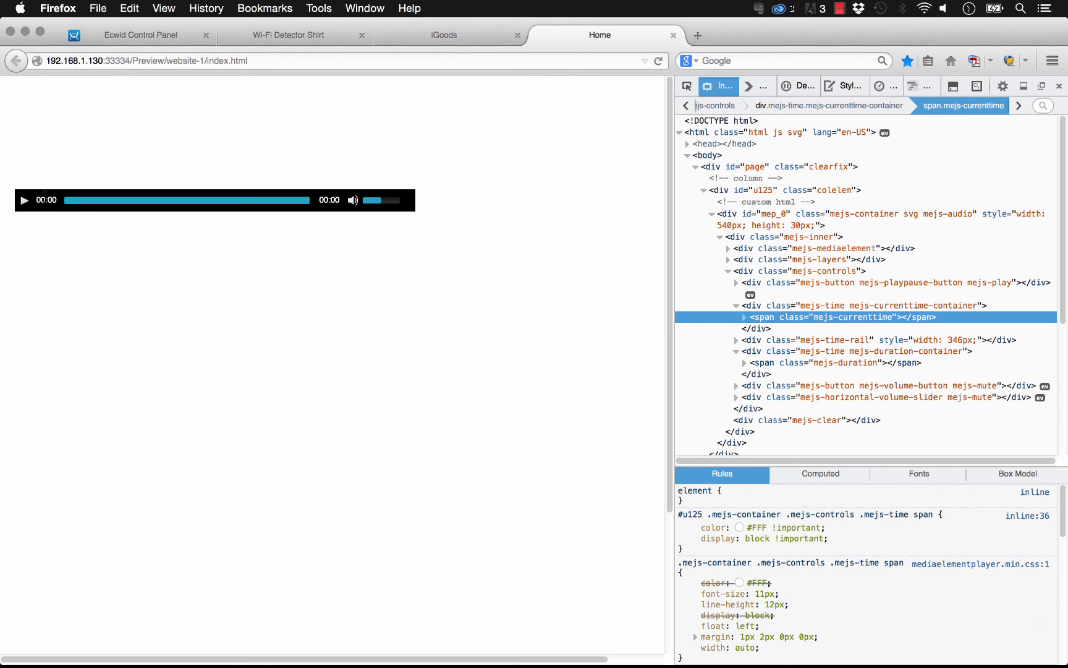
mouse_move(422, 643)
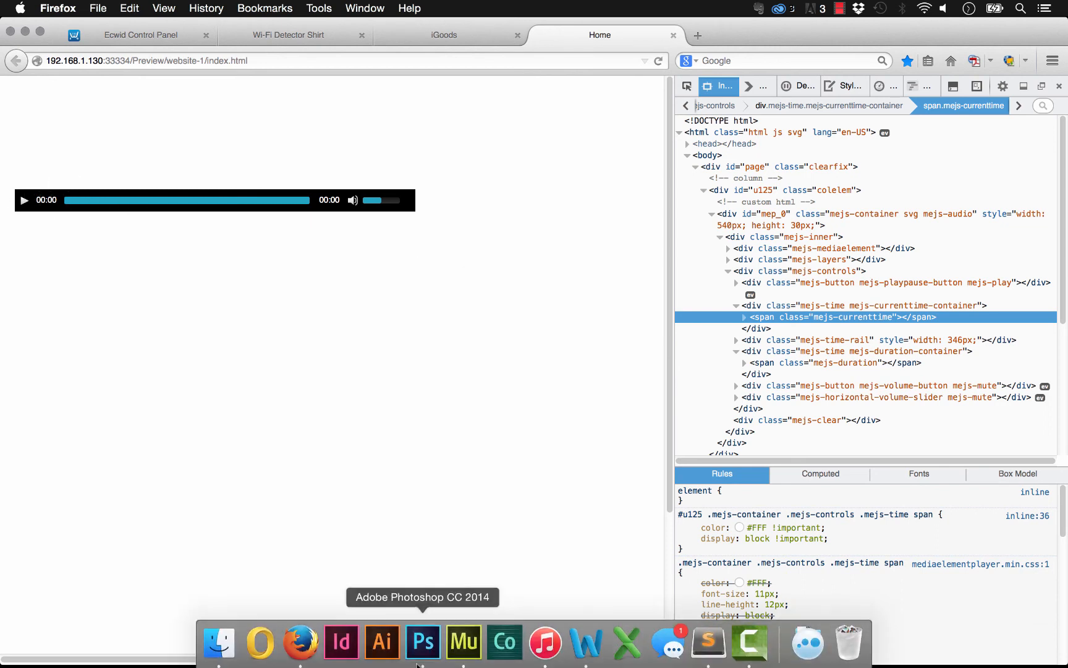
Switch back to Muse from the Dock to reach the player widget's options
click(464, 642)
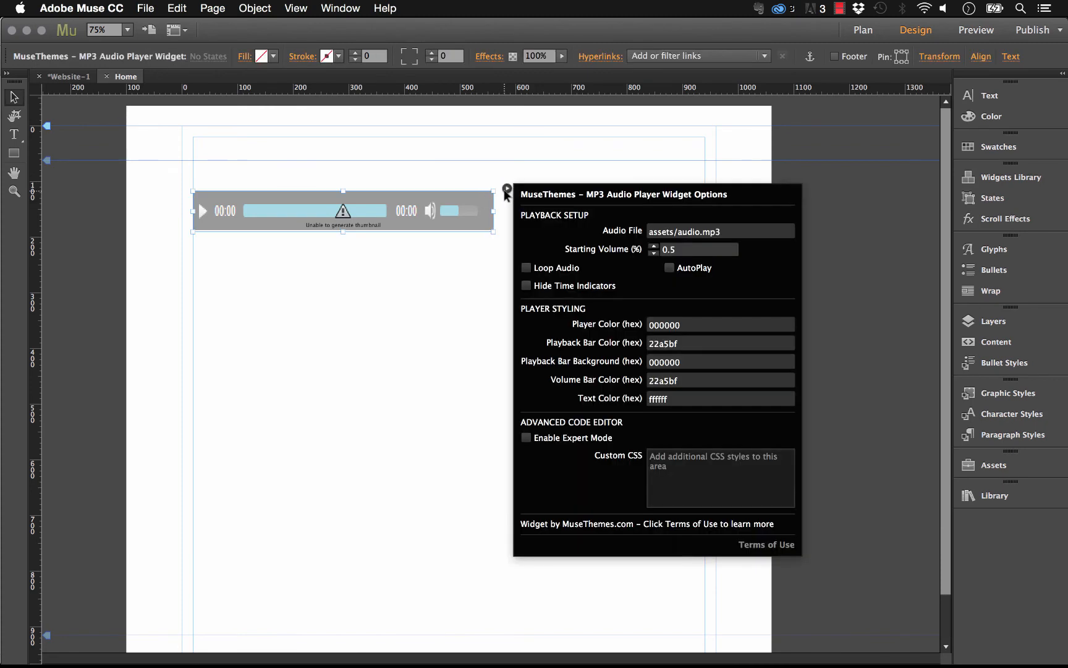
mouse_move(543, 246)
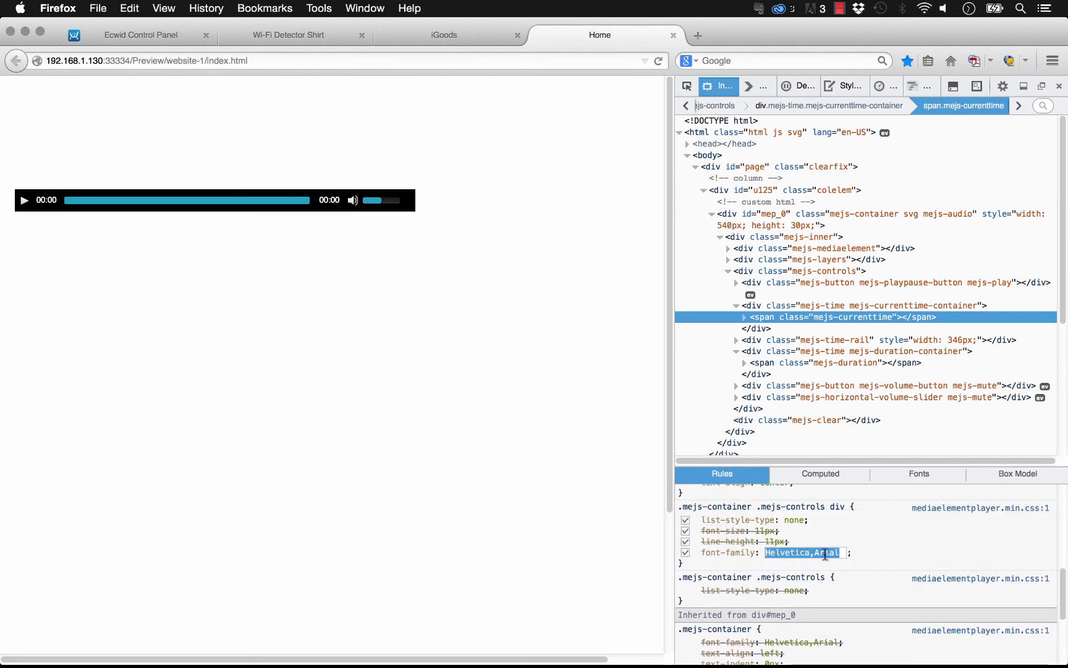
Try open-sans and then times as the player controls' font-family in Firefox
text(open-sans)
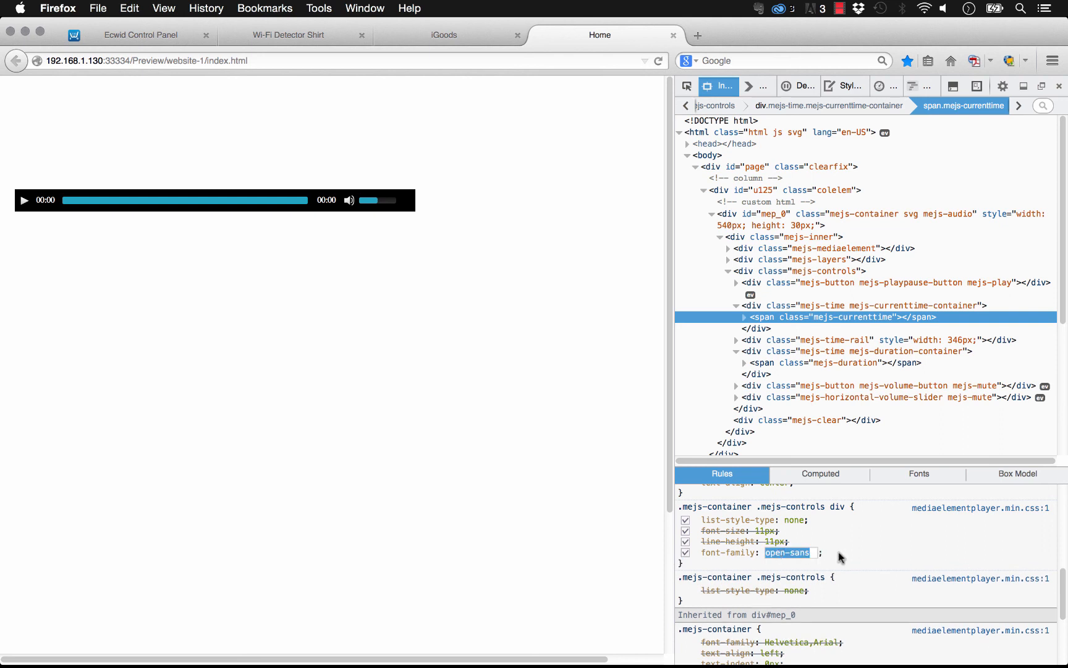
text(times;)
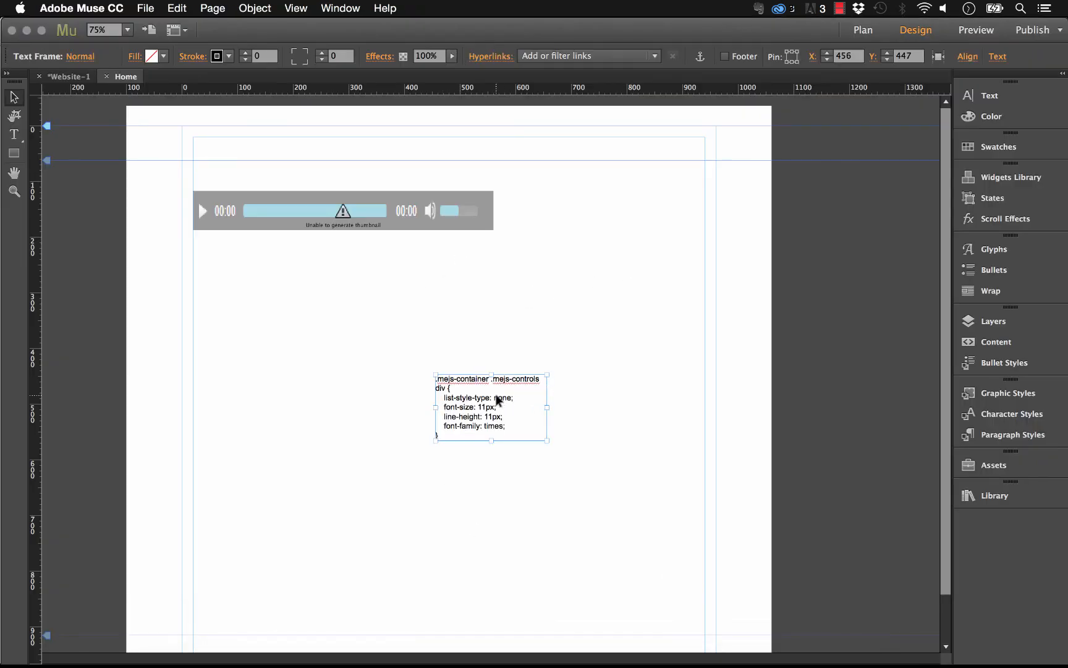
Insert an HTML block holding the player-controls CSS wrapped in <style> tags
click(254, 8)
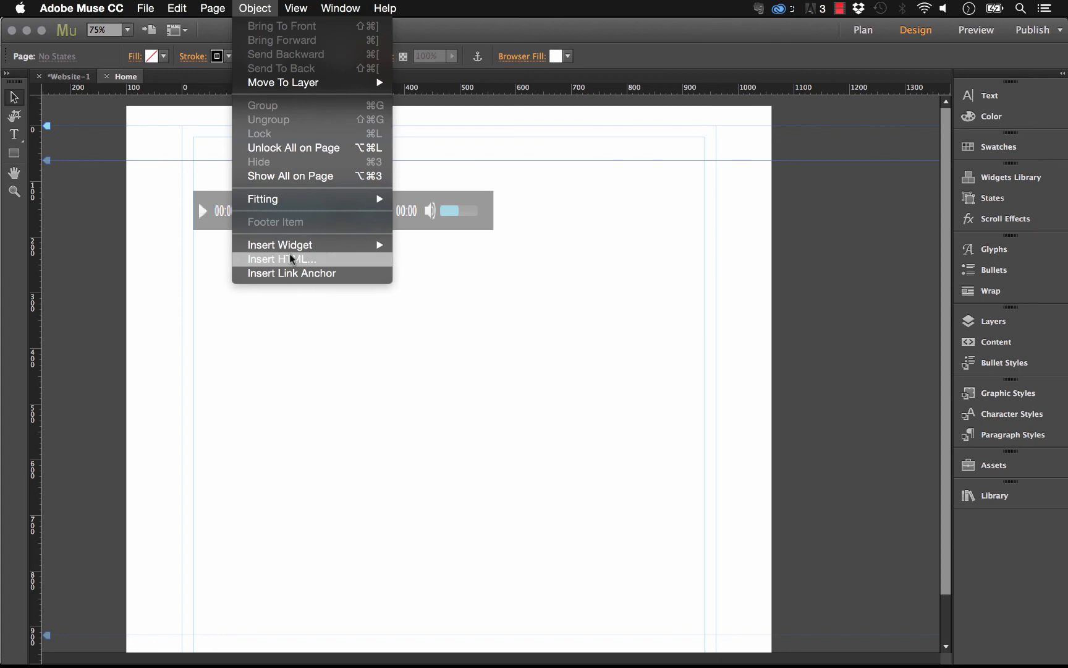
click(282, 259)
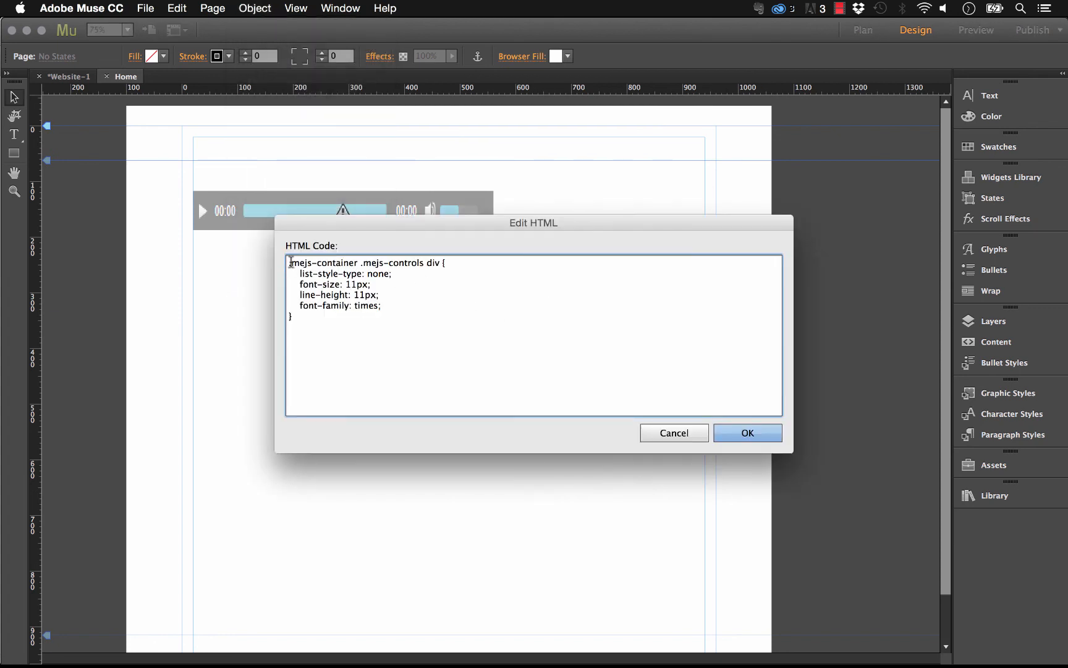
text(<sty)
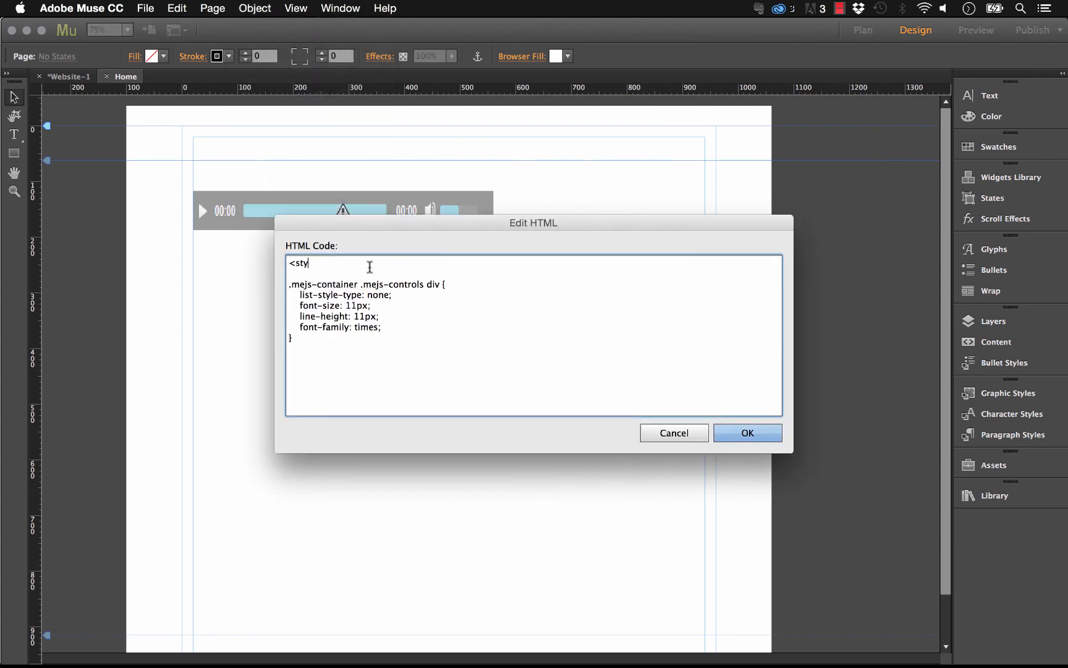
text(le>)
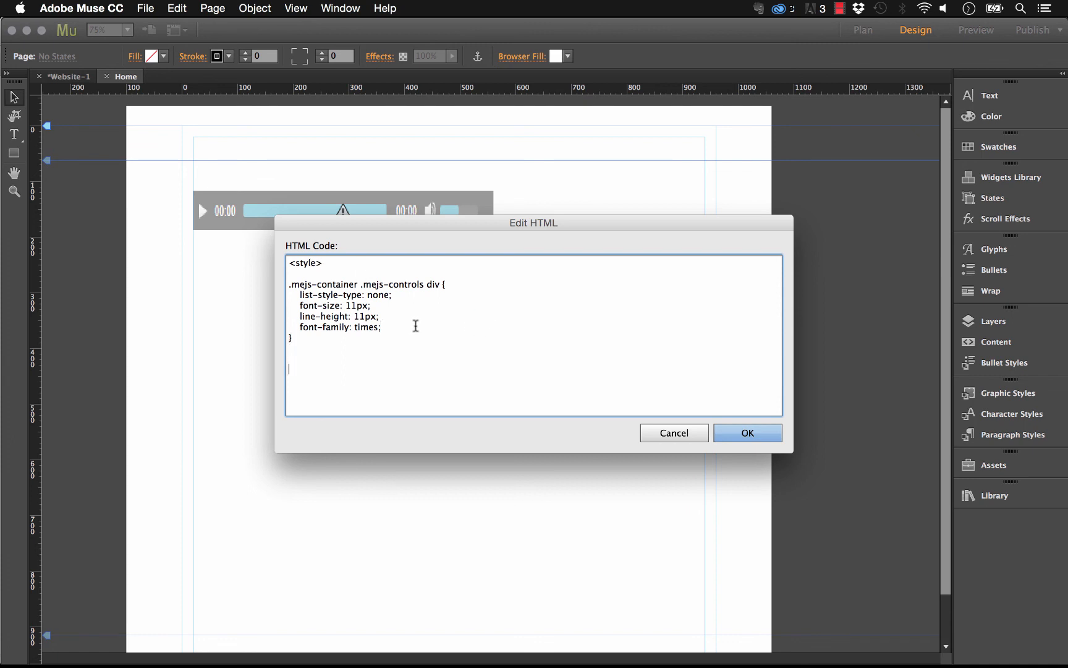
text(</style>)
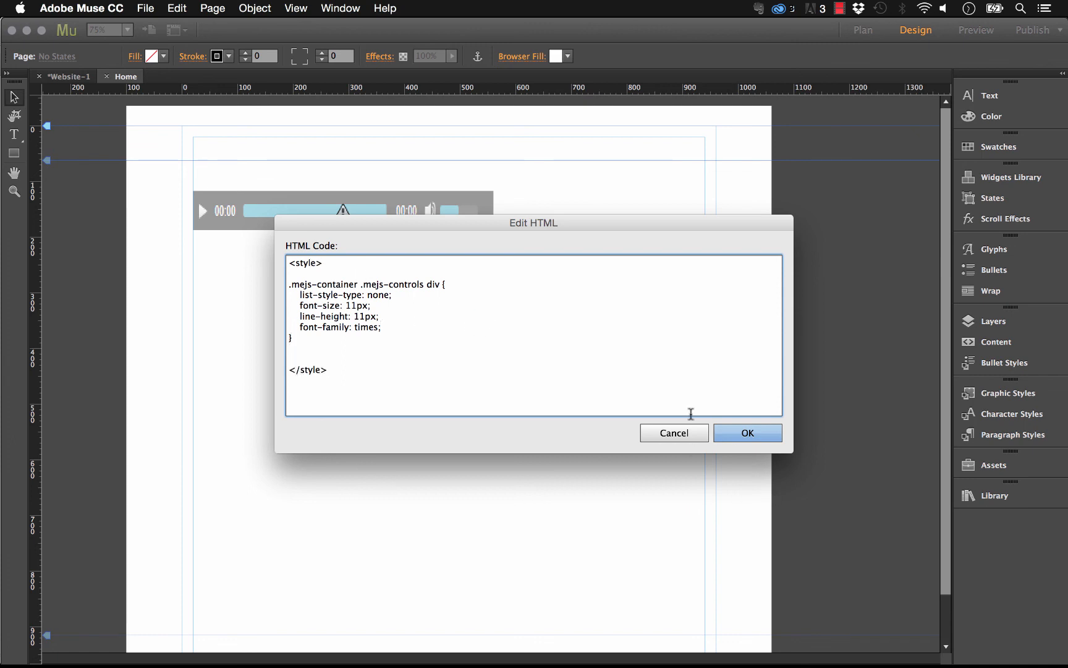
Set the rule to font-family montserrat at 15px, confirm, and preview the page
text(m)
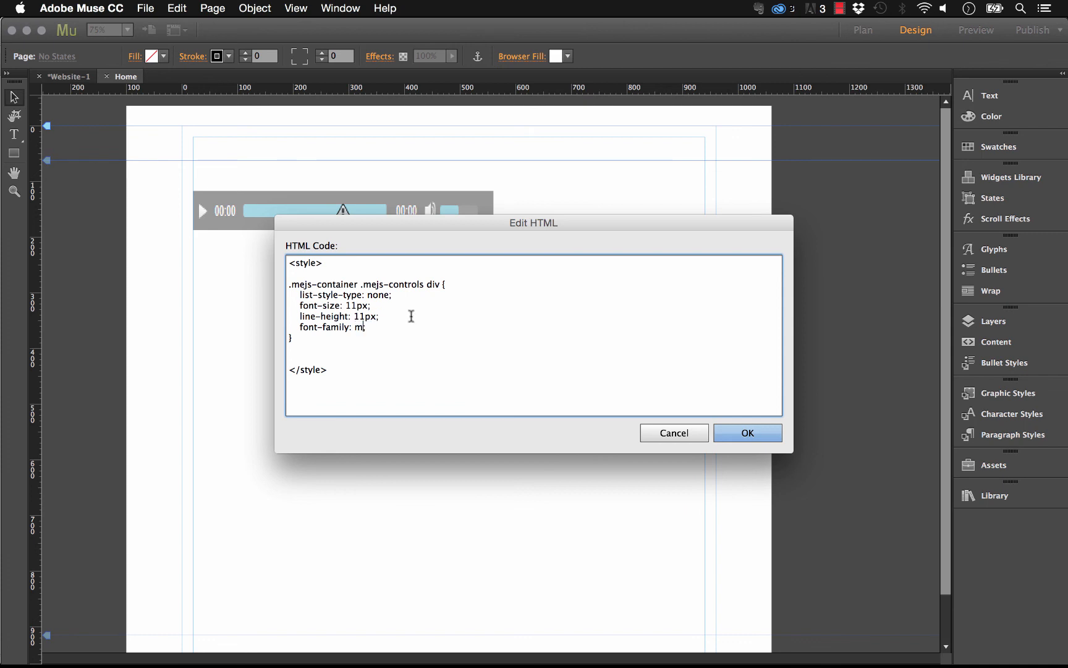
text(ontserrat;)
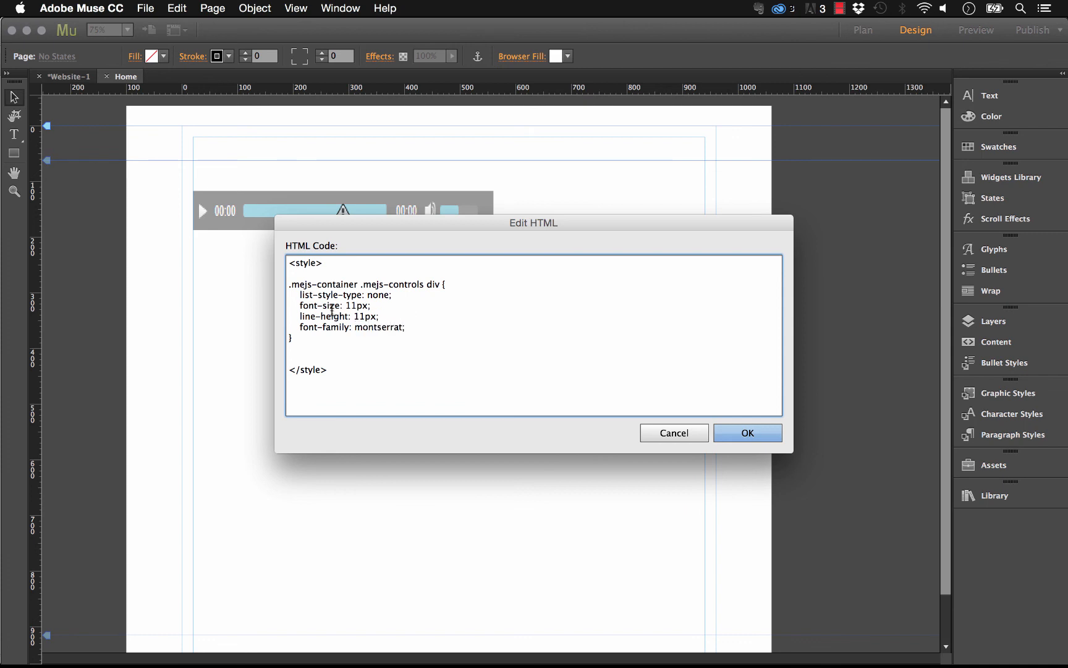
text(15)
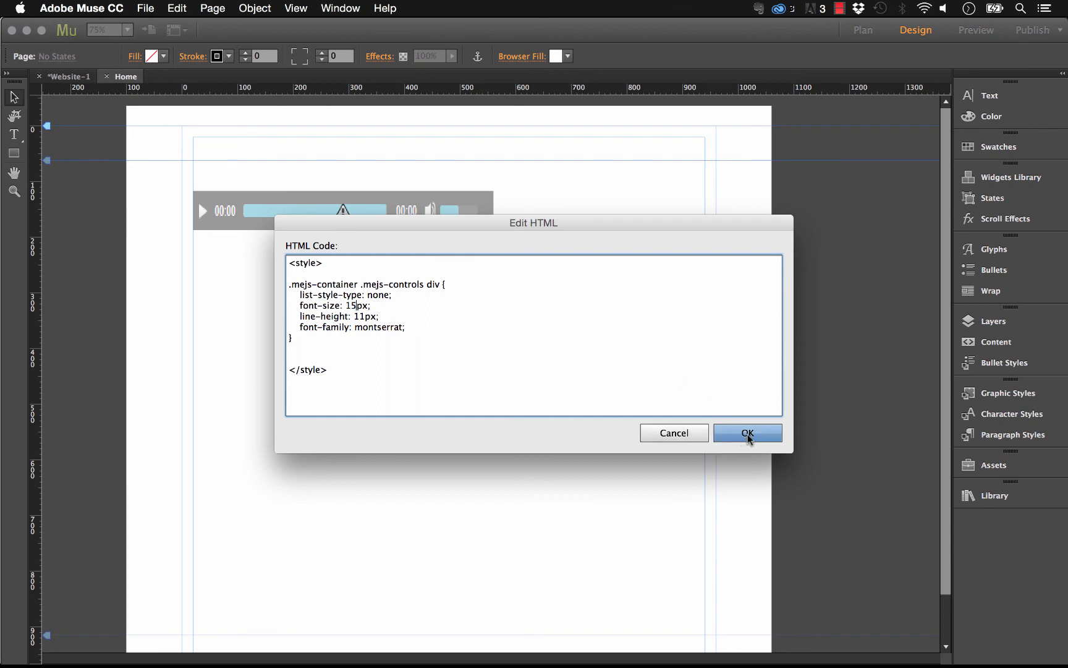
click(748, 433)
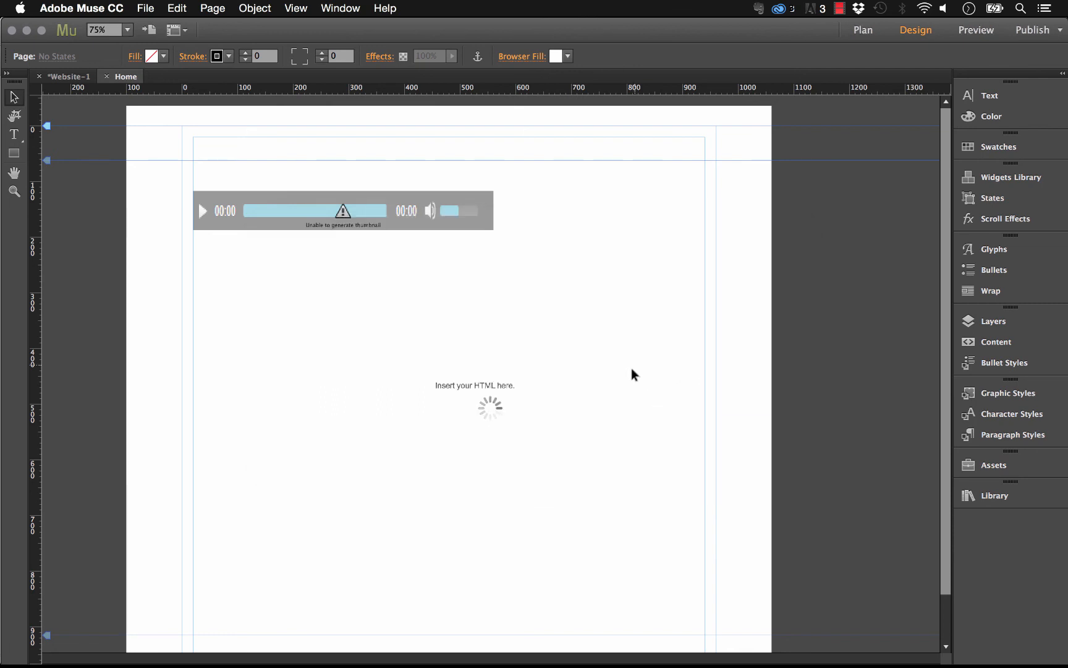
click(145, 8)
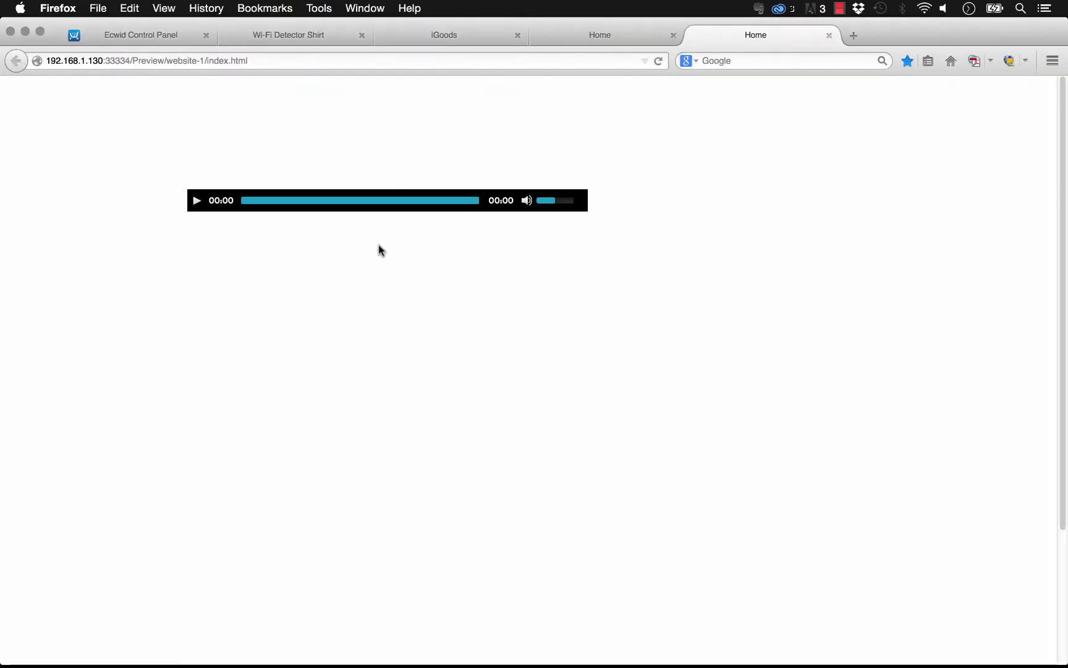
mouse_move(506, 230)
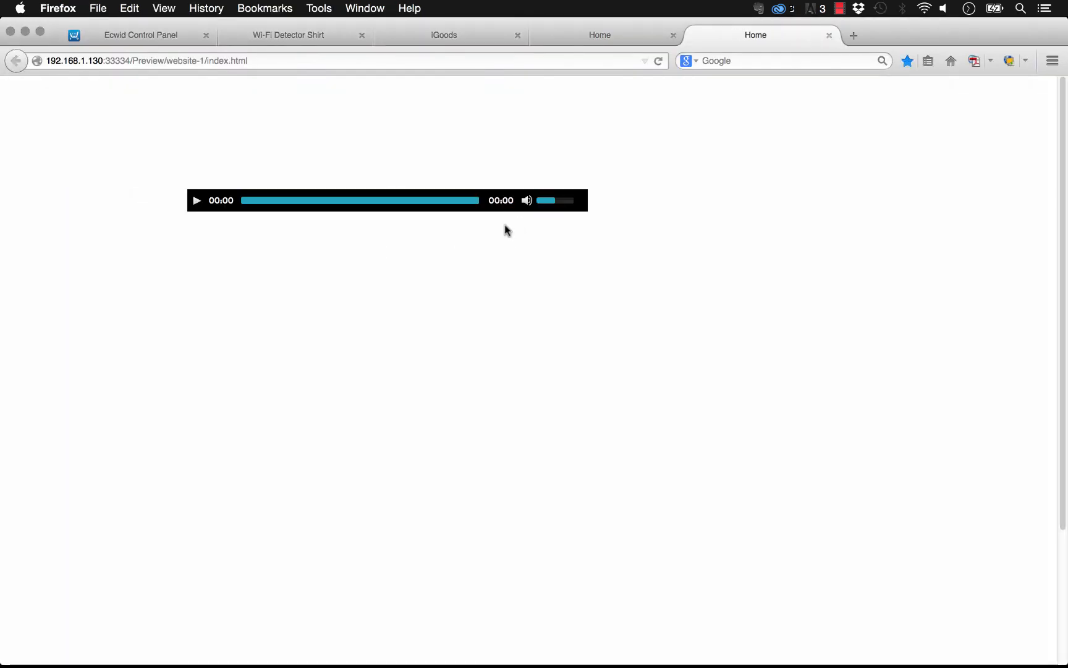
mouse_move(516, 206)
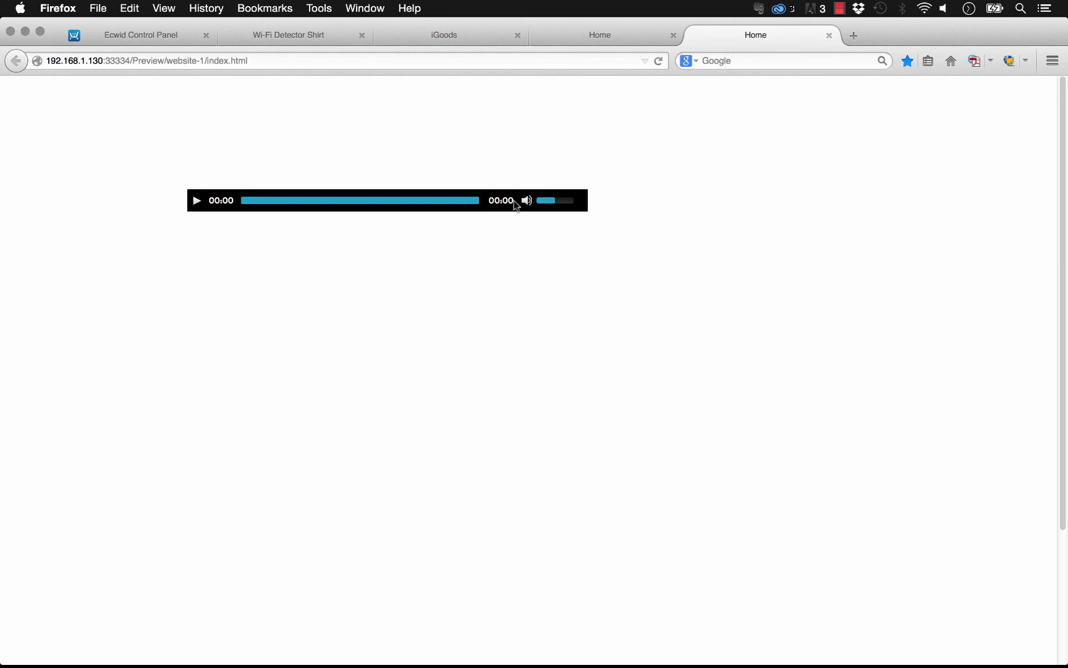
mouse_move(643, 233)
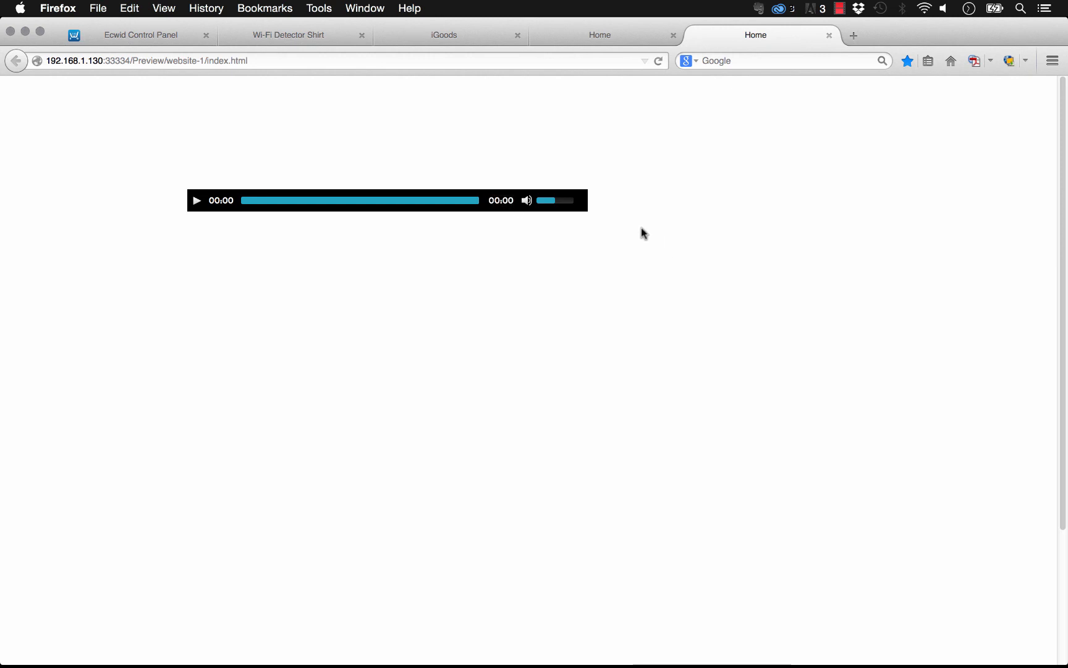
mouse_move(521, 511)
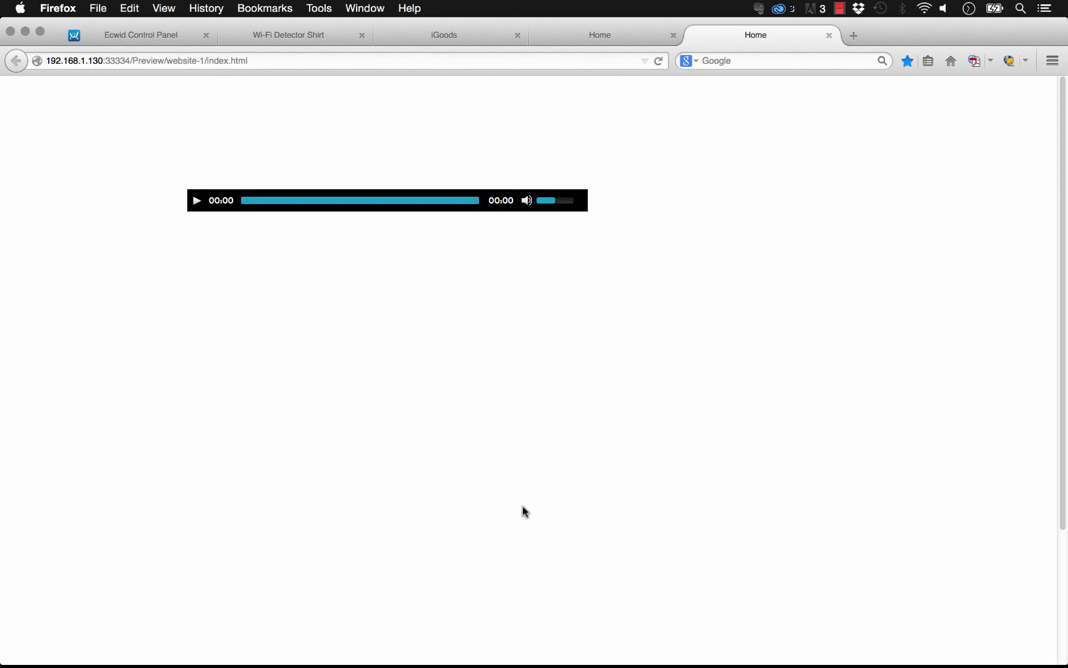
mouse_move(454, 488)
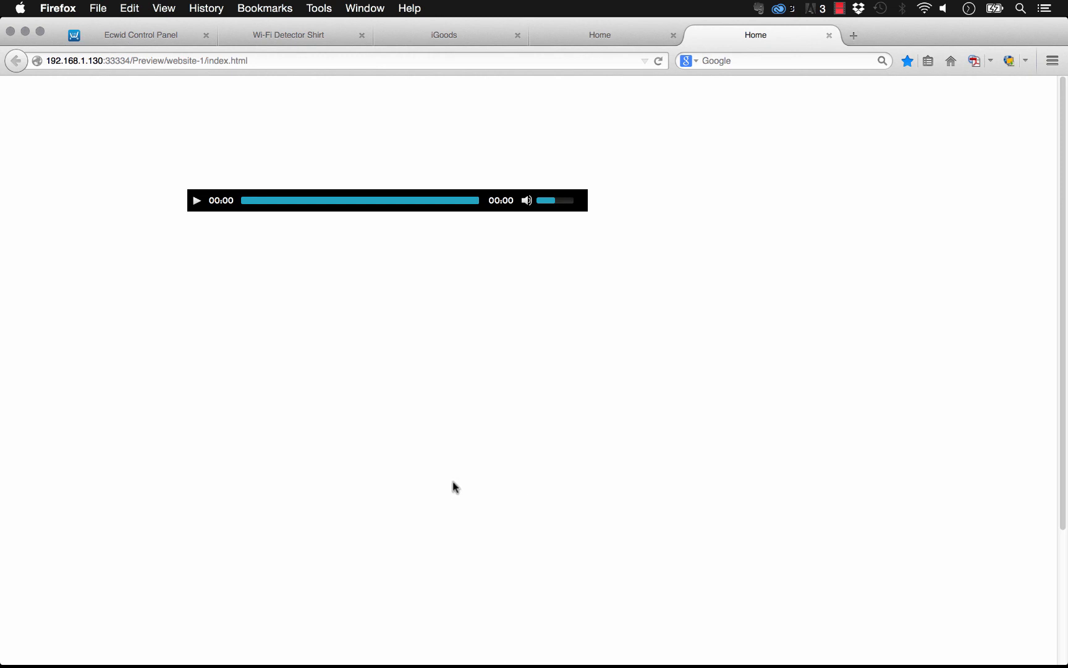
mouse_move(744, 522)
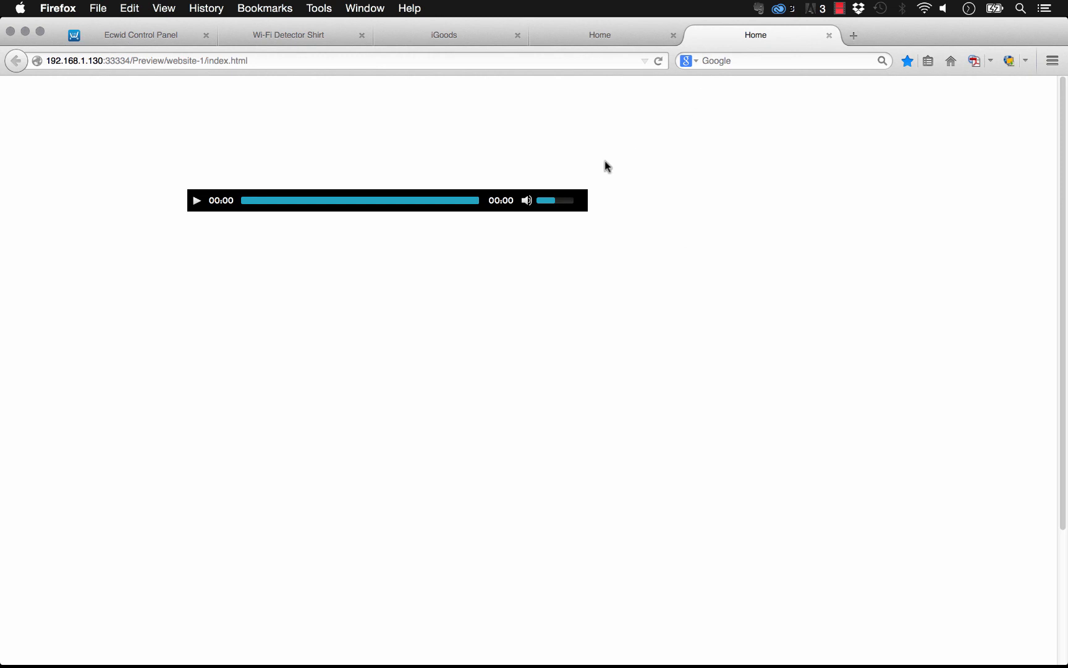
mouse_move(553, 205)
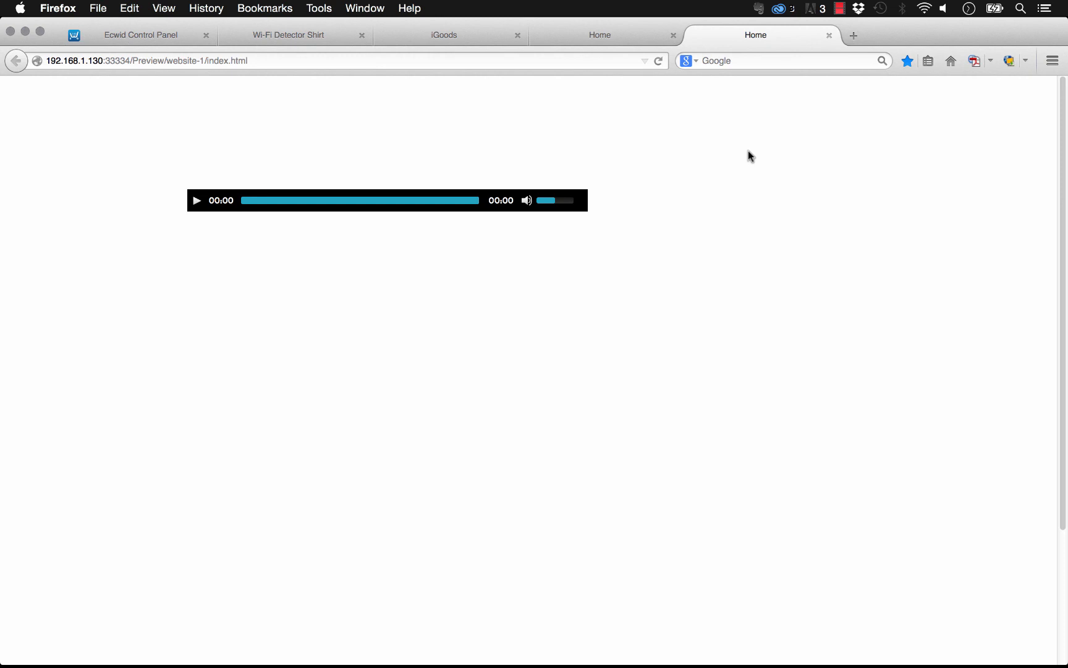
mouse_move(823, 92)
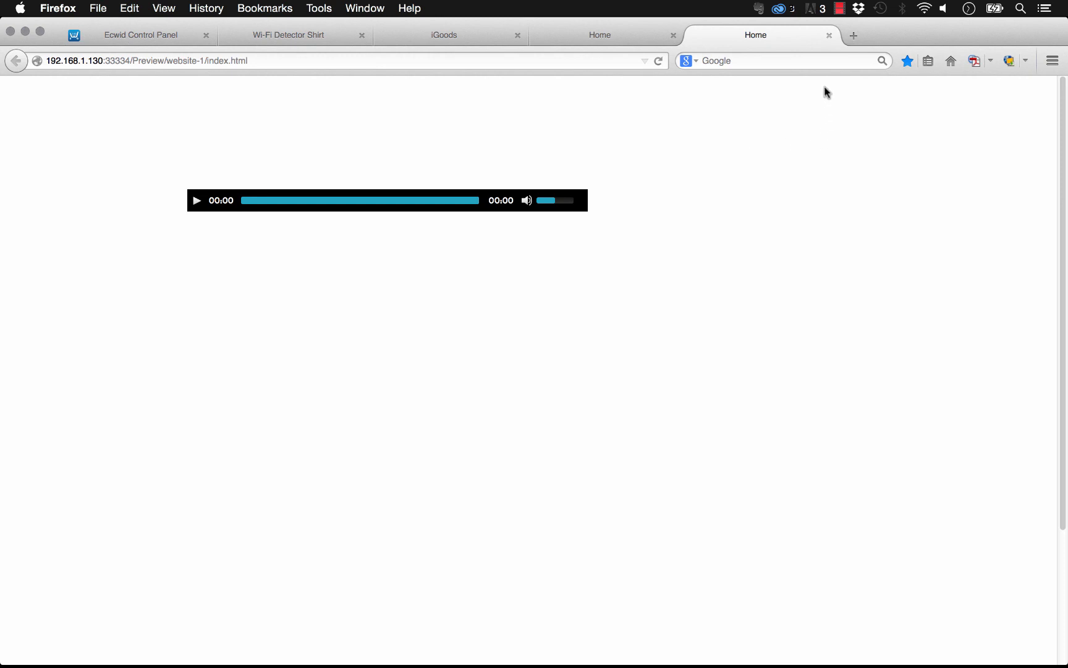